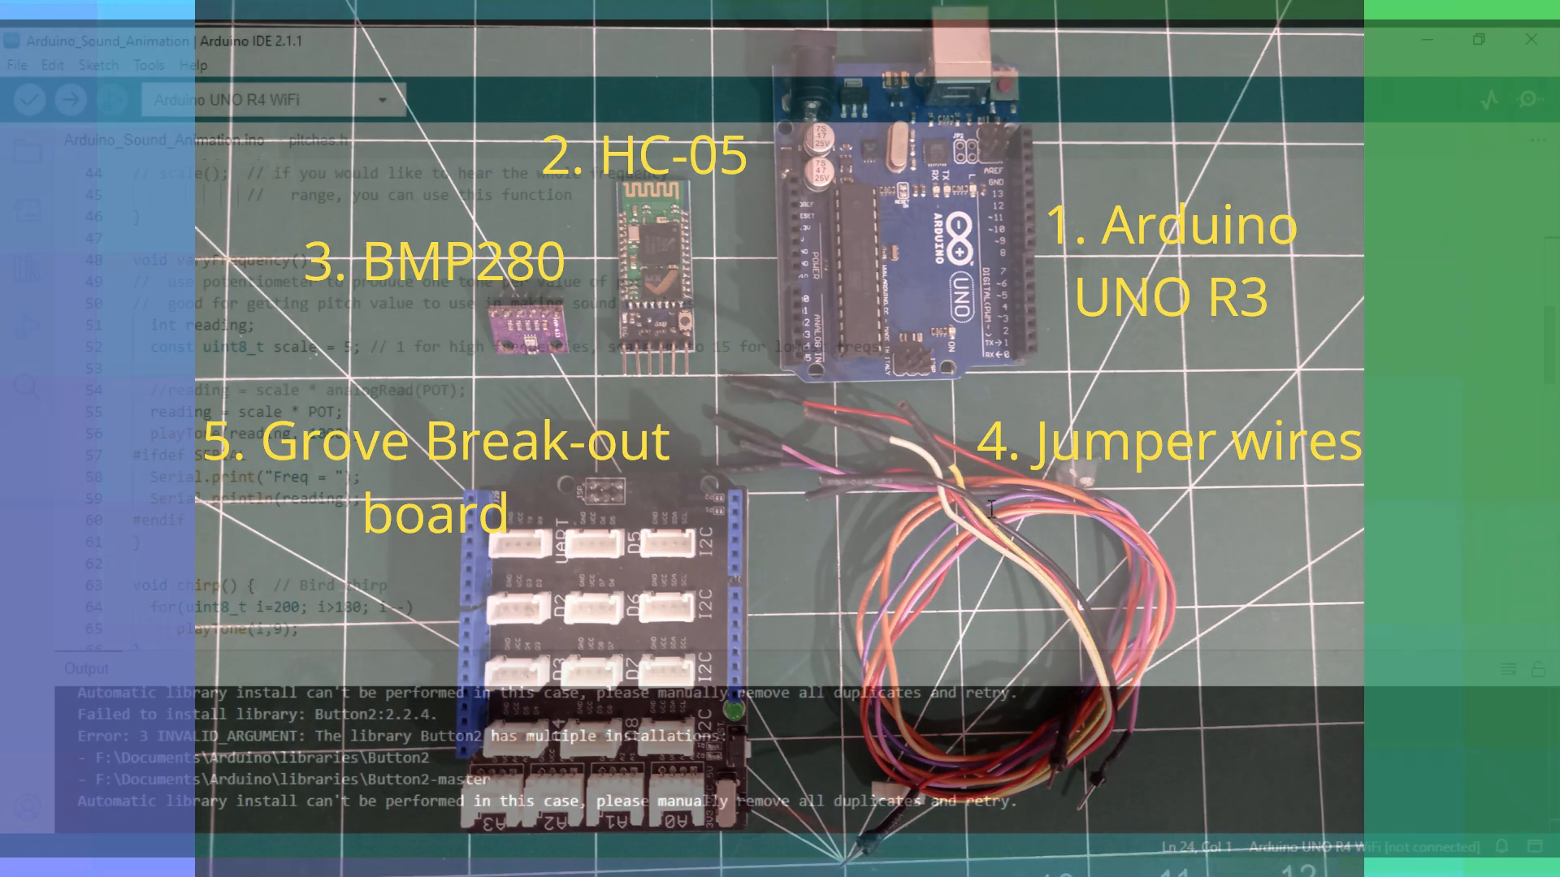
Browse File > Examples down to the DFRobot_BMP280 library's config and readData examples
left_click(16, 65)
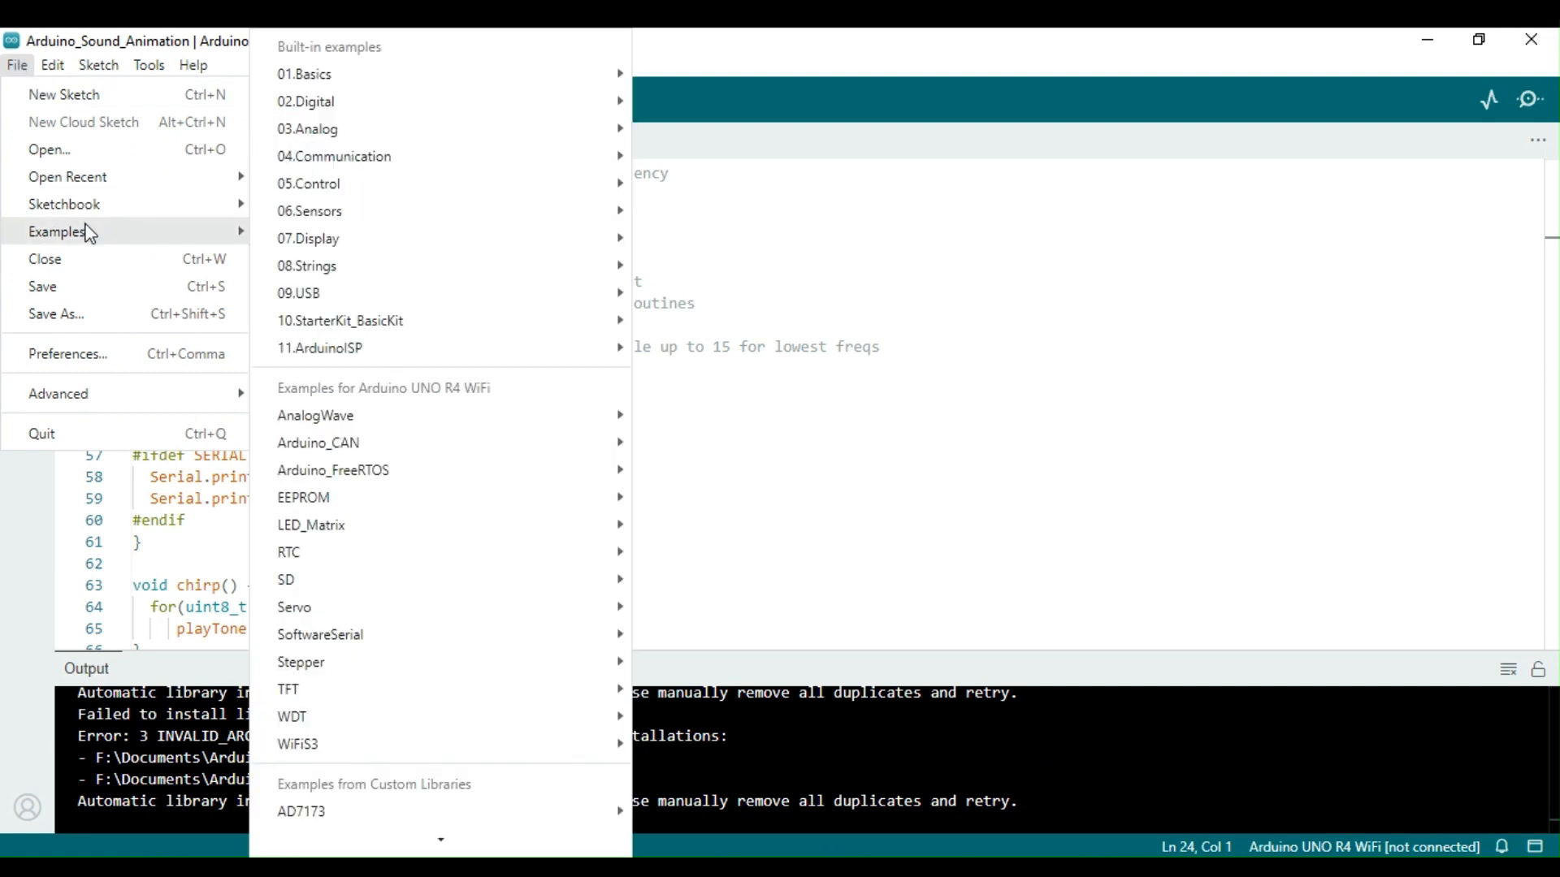
scroll("down", 3)
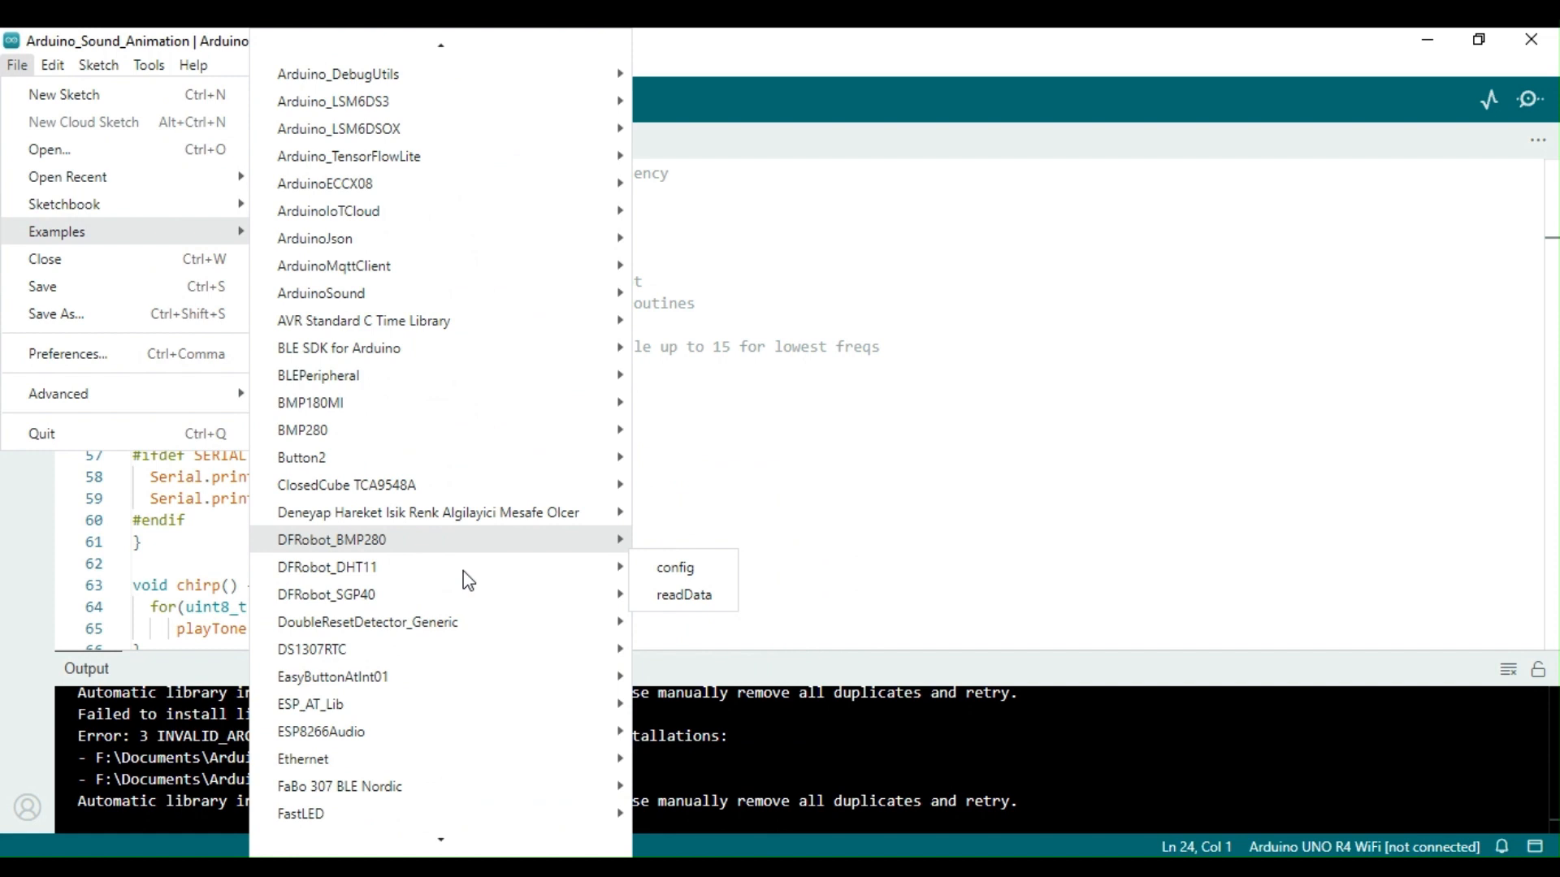
mouse_move(361, 554)
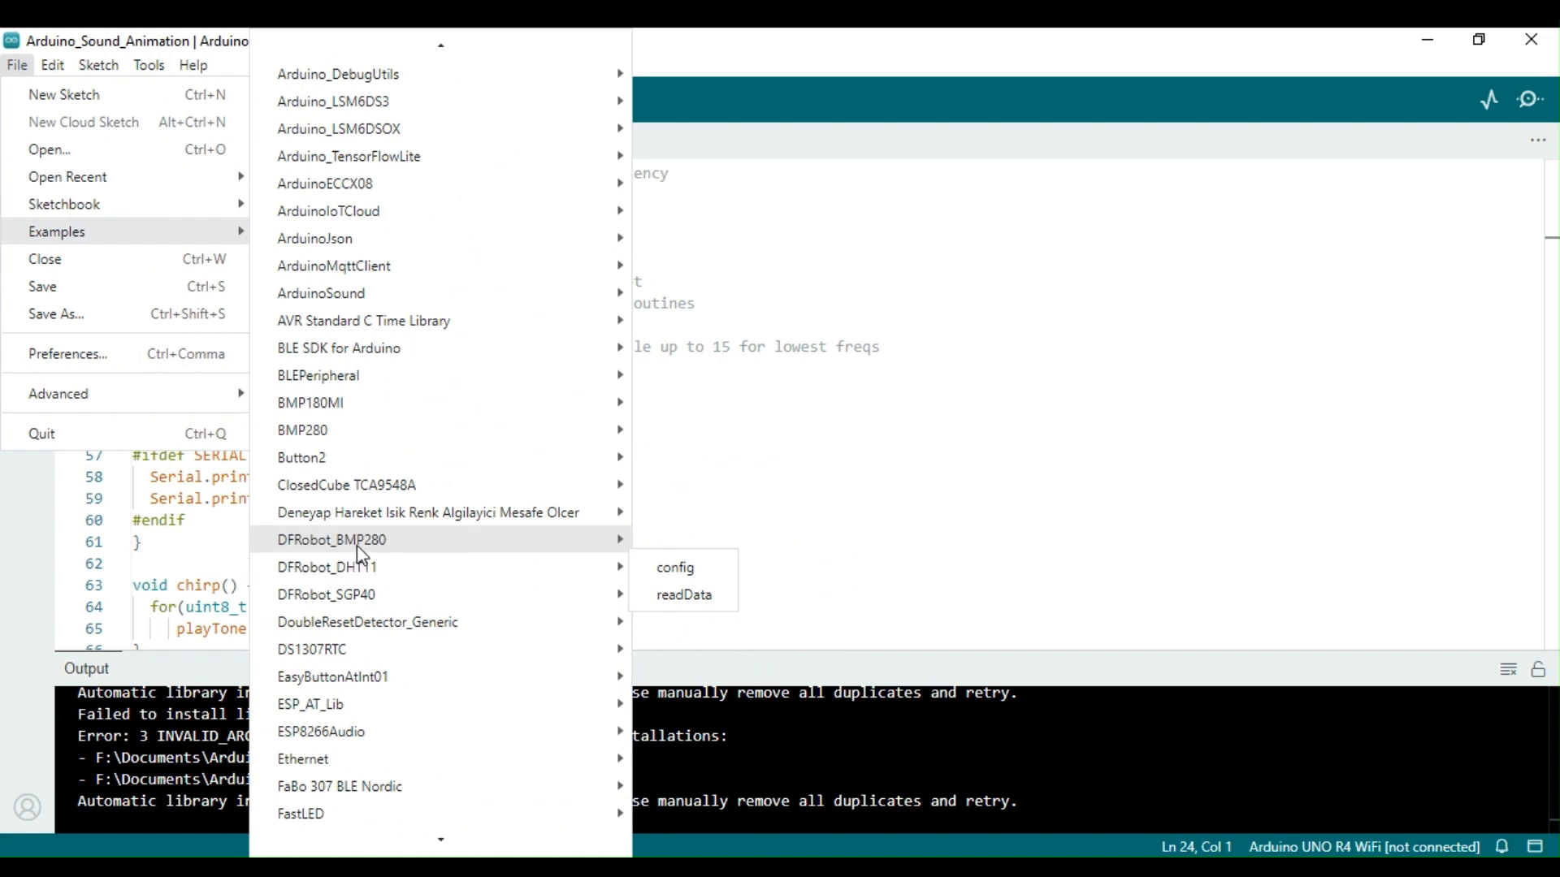
mouse_move(684, 594)
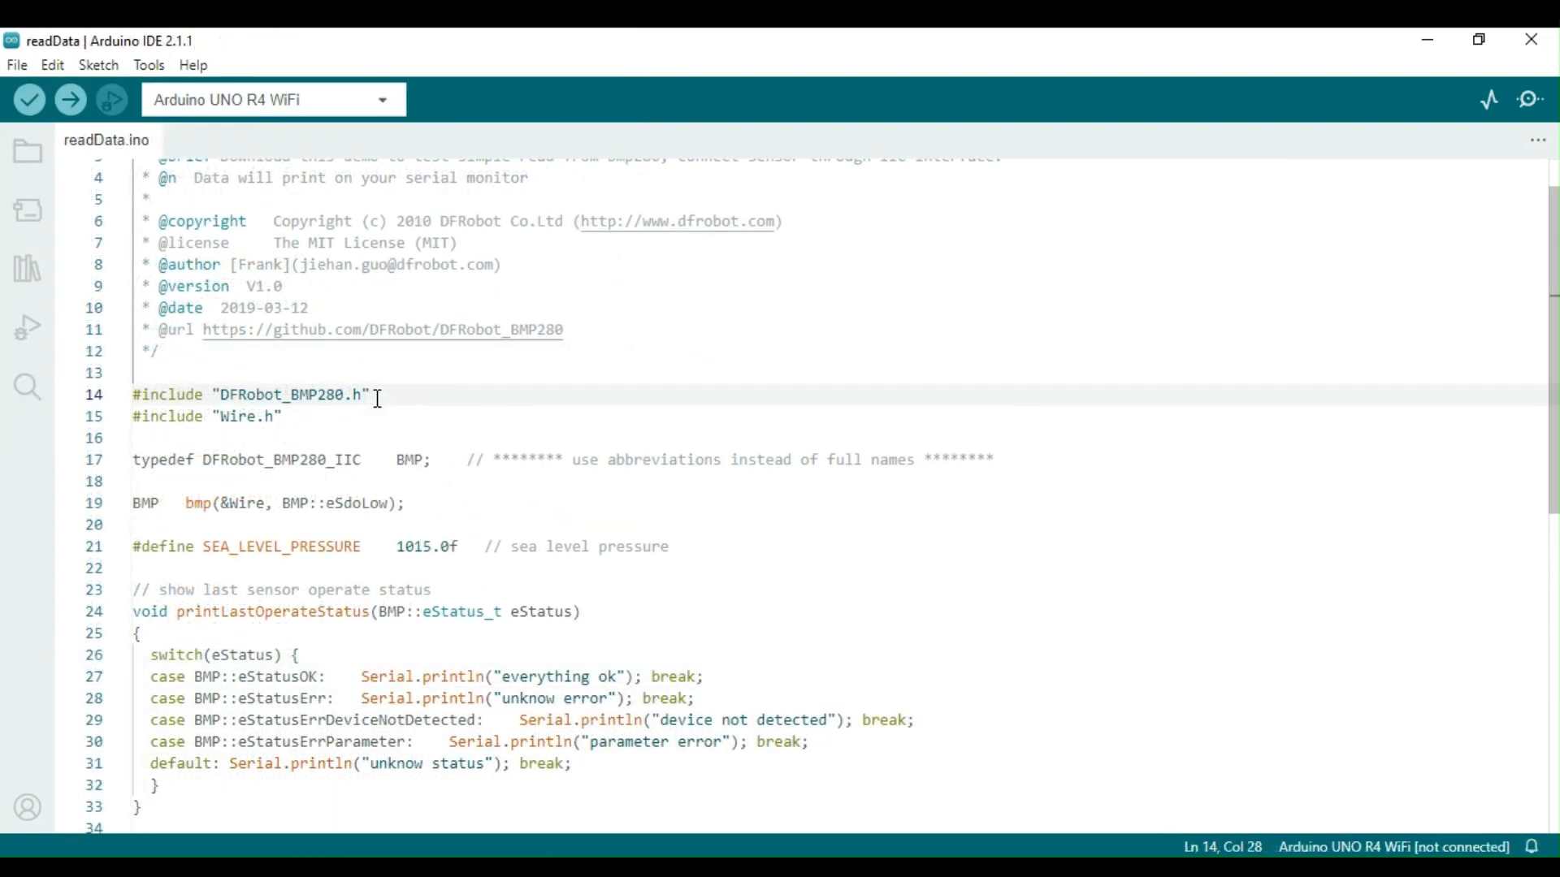
Review the readData example's includes and the DFRobot_BMP280_IIC bmp declaration
left_click(134, 416)
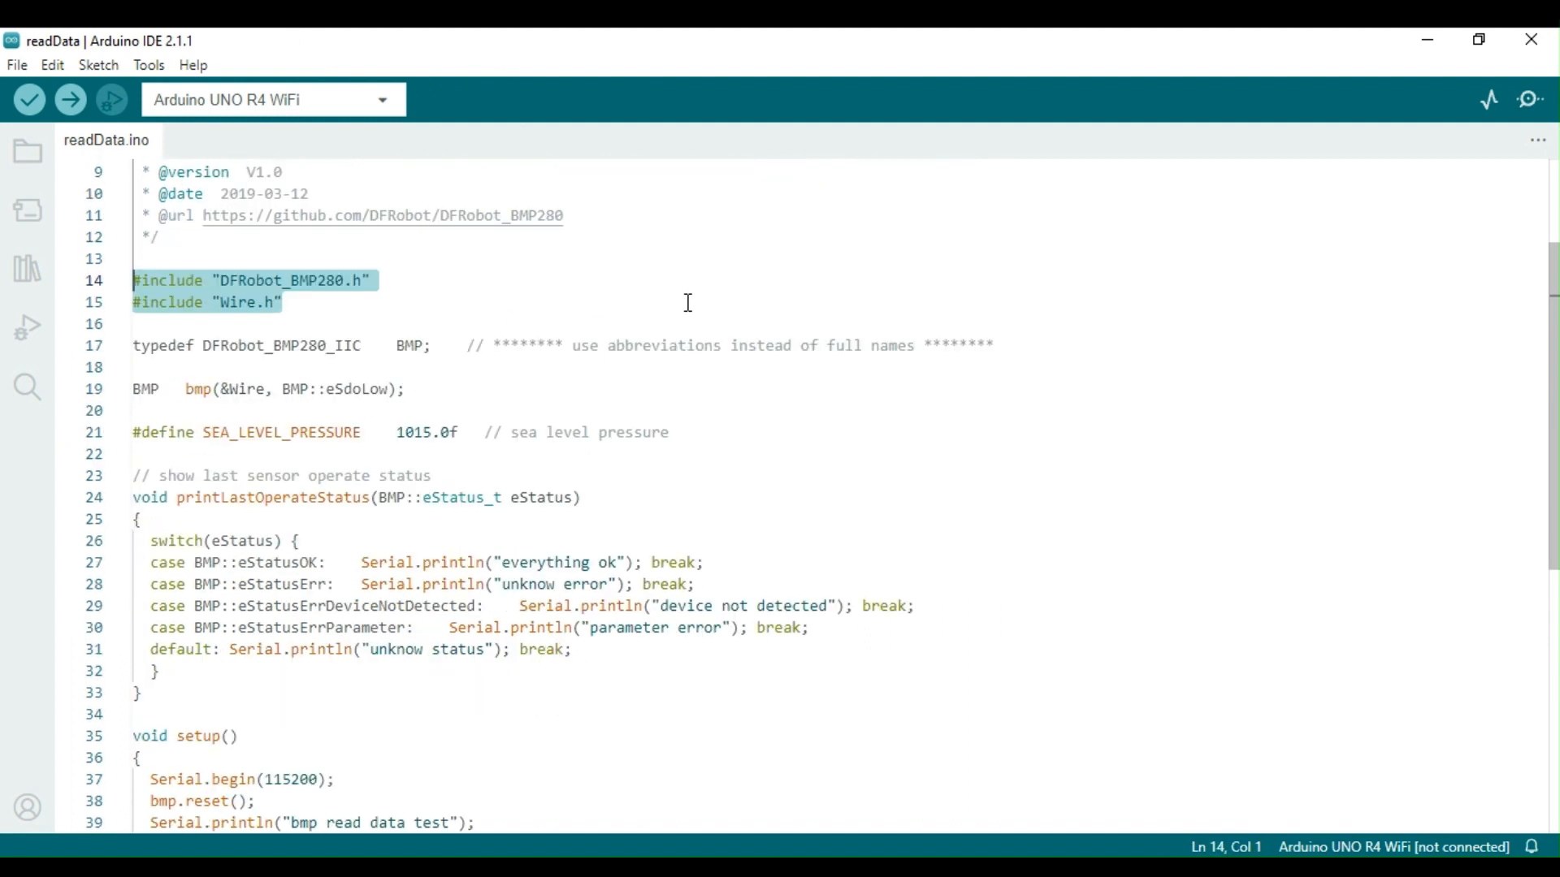
mouse_move(435, 351)
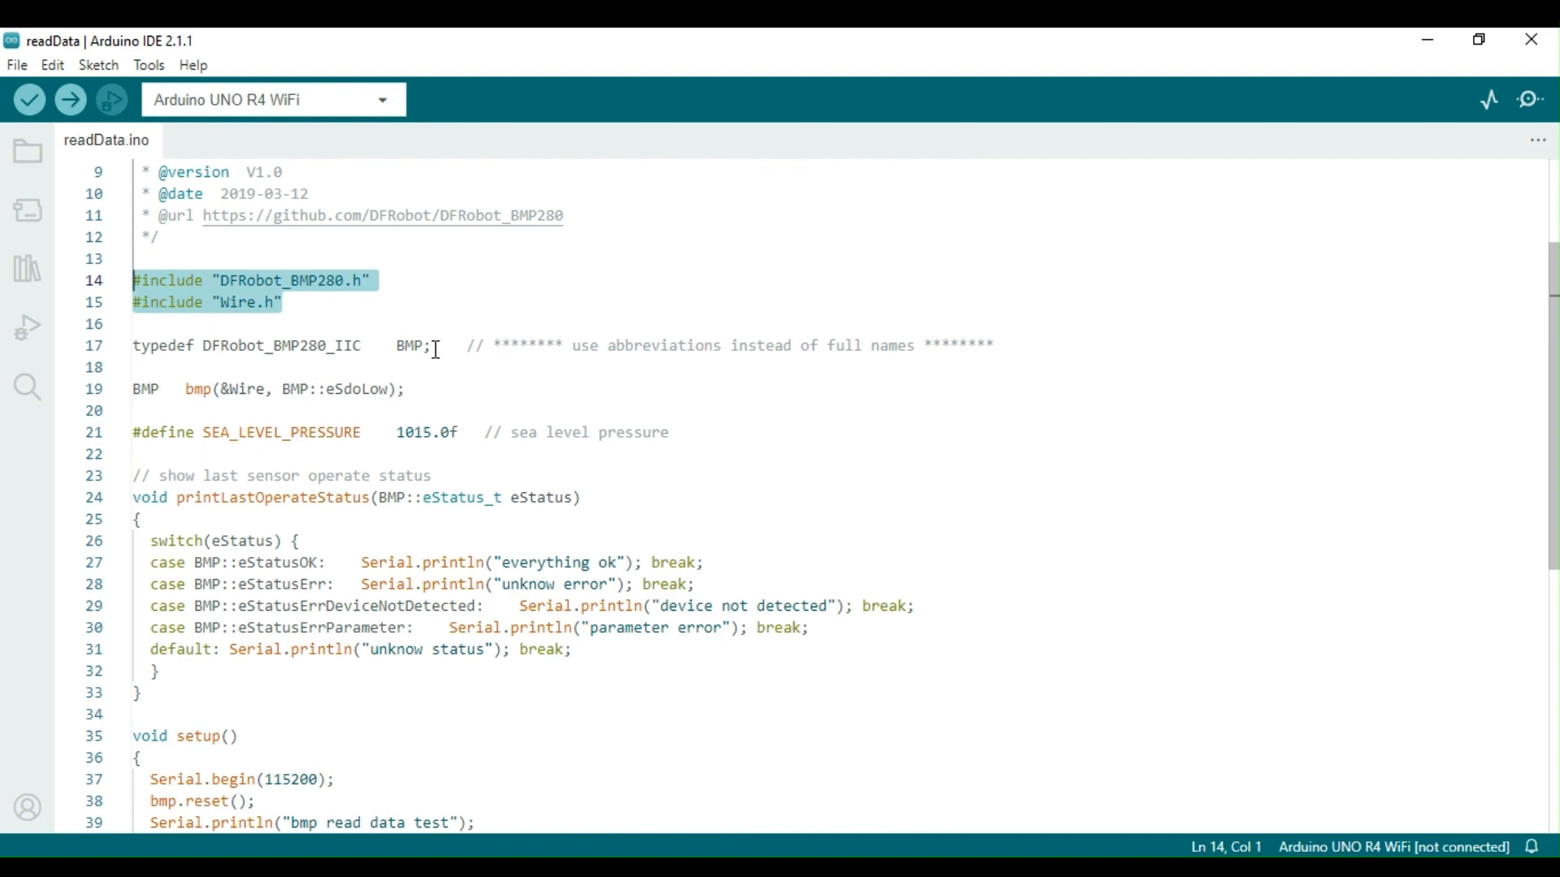
double_click(281, 345)
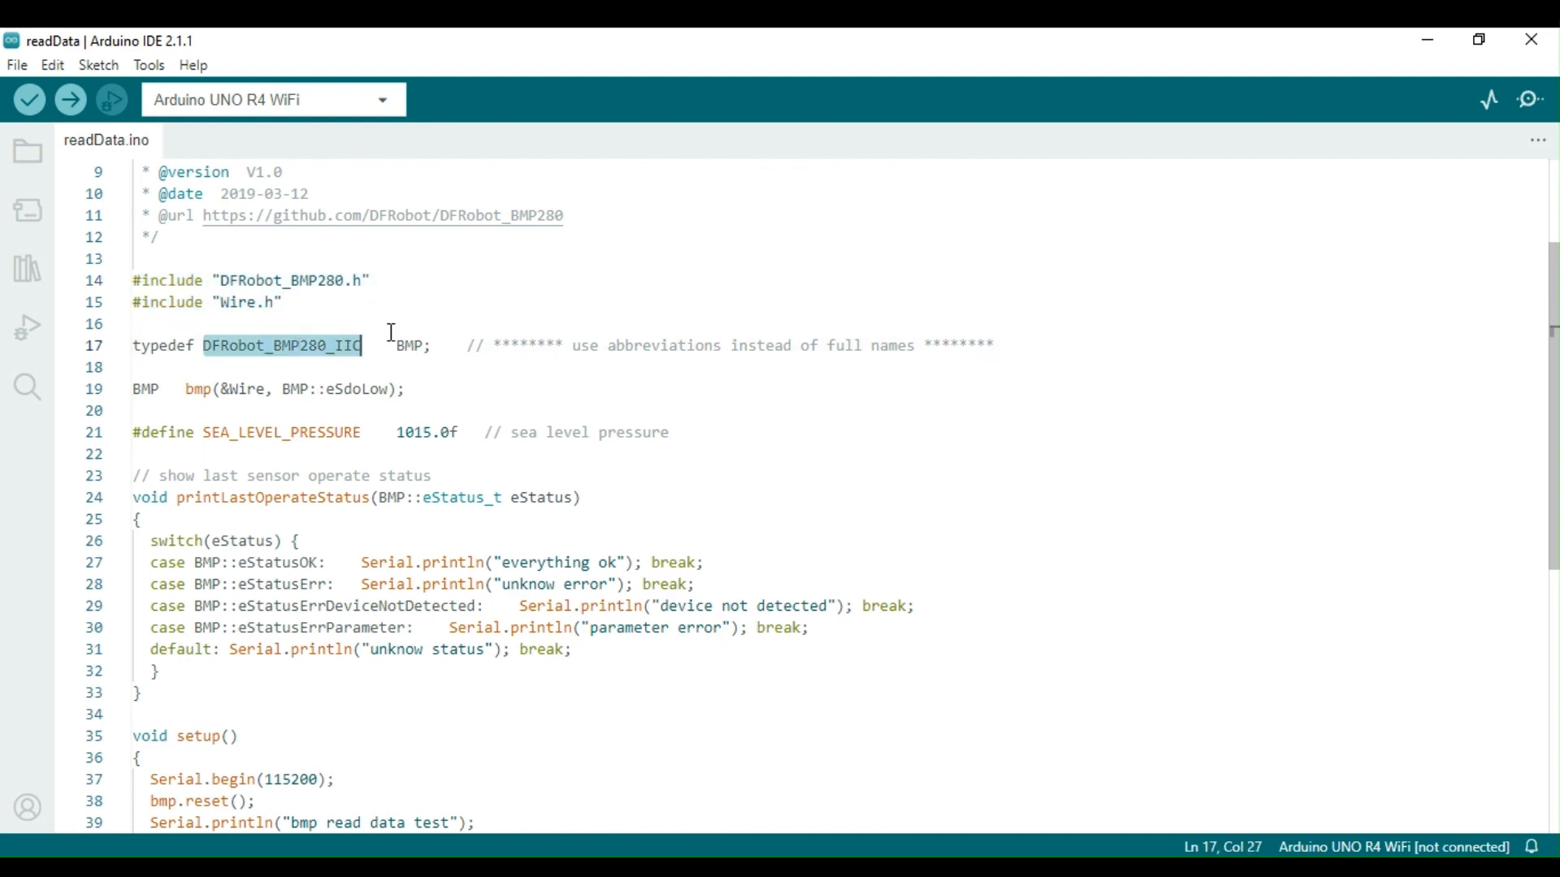
left_click(399, 388)
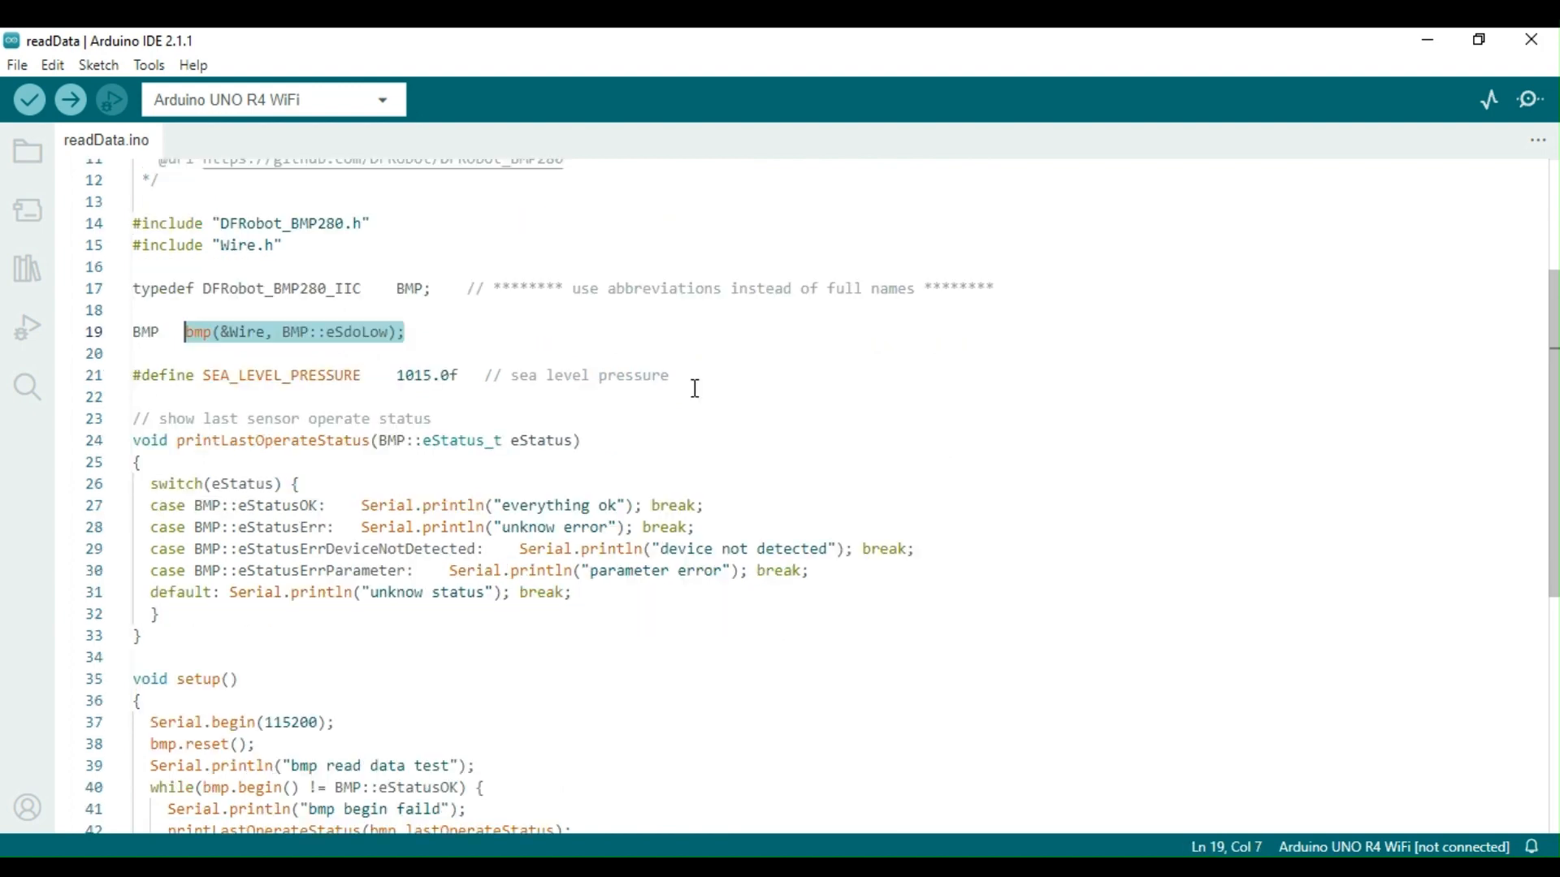
scroll("down", 3)
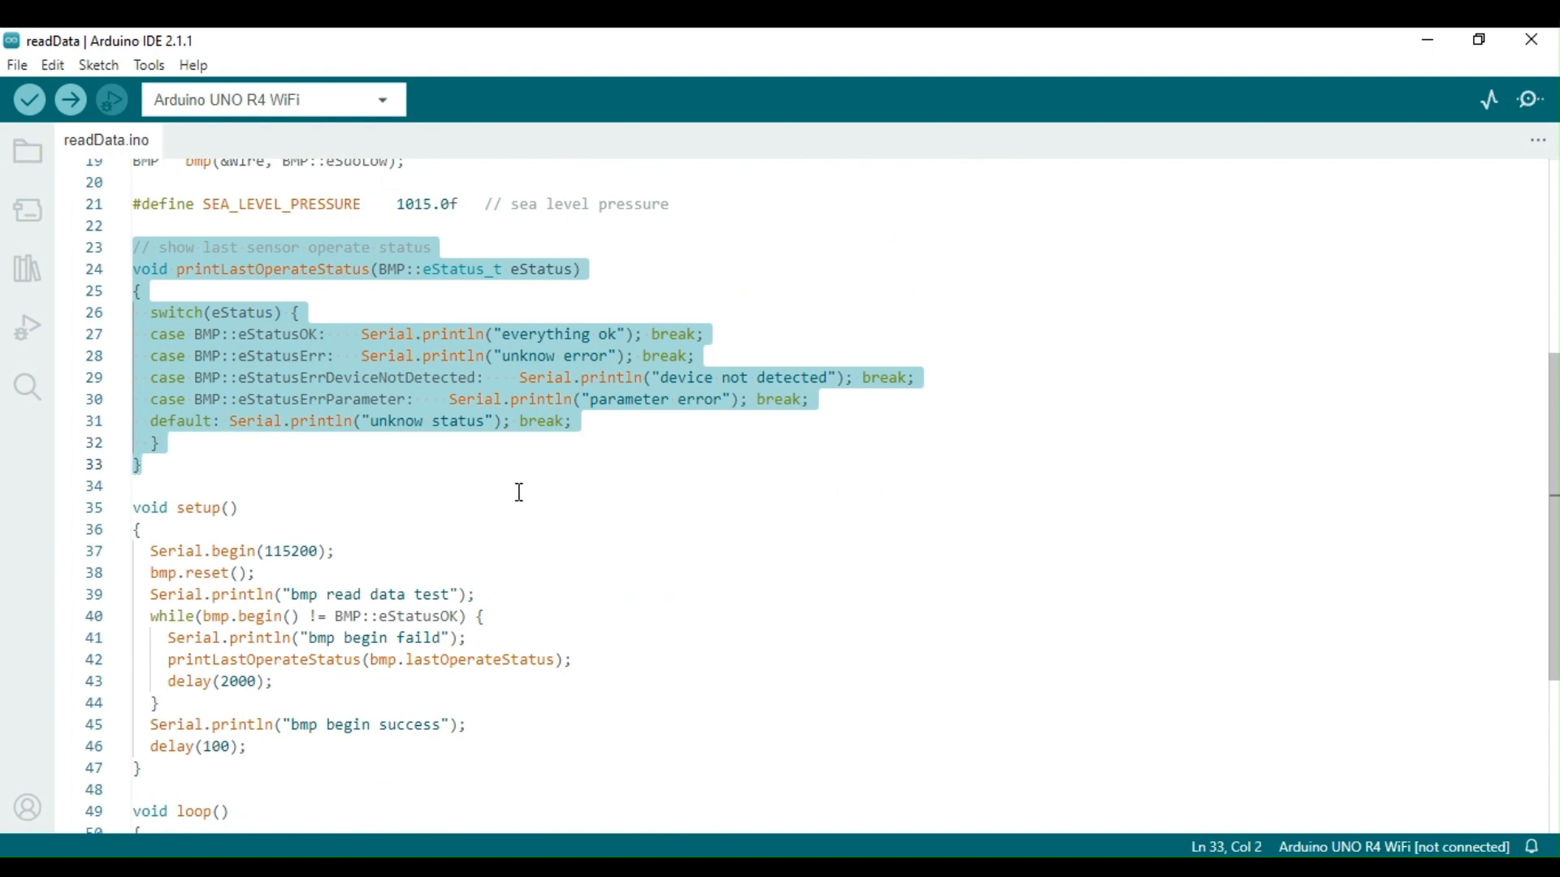
scroll("down", 3)
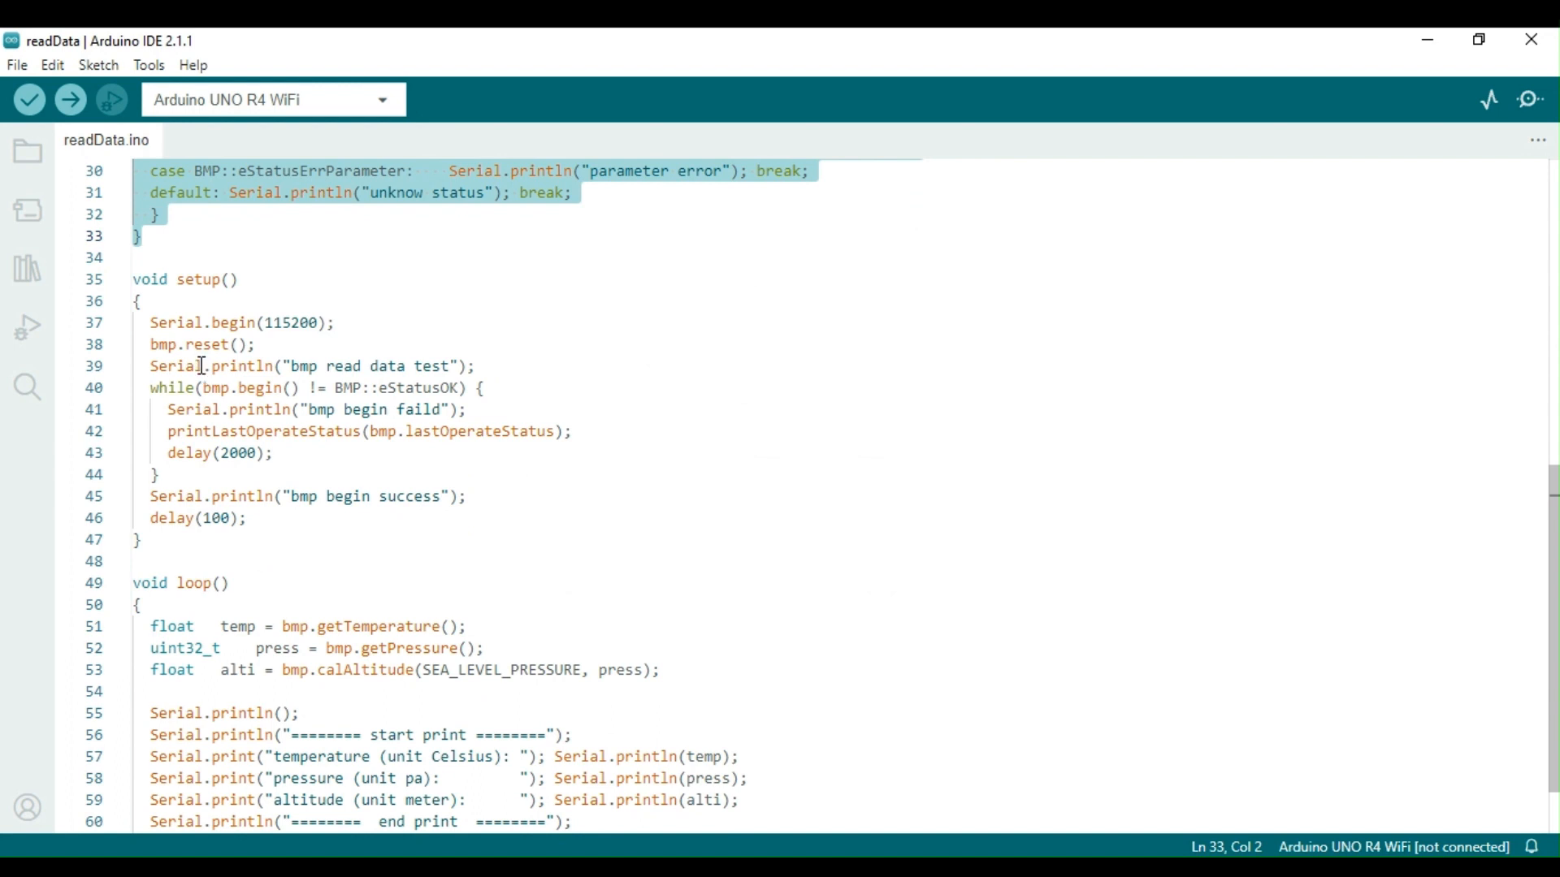
Correct 'bmp begin faild' to 'failed' and review the loop's reading print block
double_click(239, 322)
type("e")
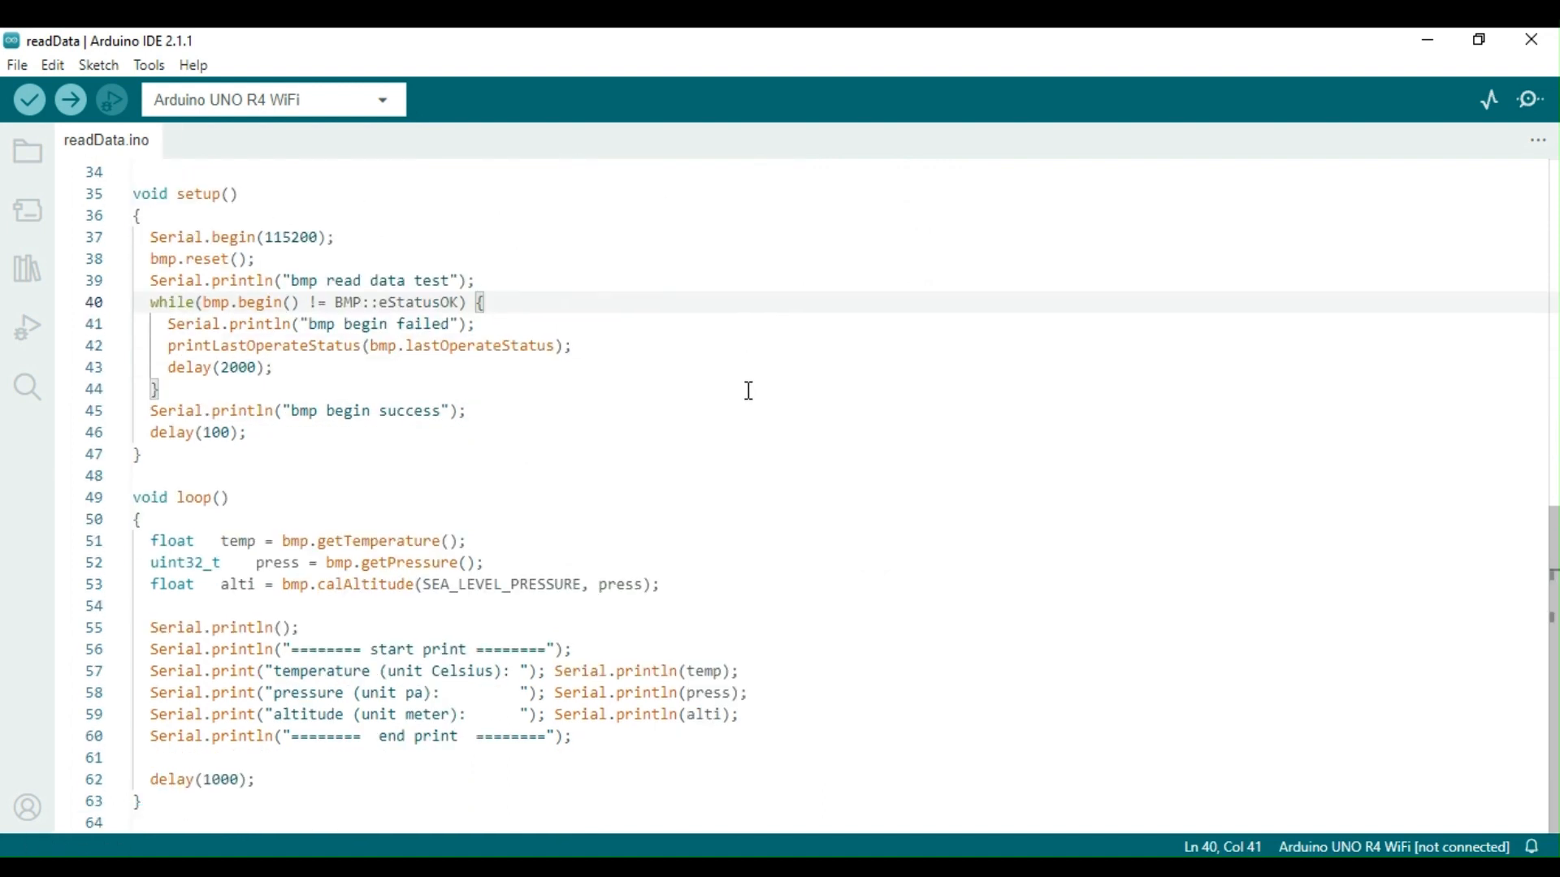
left_click(151, 539)
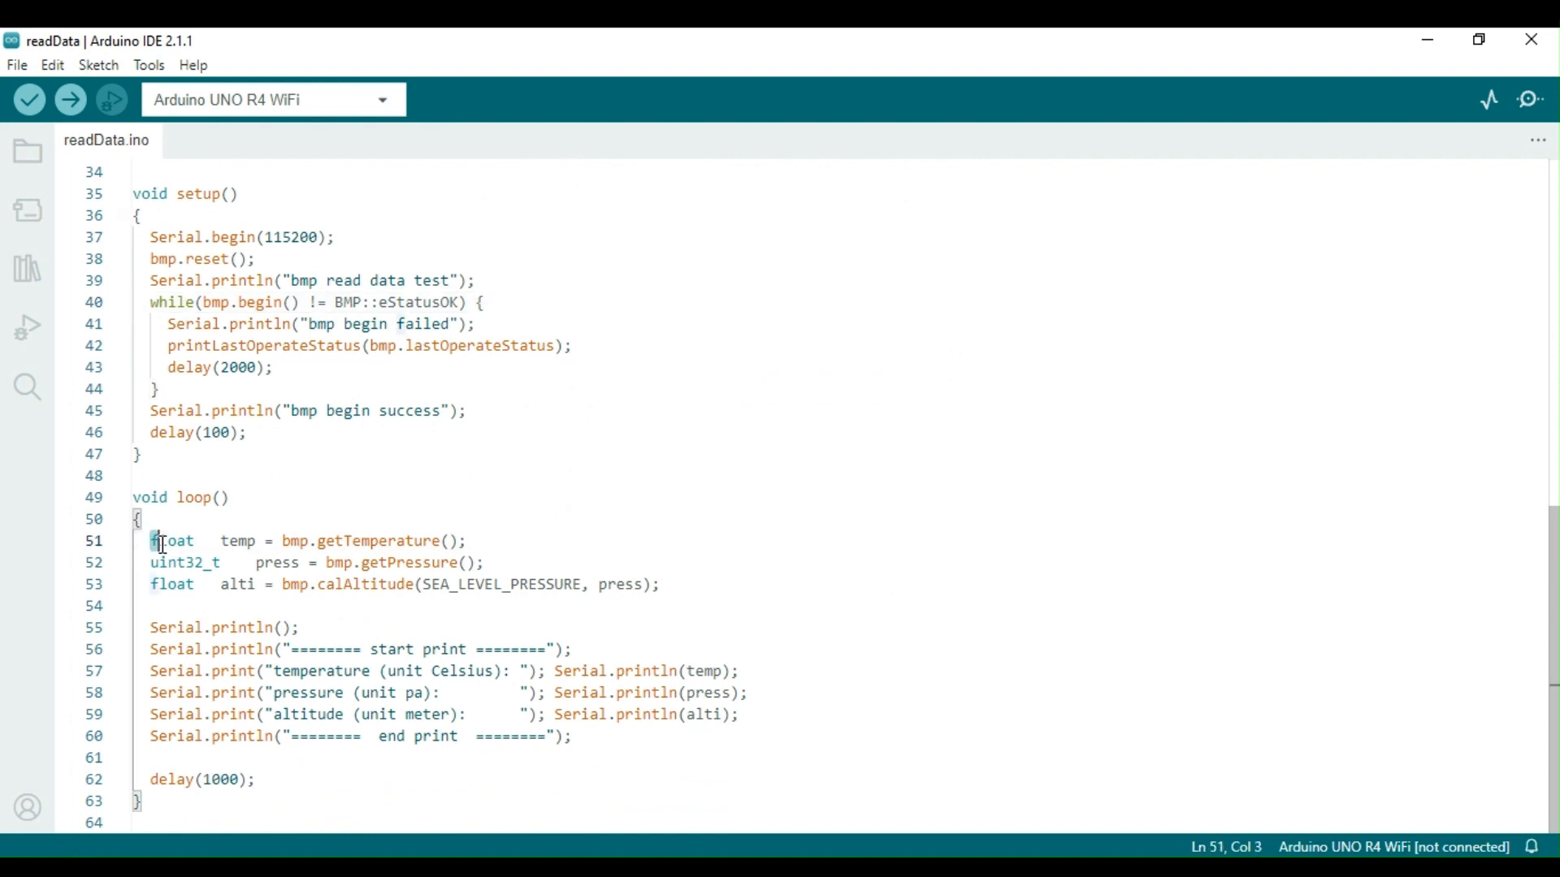
left_click(658, 583)
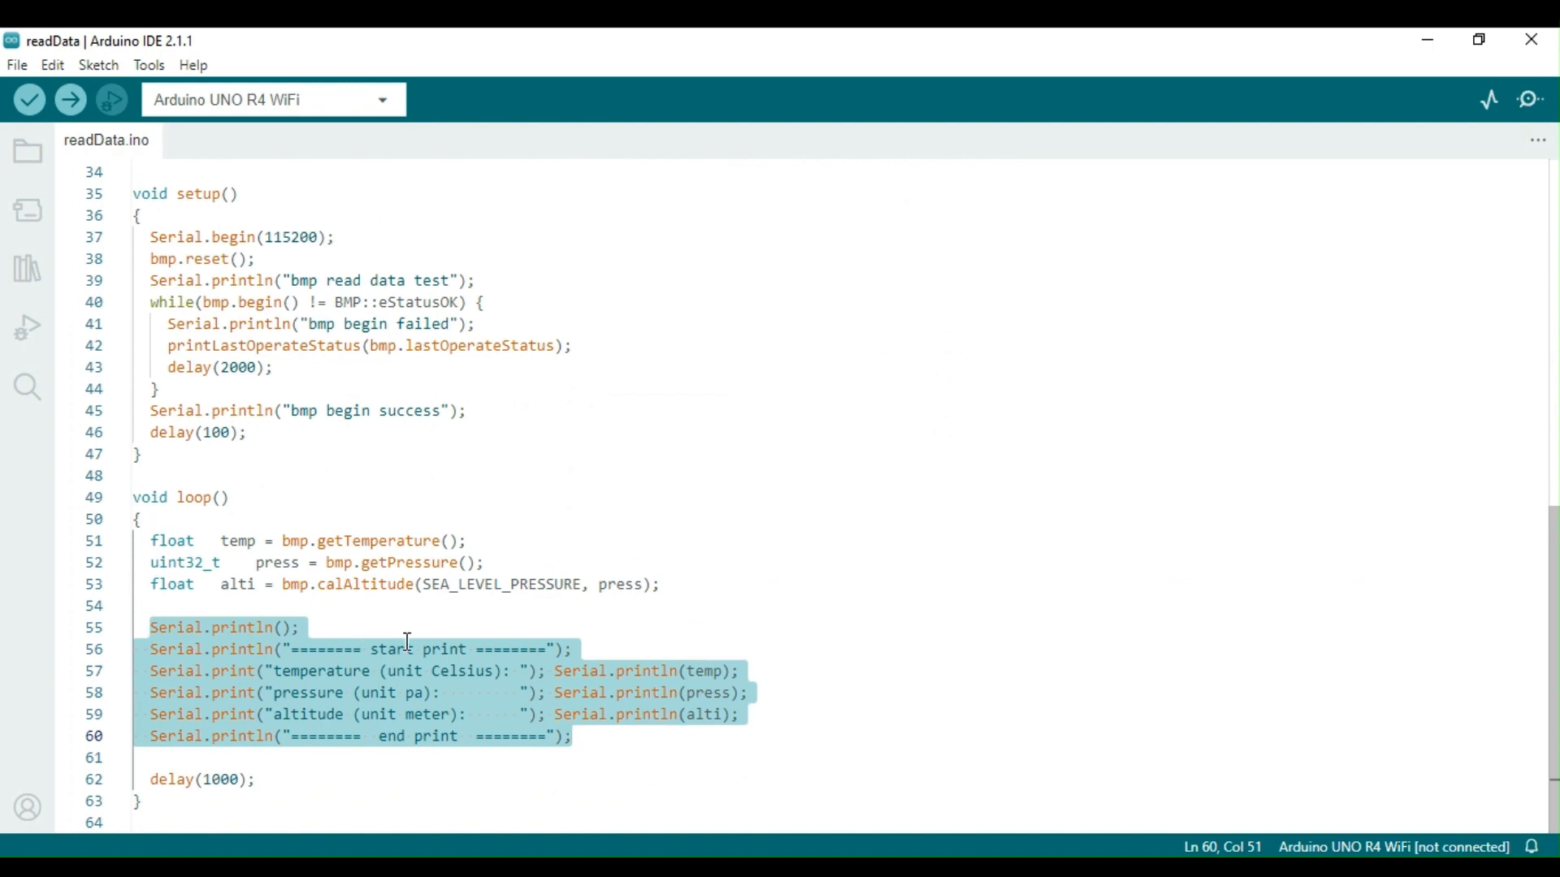
scroll("up", 3)
type("#")
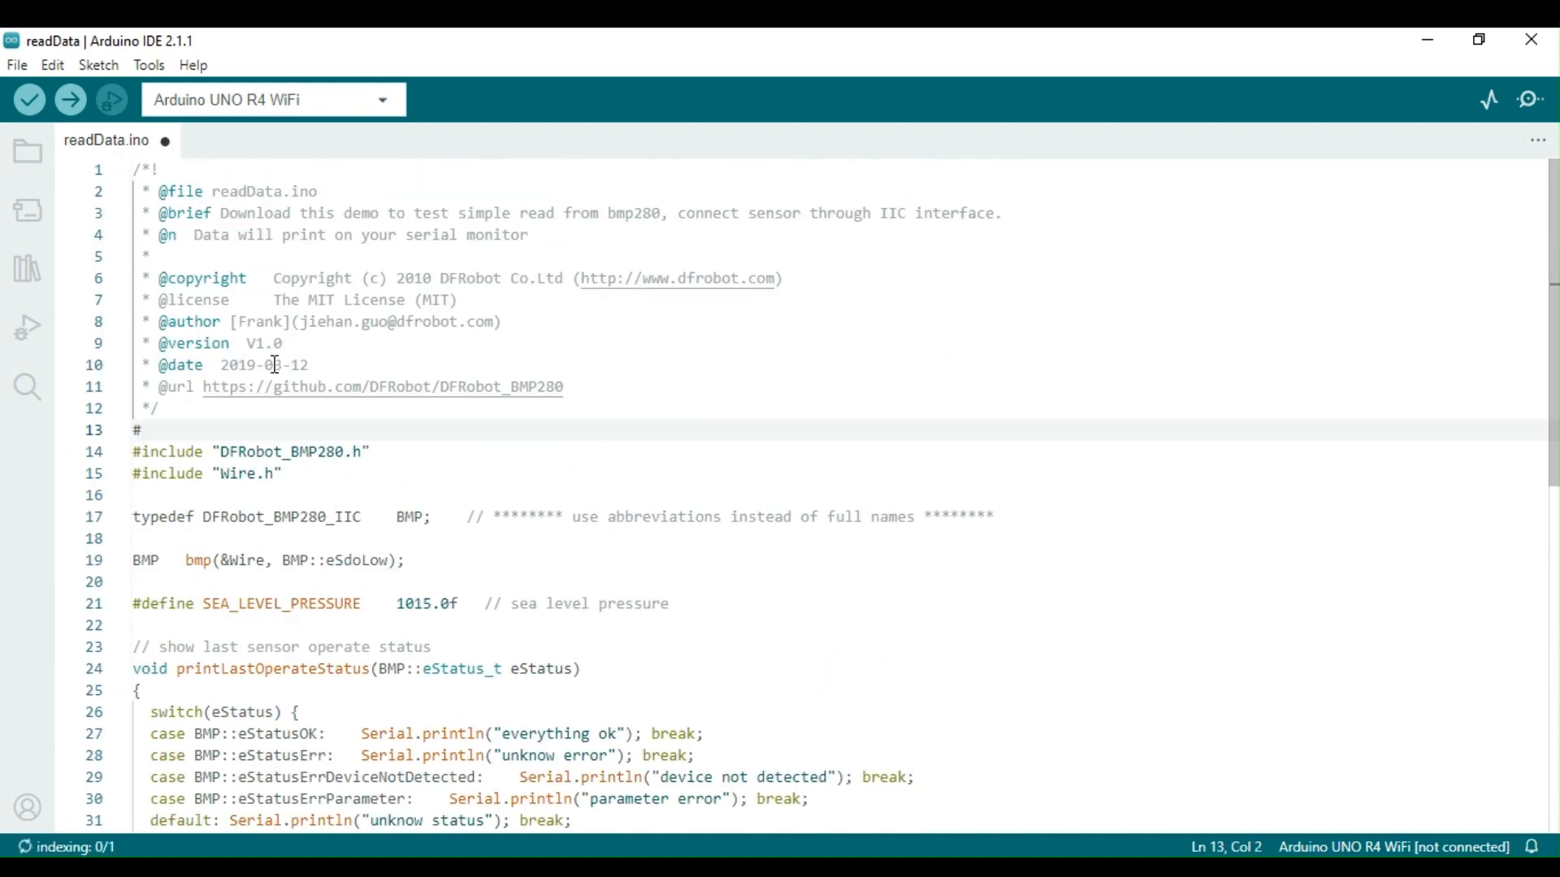
Add #include <SoftwareSerial.h> on line 13 above the BMP280 and Wire includes
type("inclu")
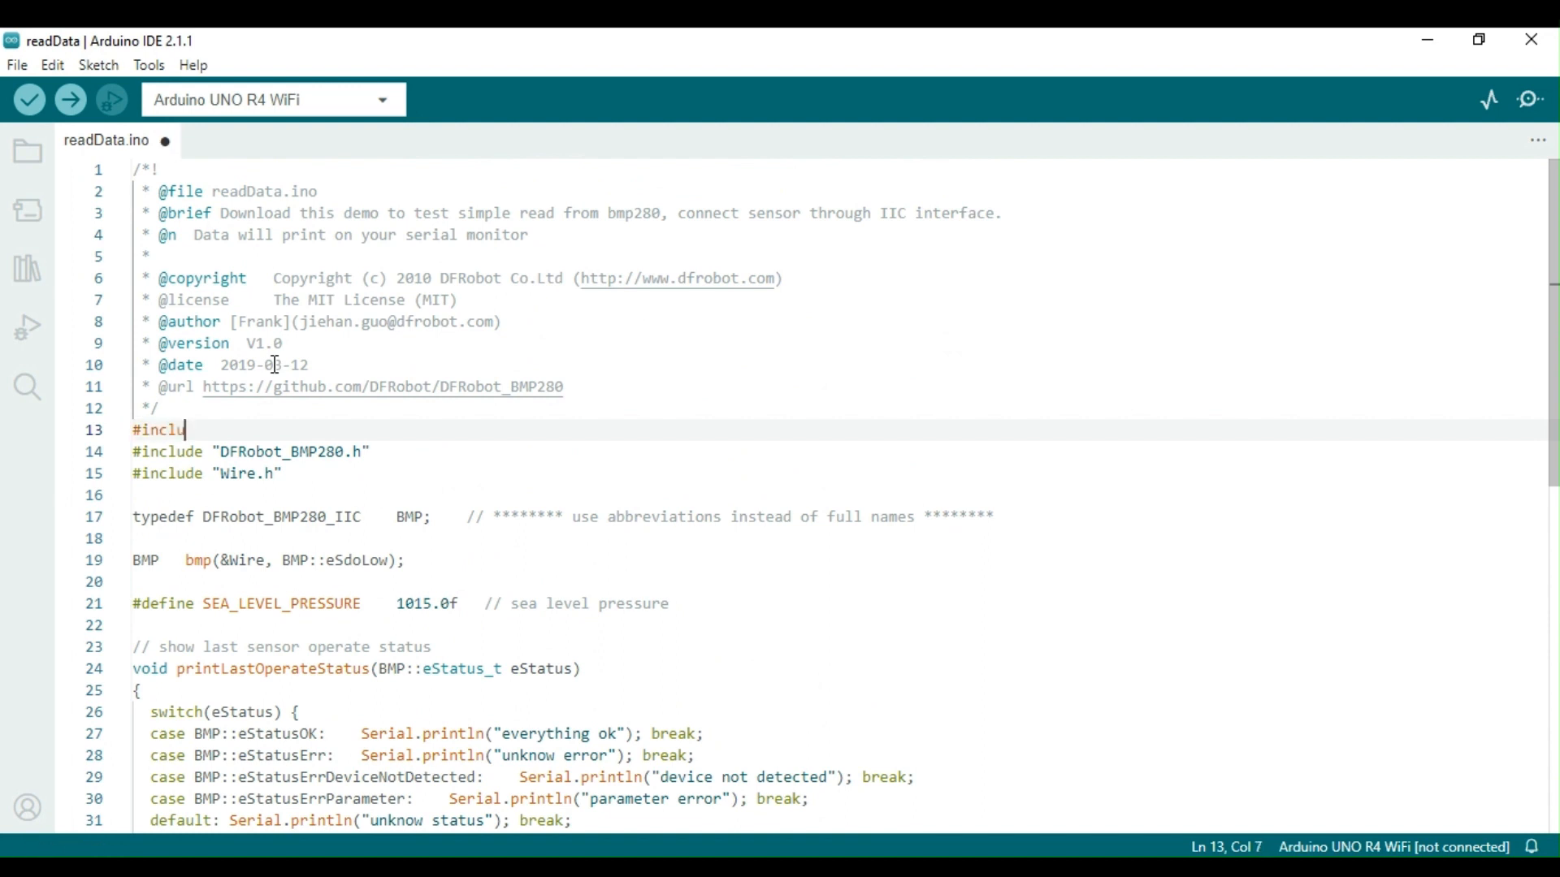
type("de <SoftwareSerial.h>")
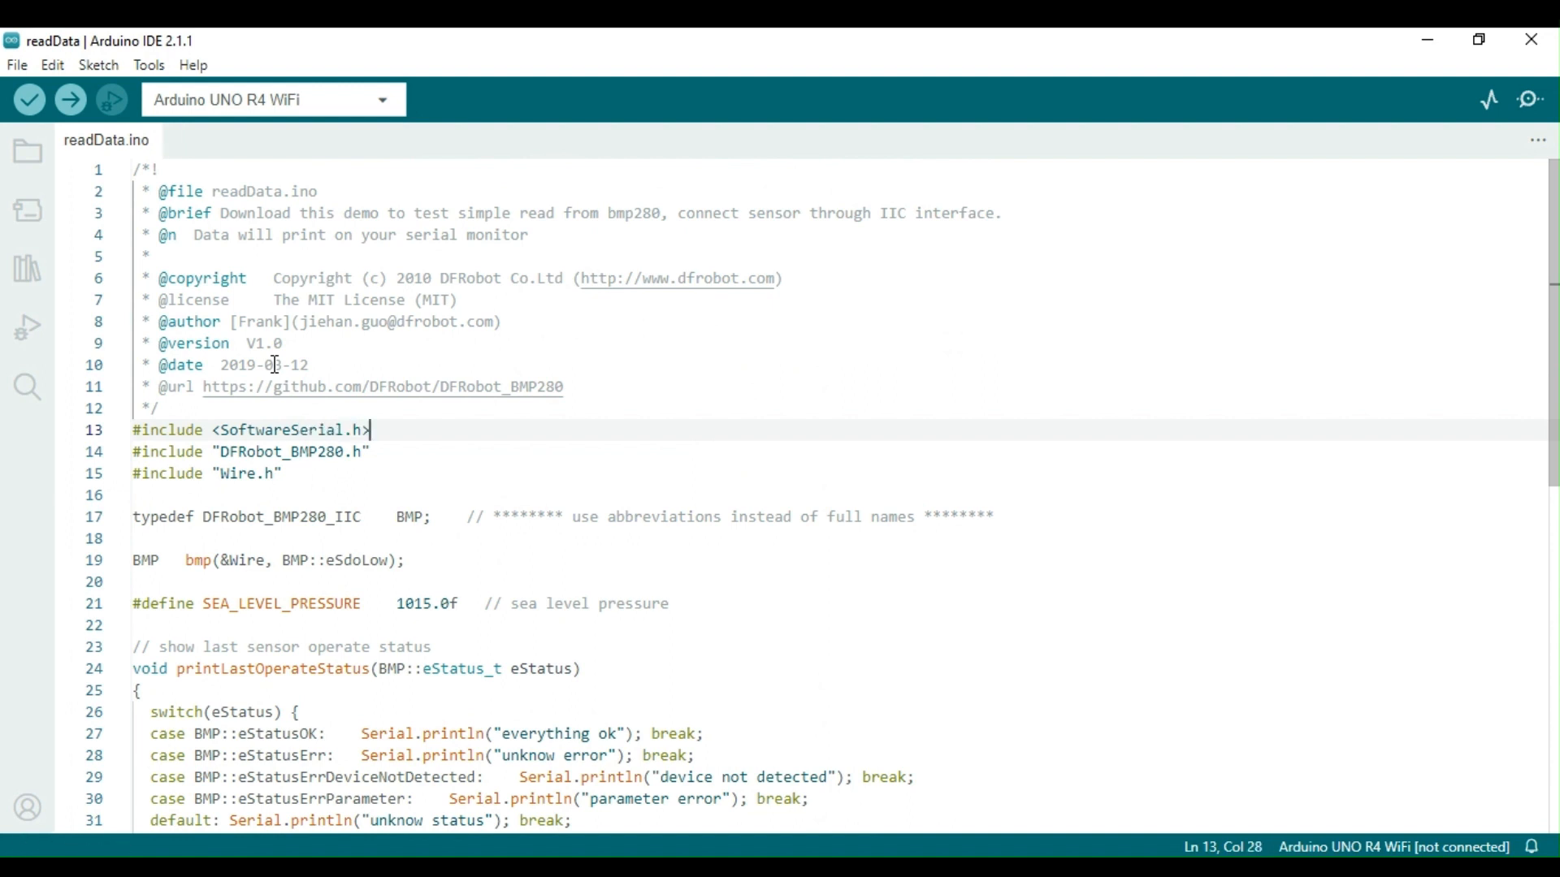
scroll("down", 3)
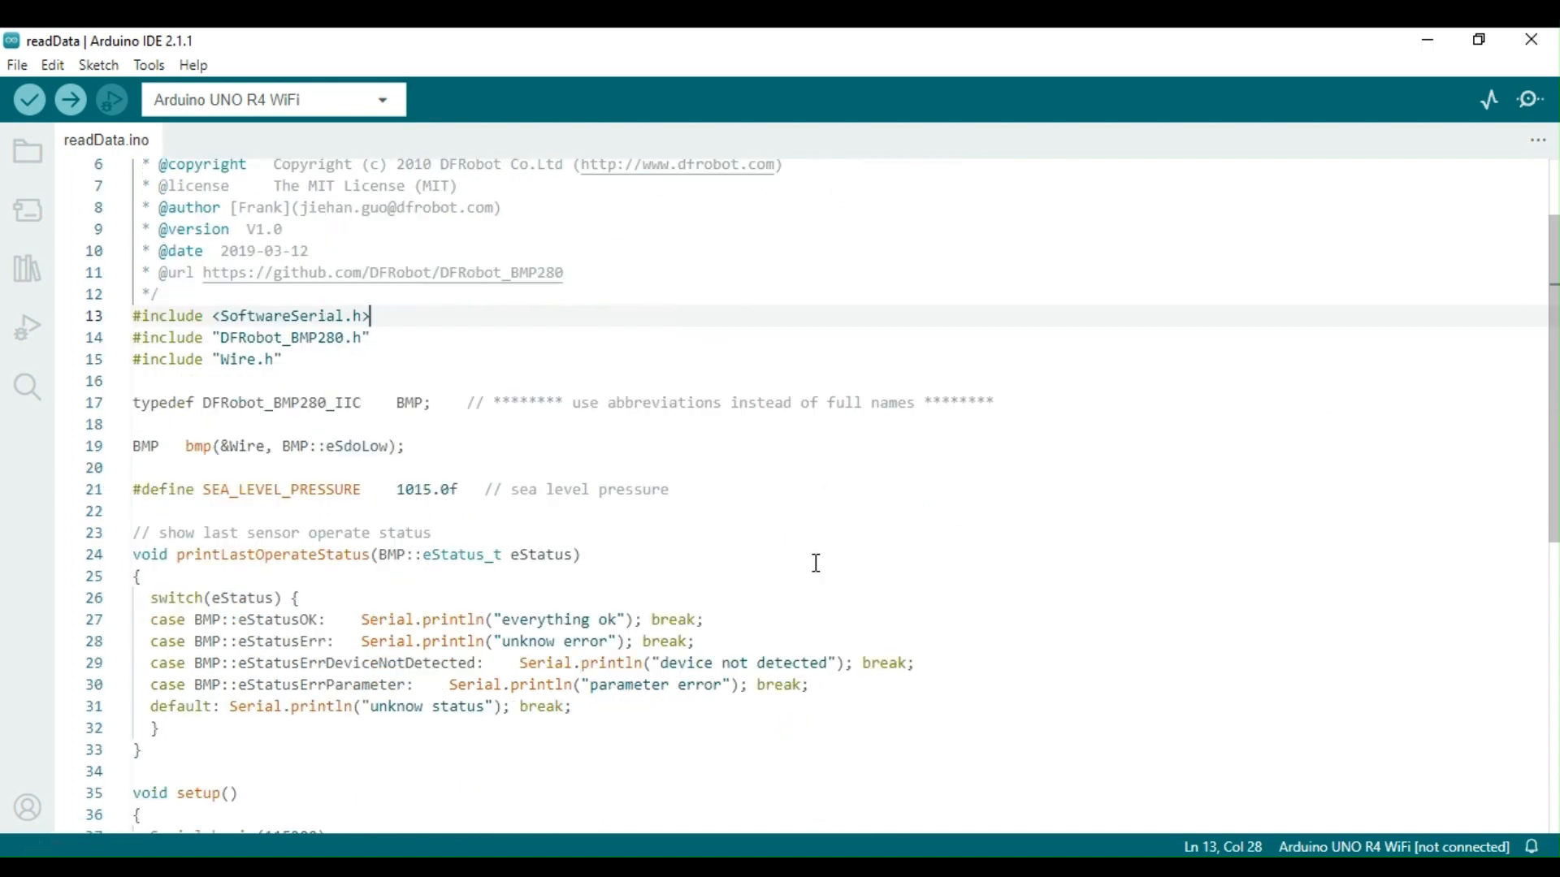
left_click(403, 445)
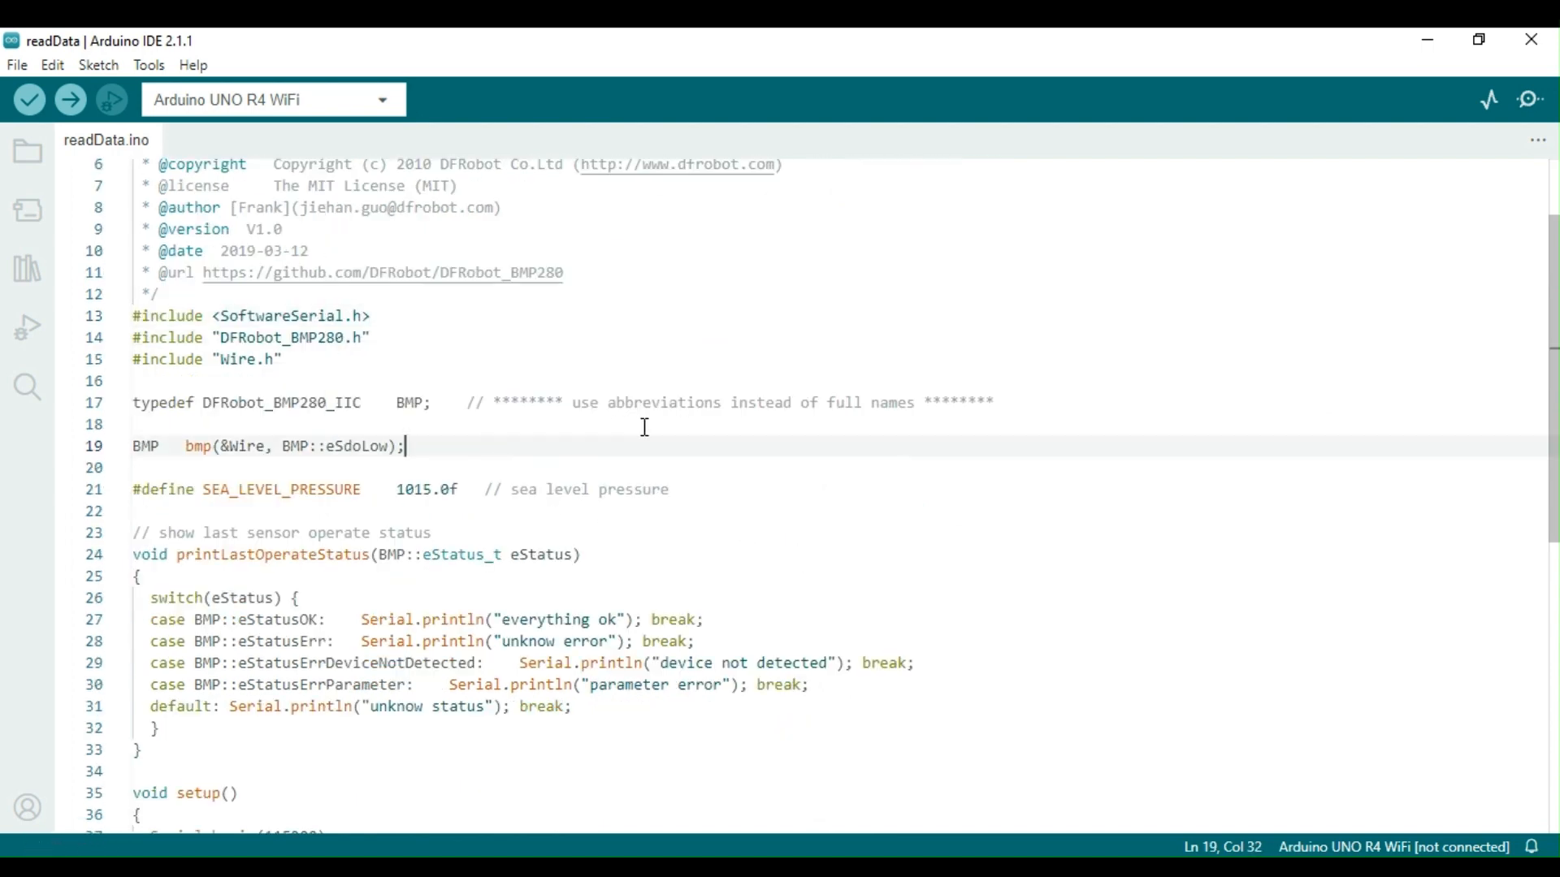
Declare SoftwareSerial SoftSerial(8, 7); on a new line below the bmp declaration
key("Enter")
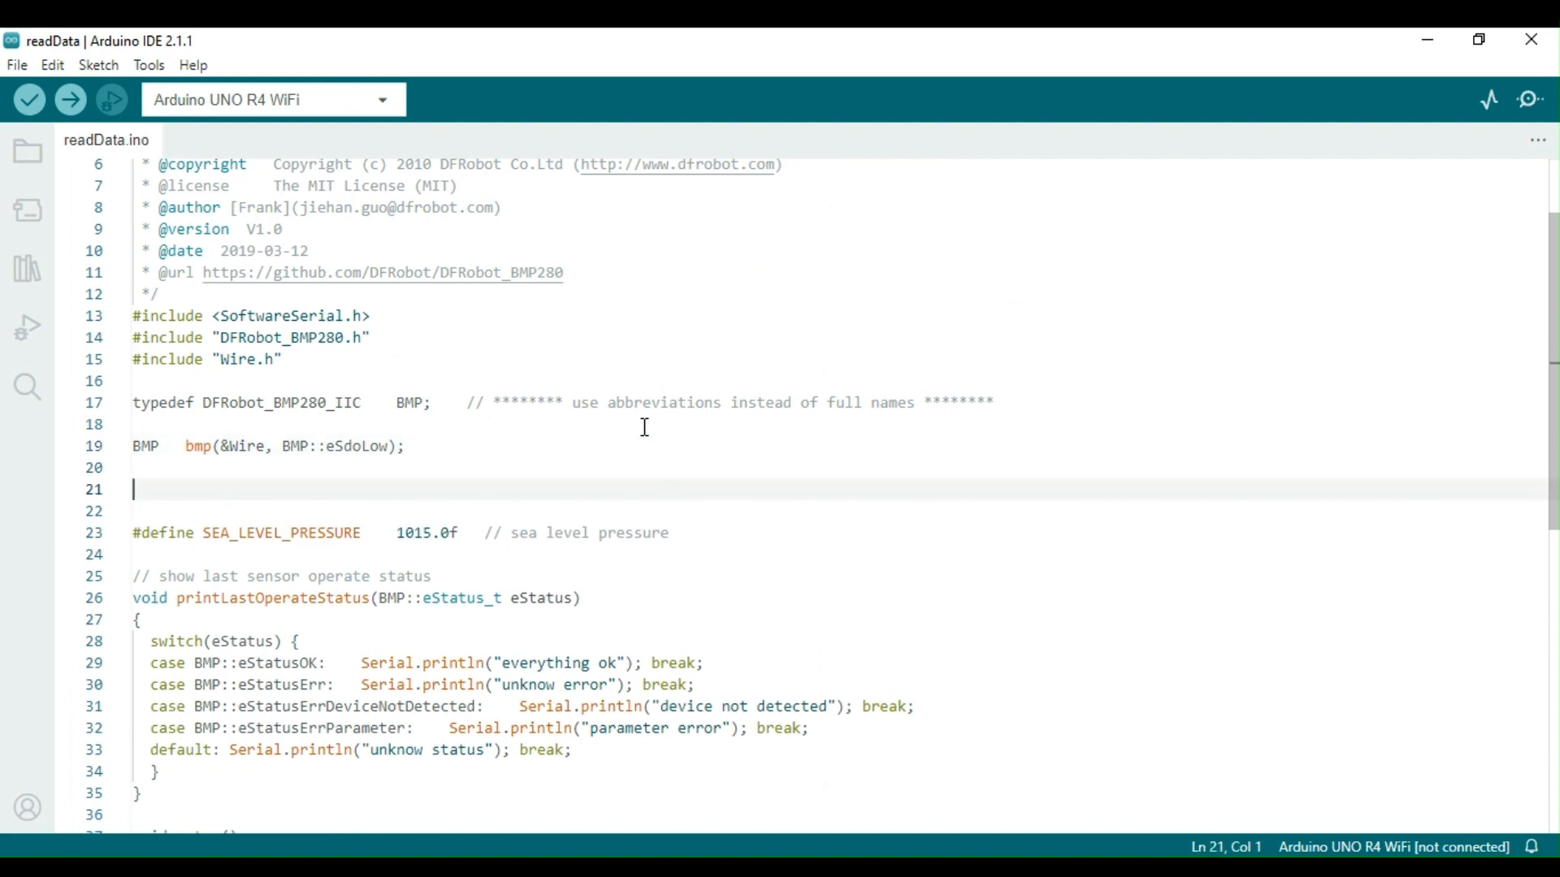
mouse_move(637, 583)
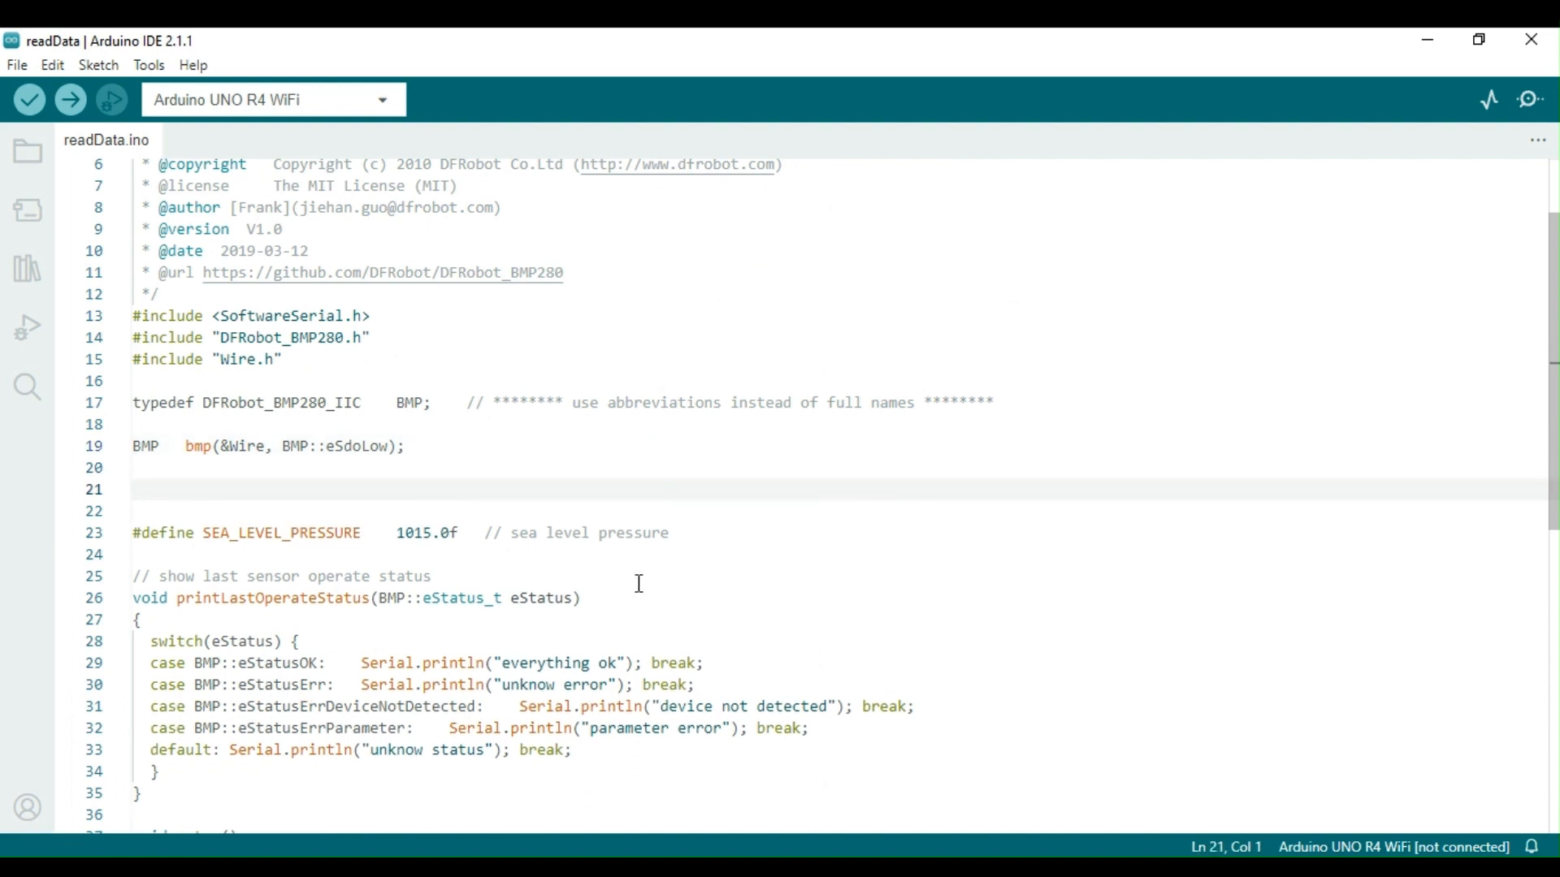
type("SoftwareSerial Sof")
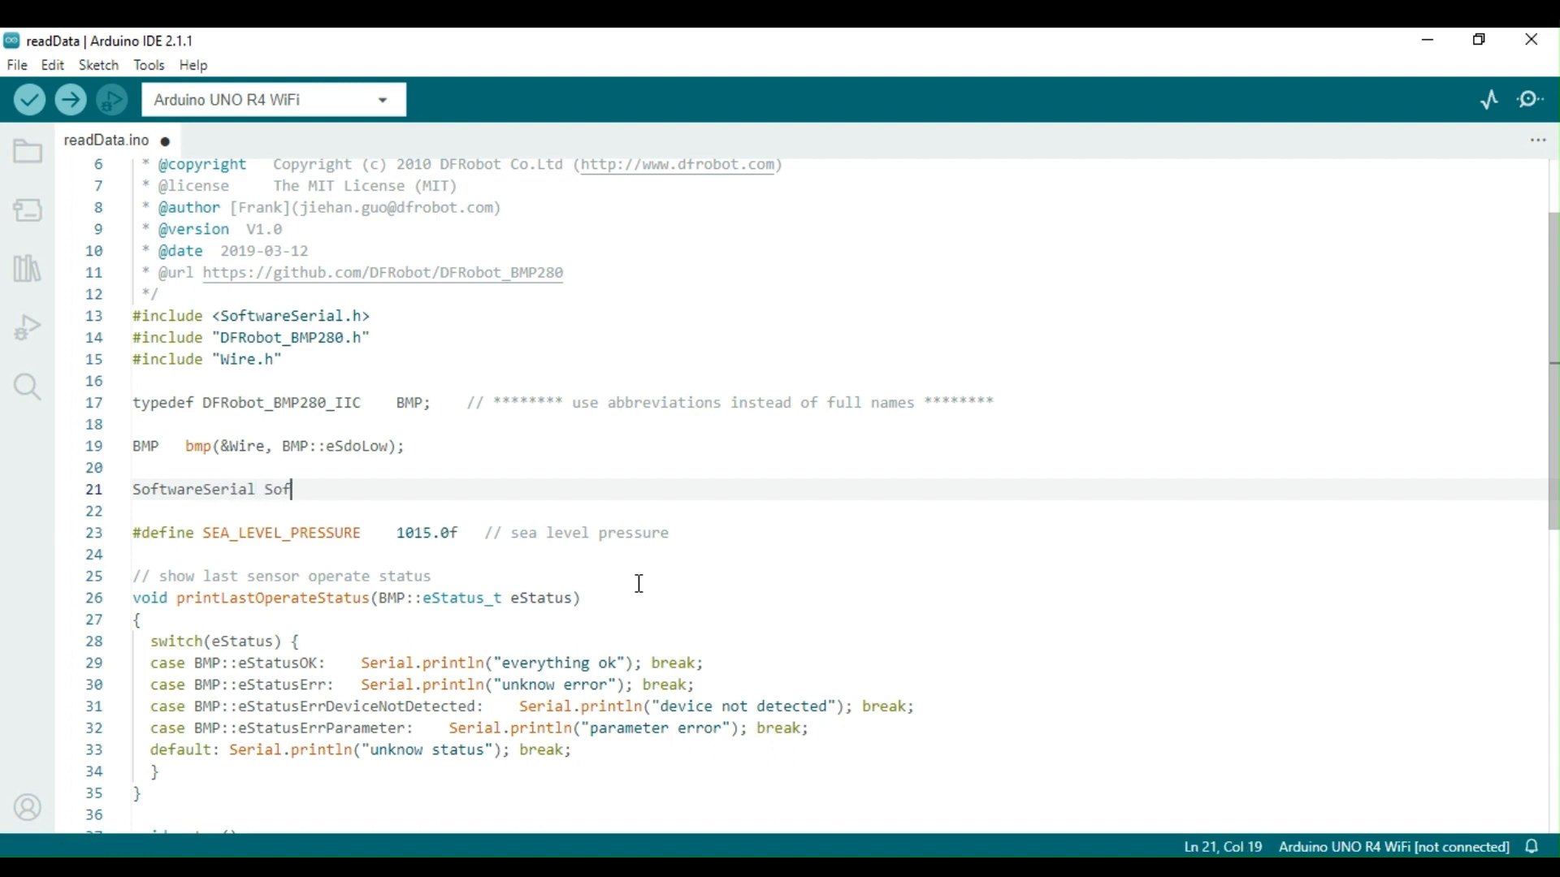
type("tSerial")
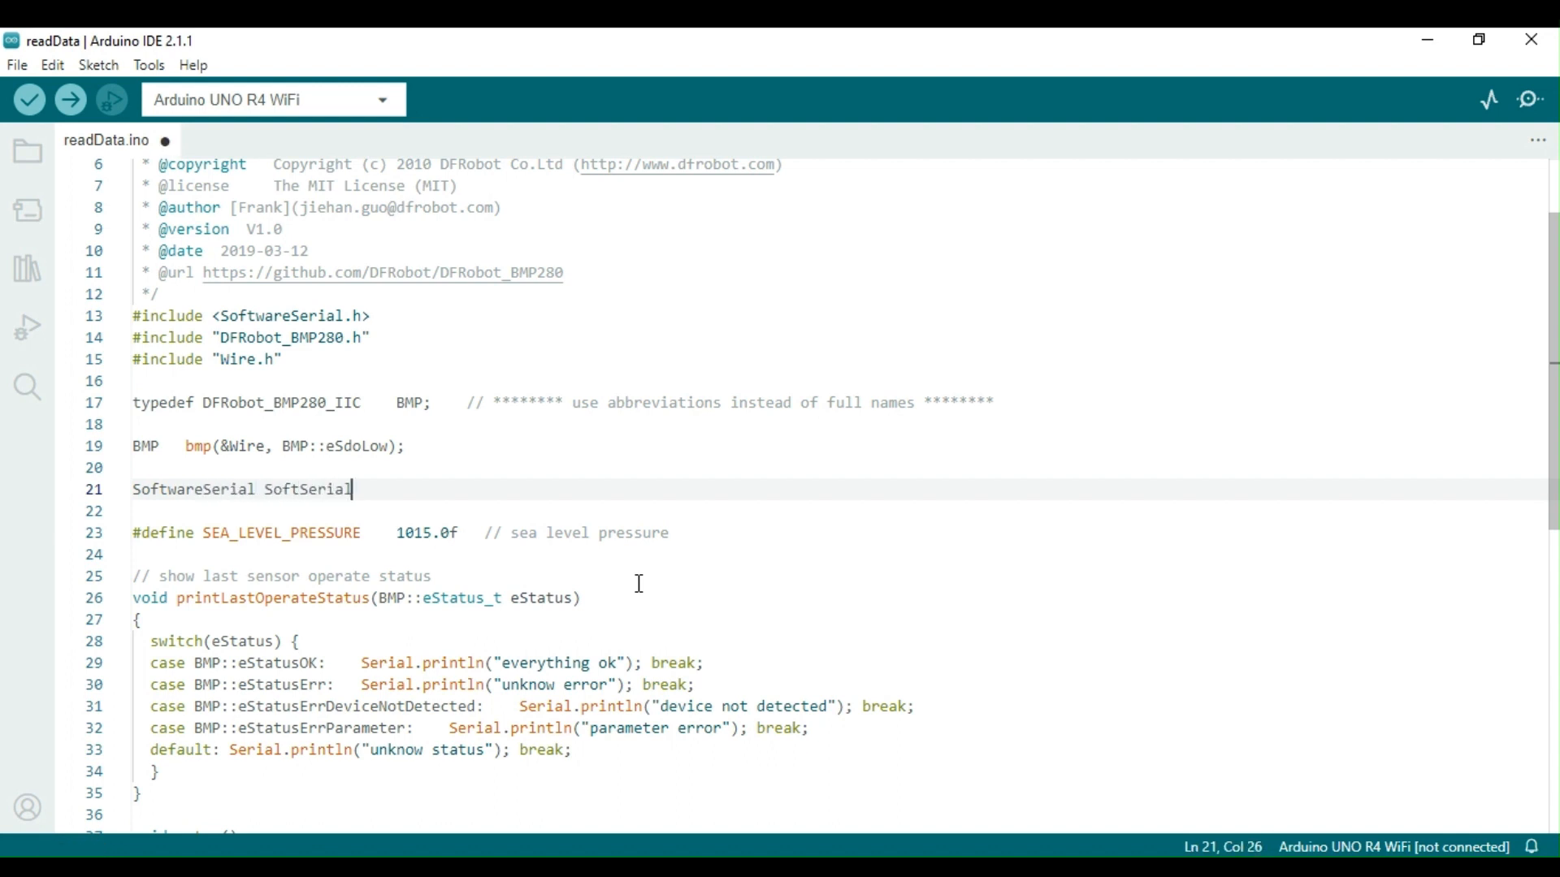
type("()")
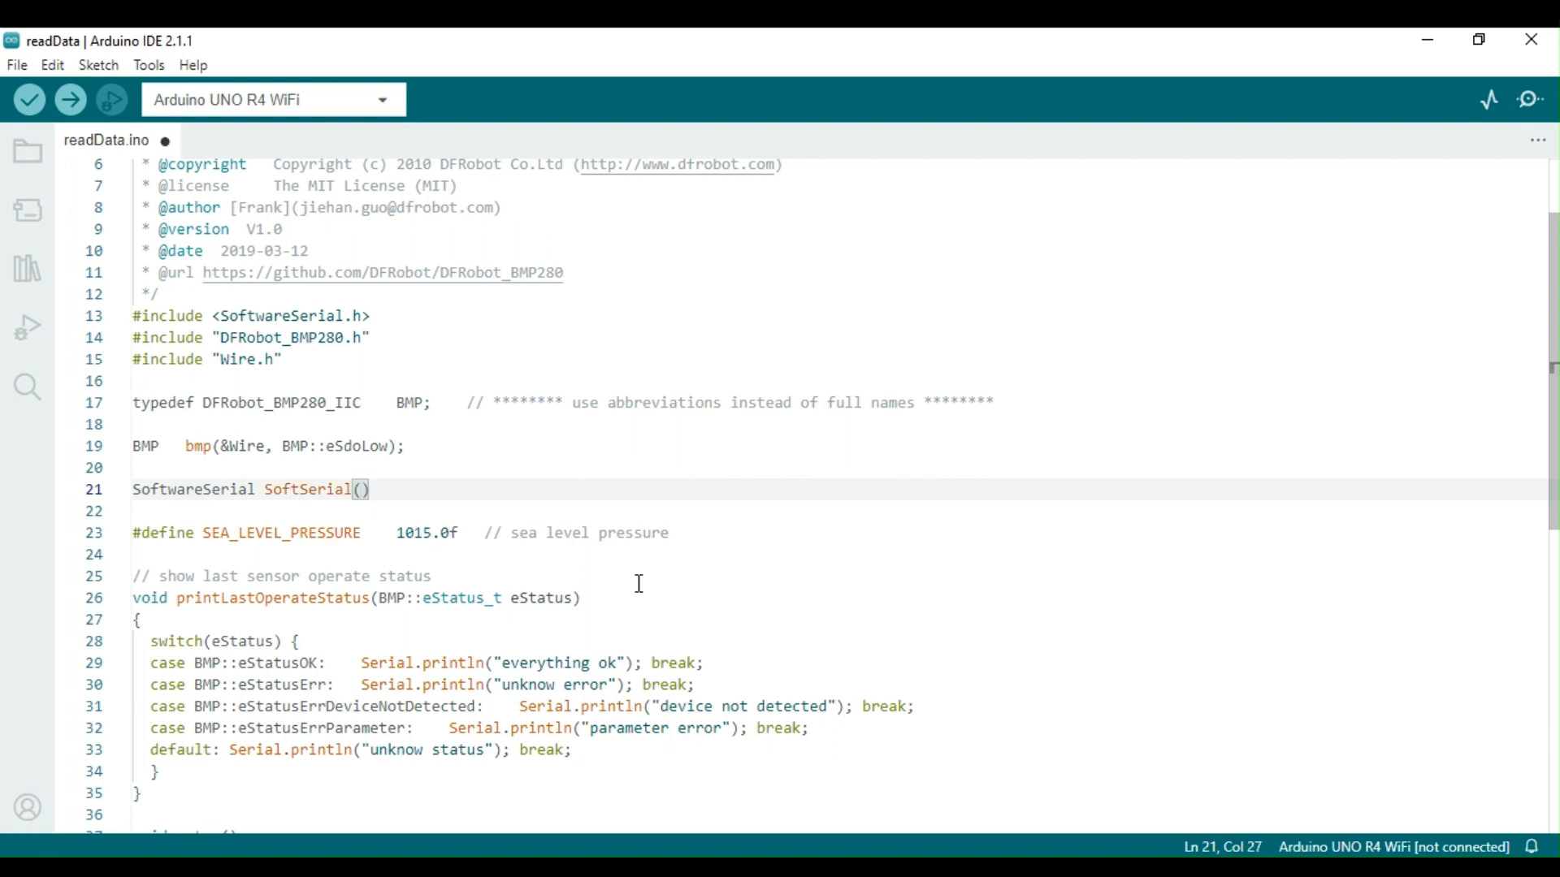
type("7")
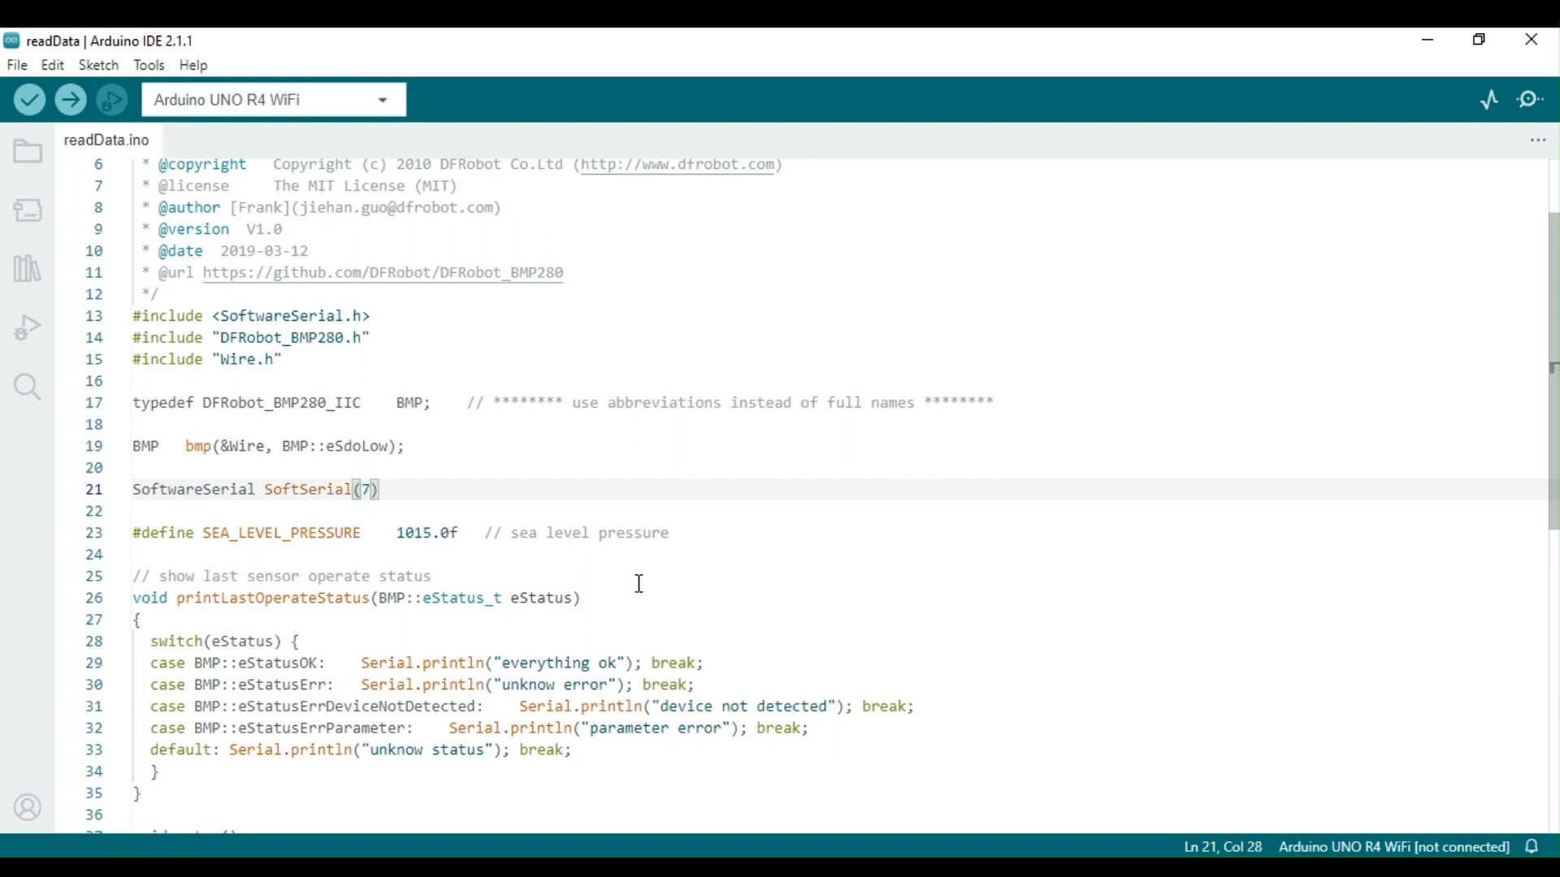
type("8")
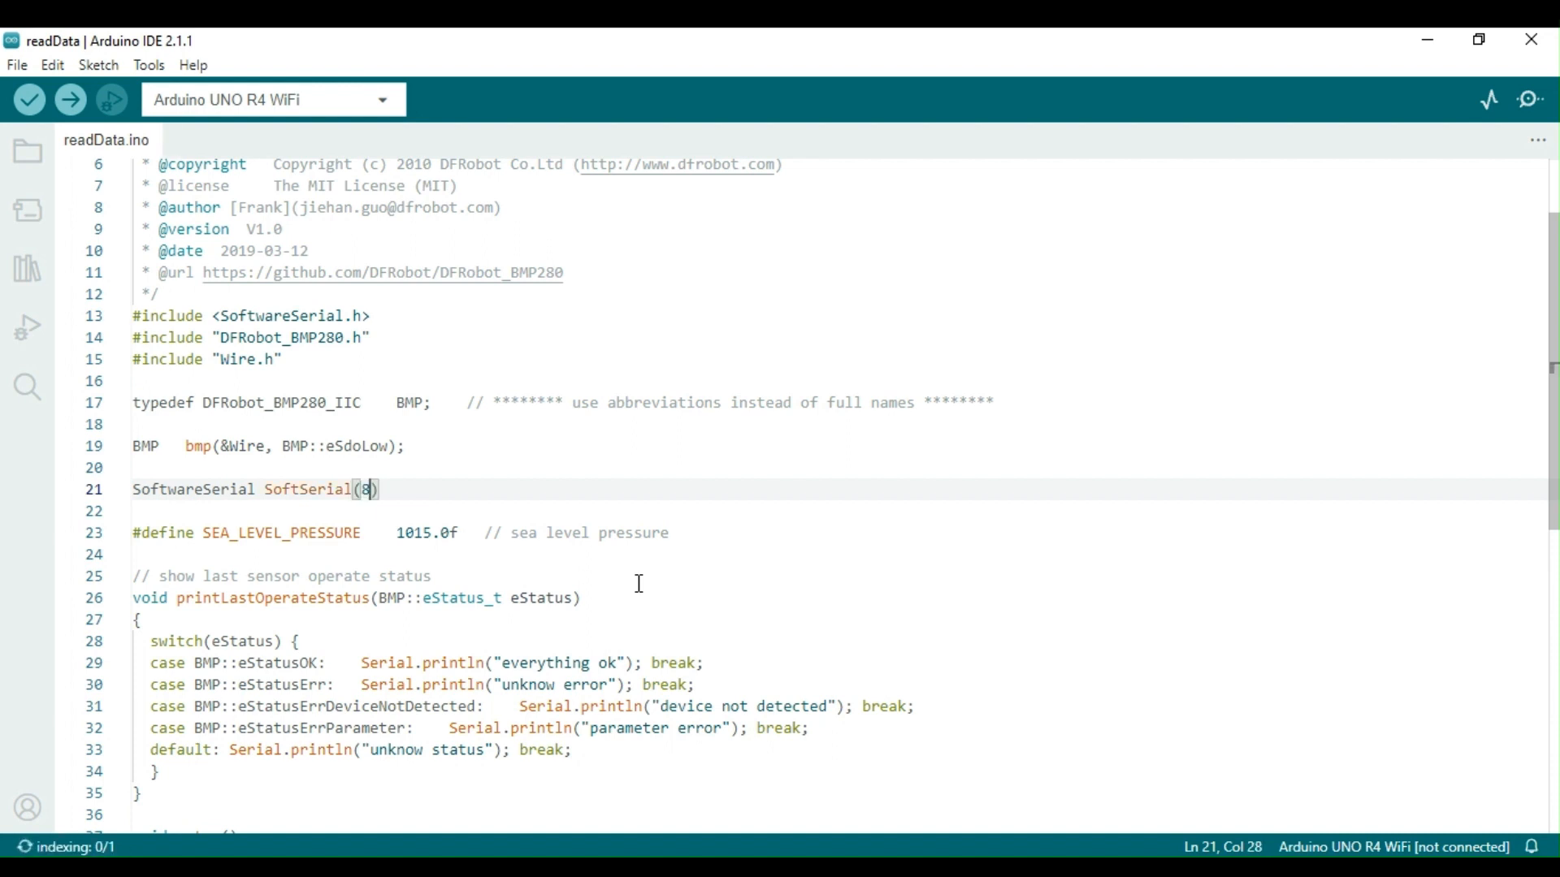
type(", 7")
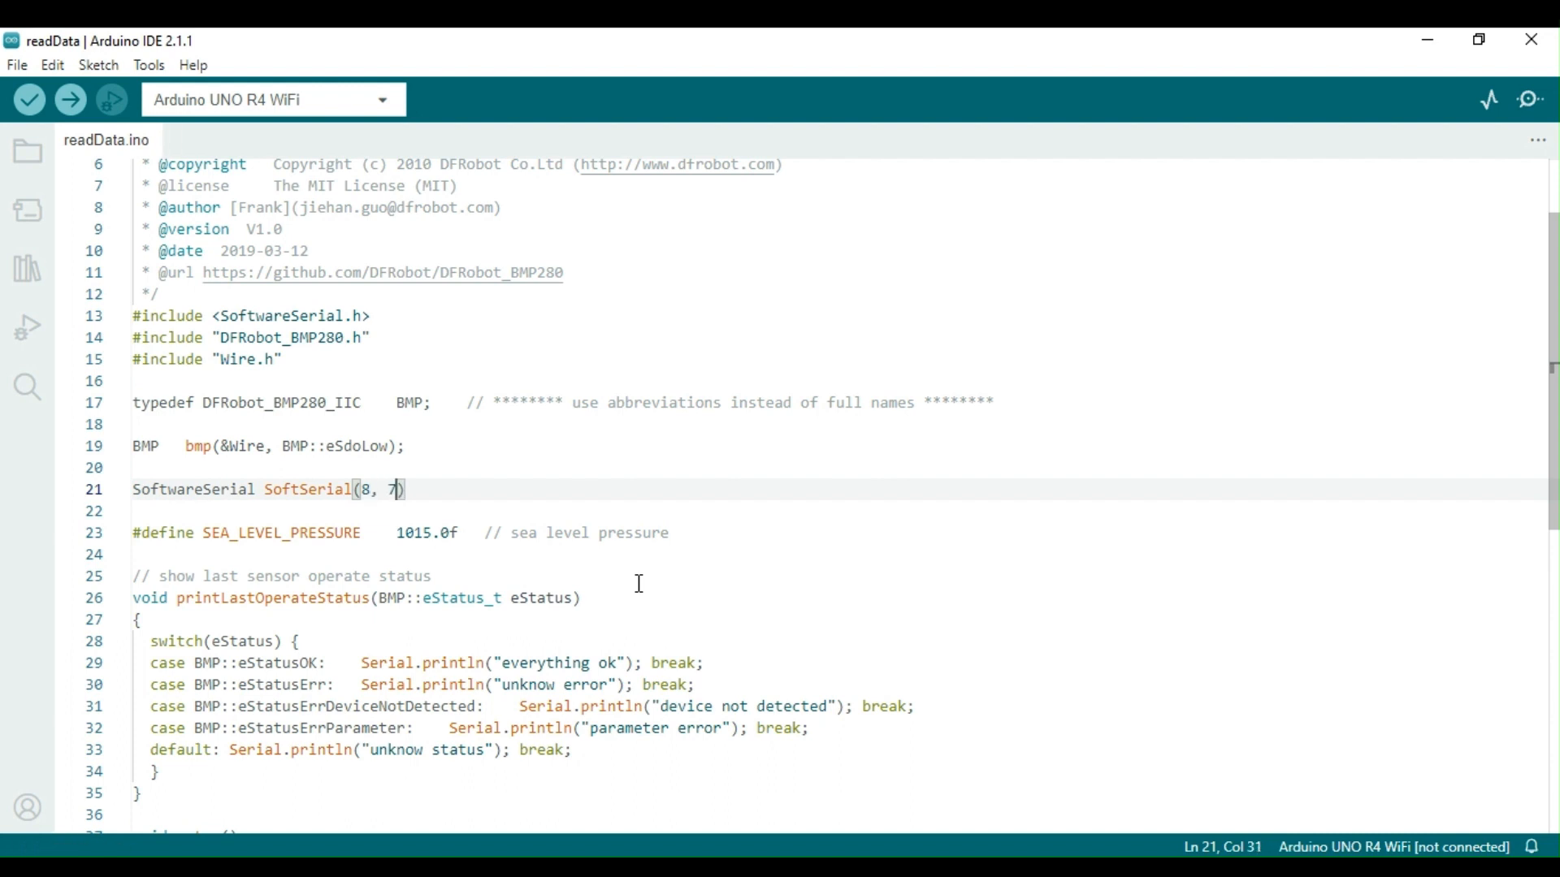
type(";")
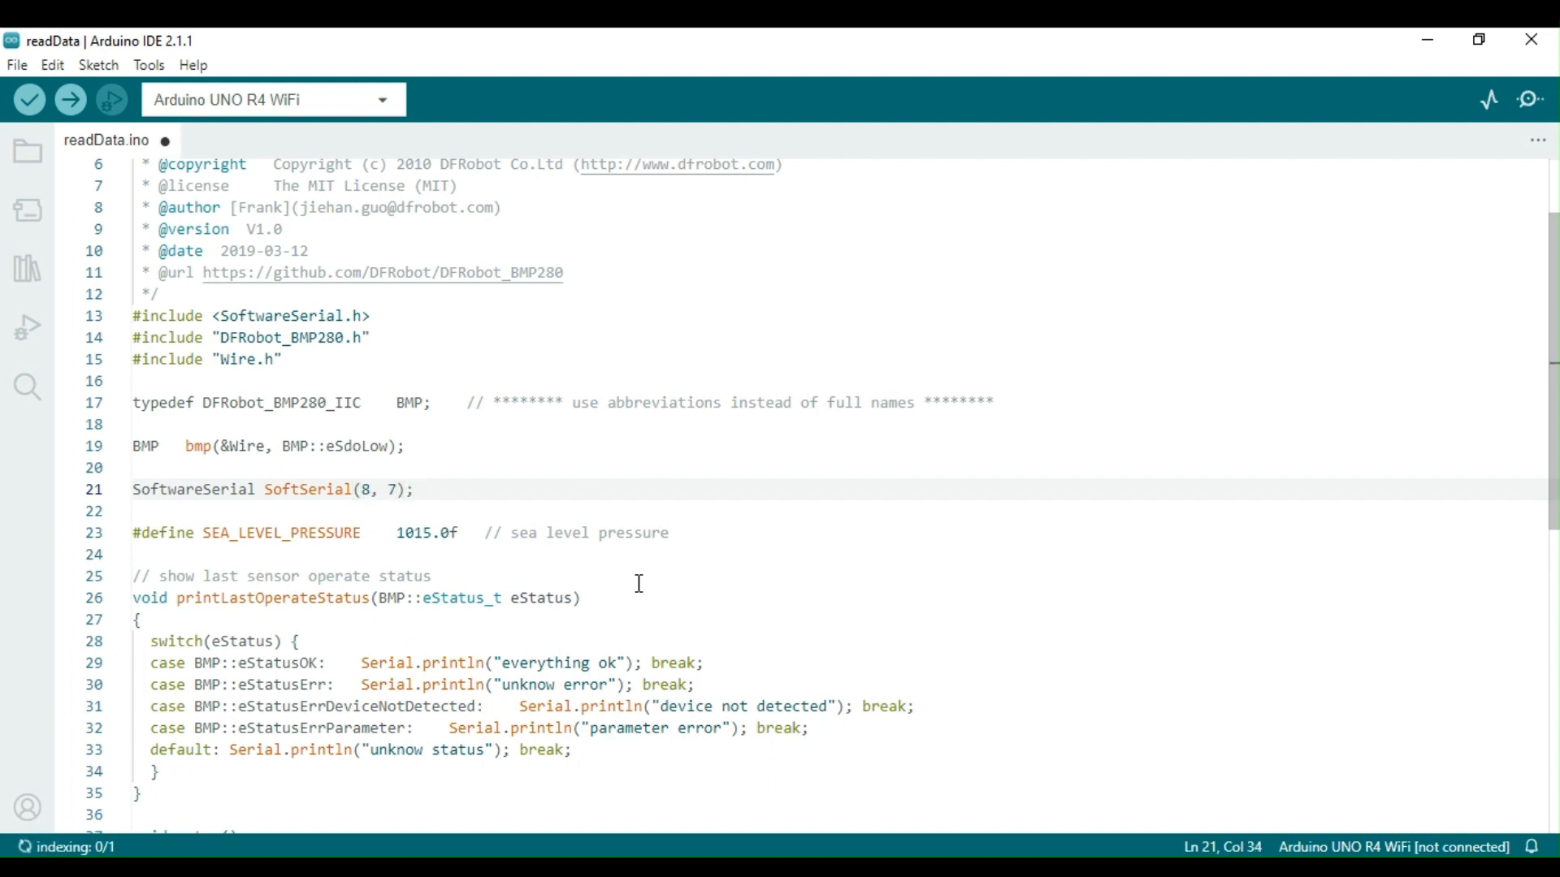
Comment the declaration as // UNO: Pin 8 --> RX, Pin 7 --> TX
type("RX")
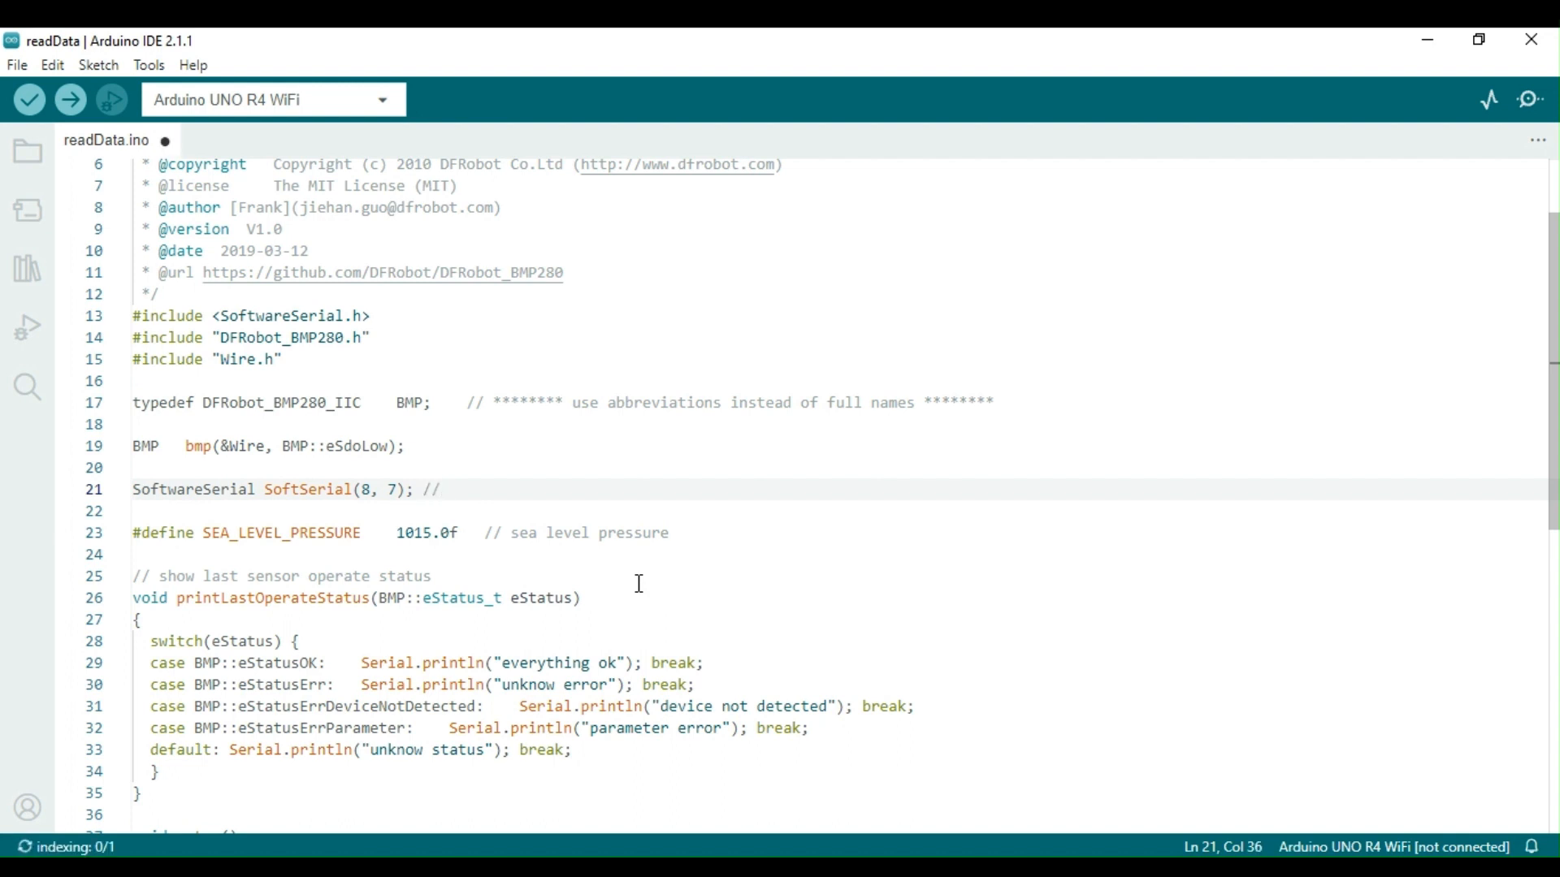
type("Pin")
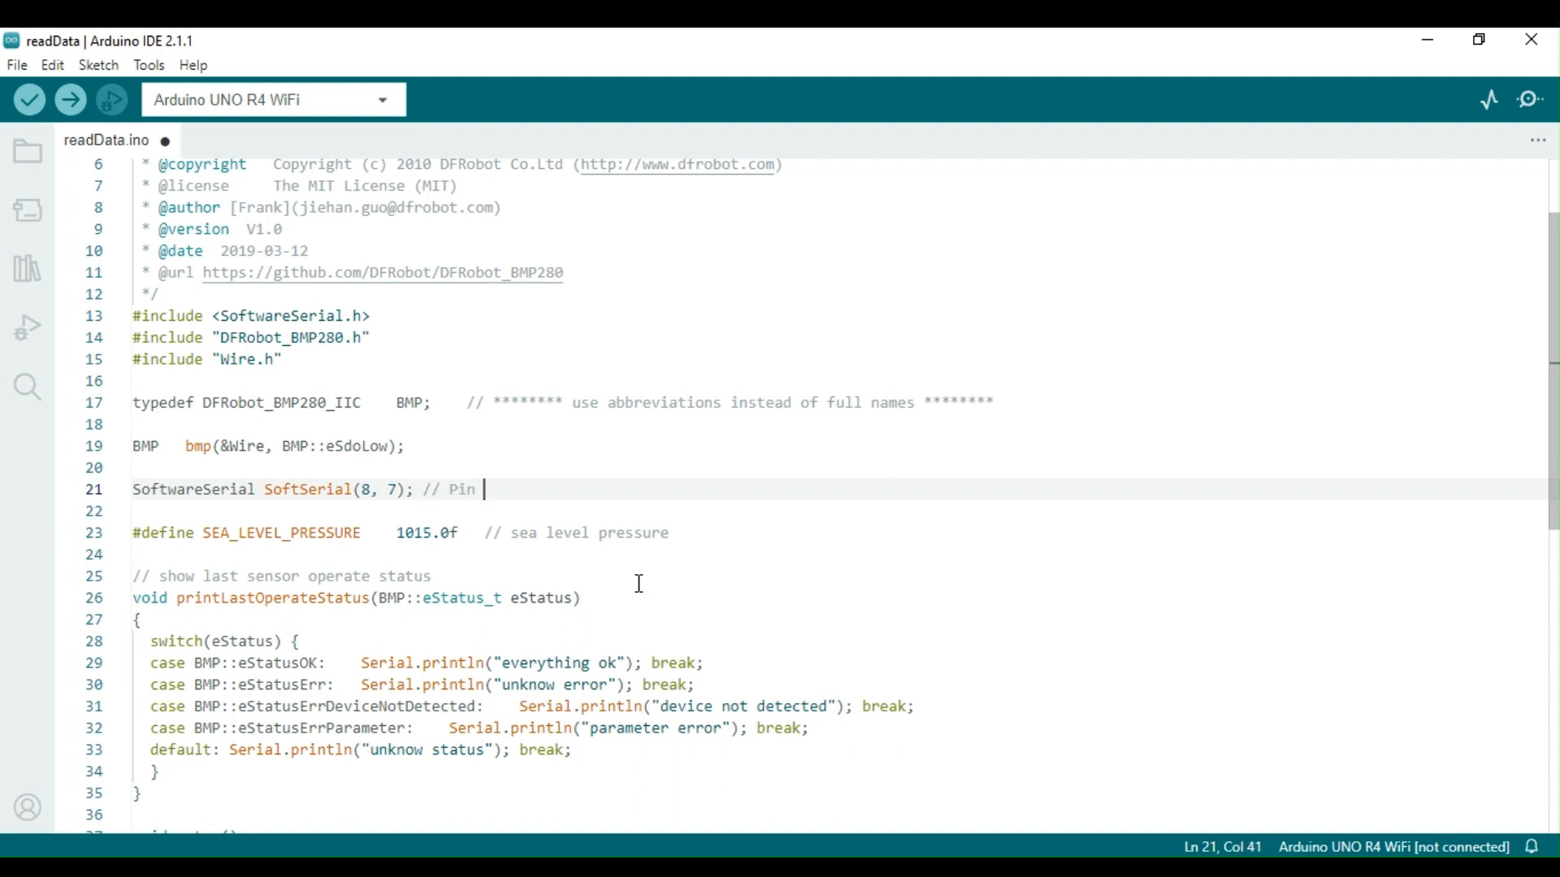
type("8")
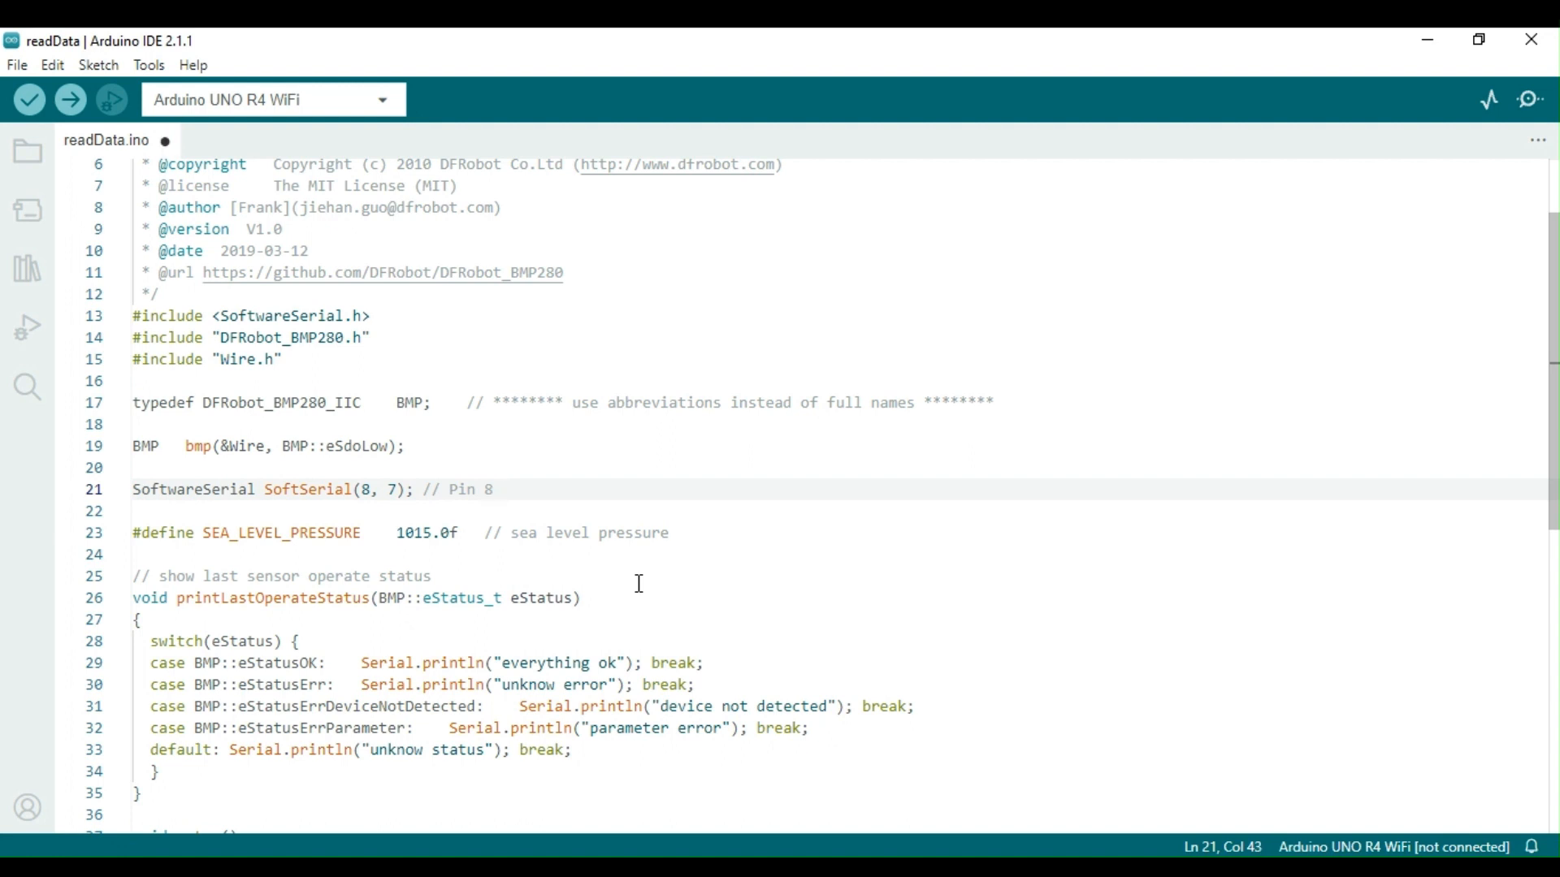
type("--> R")
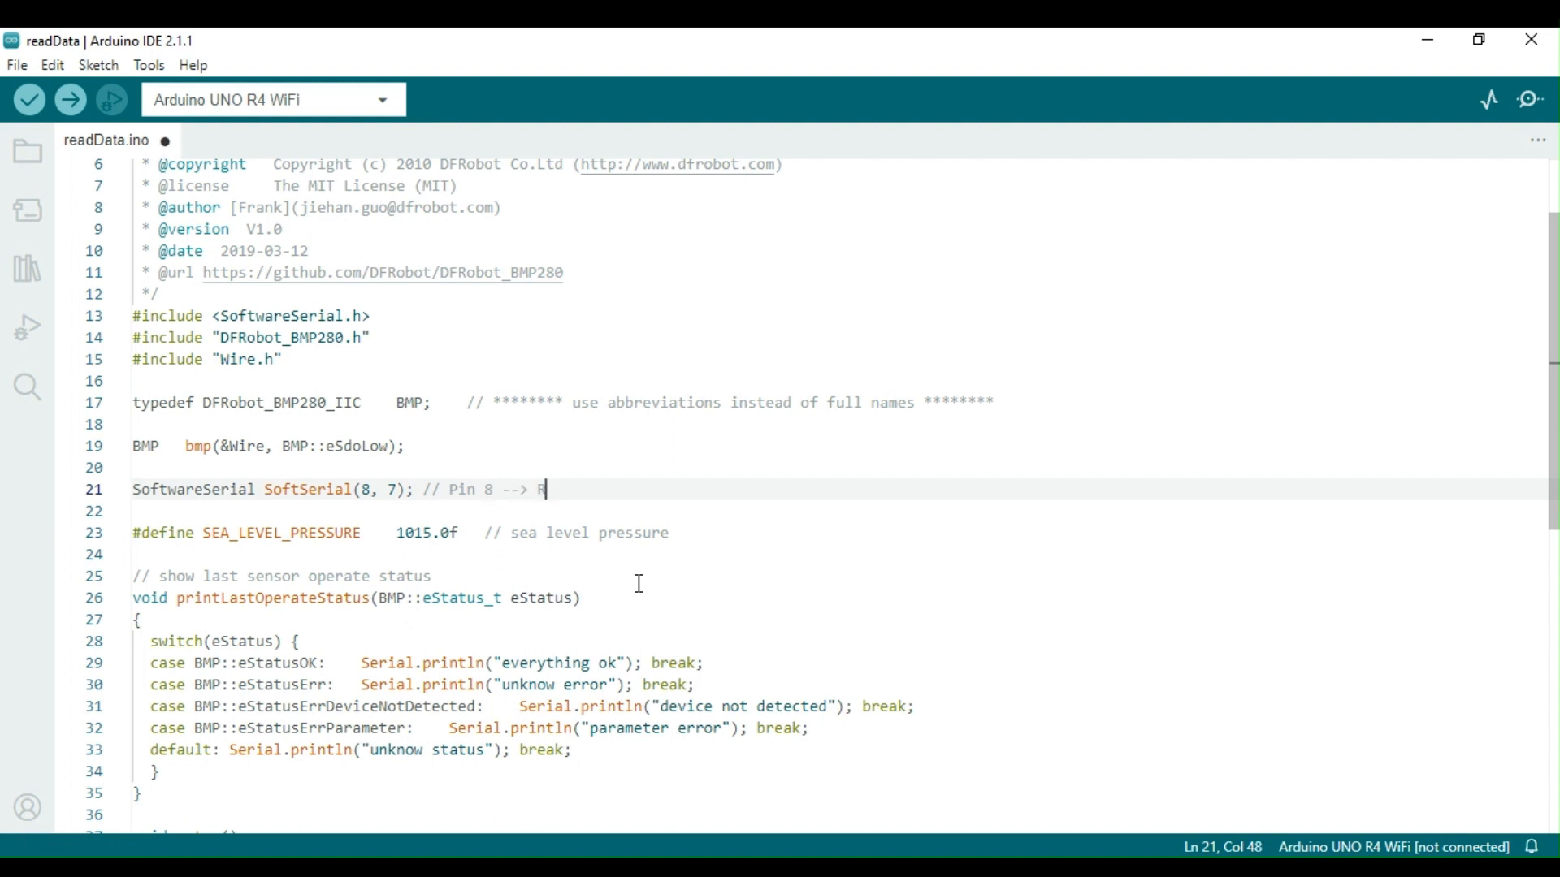
type("X, P")
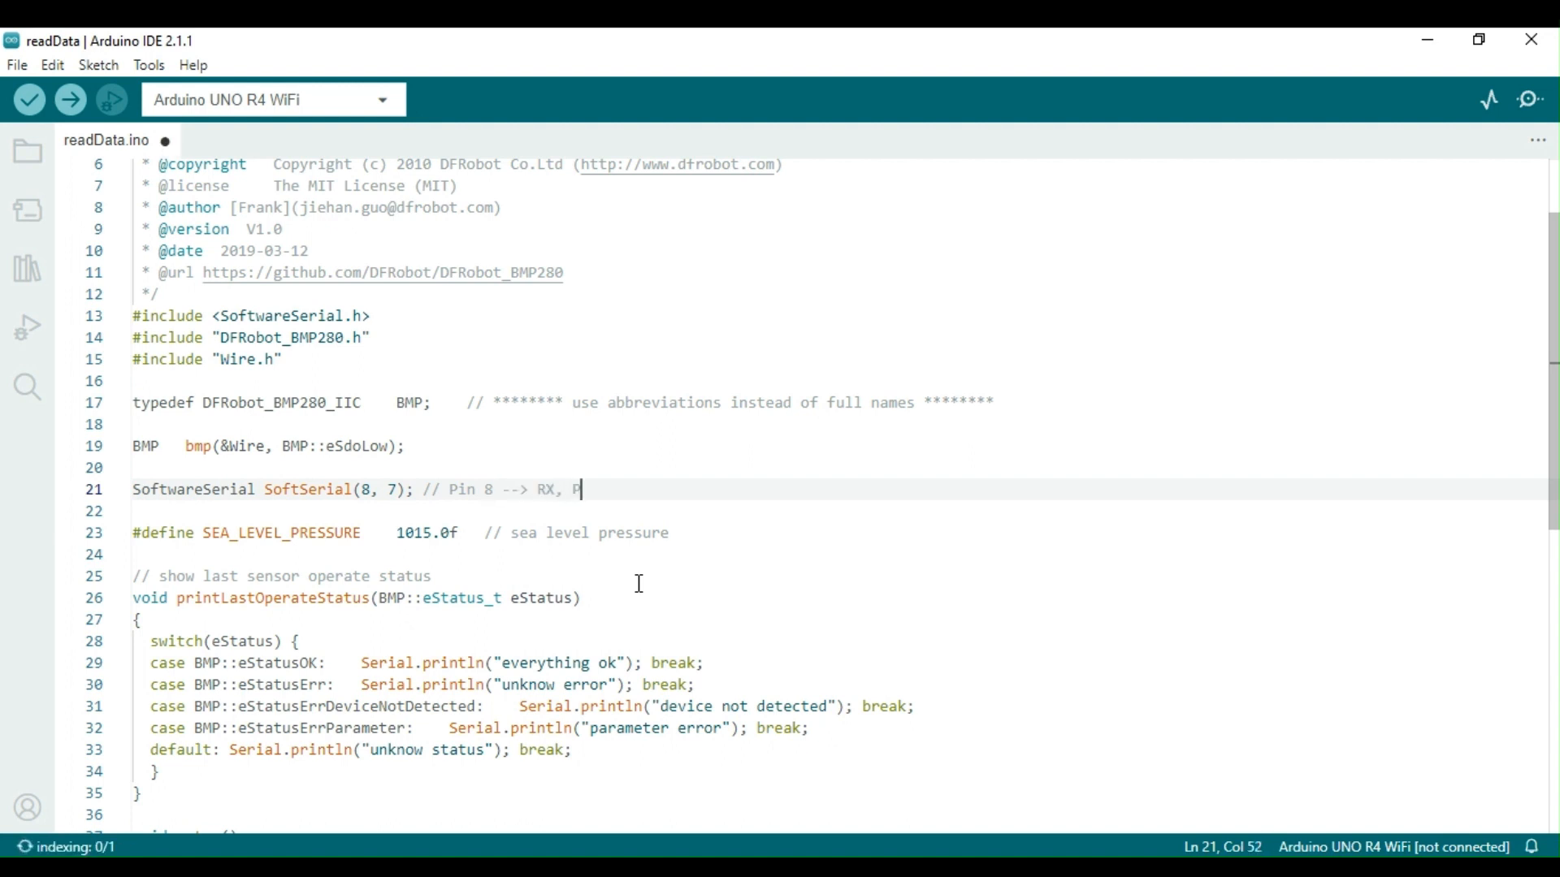
type("in 7")
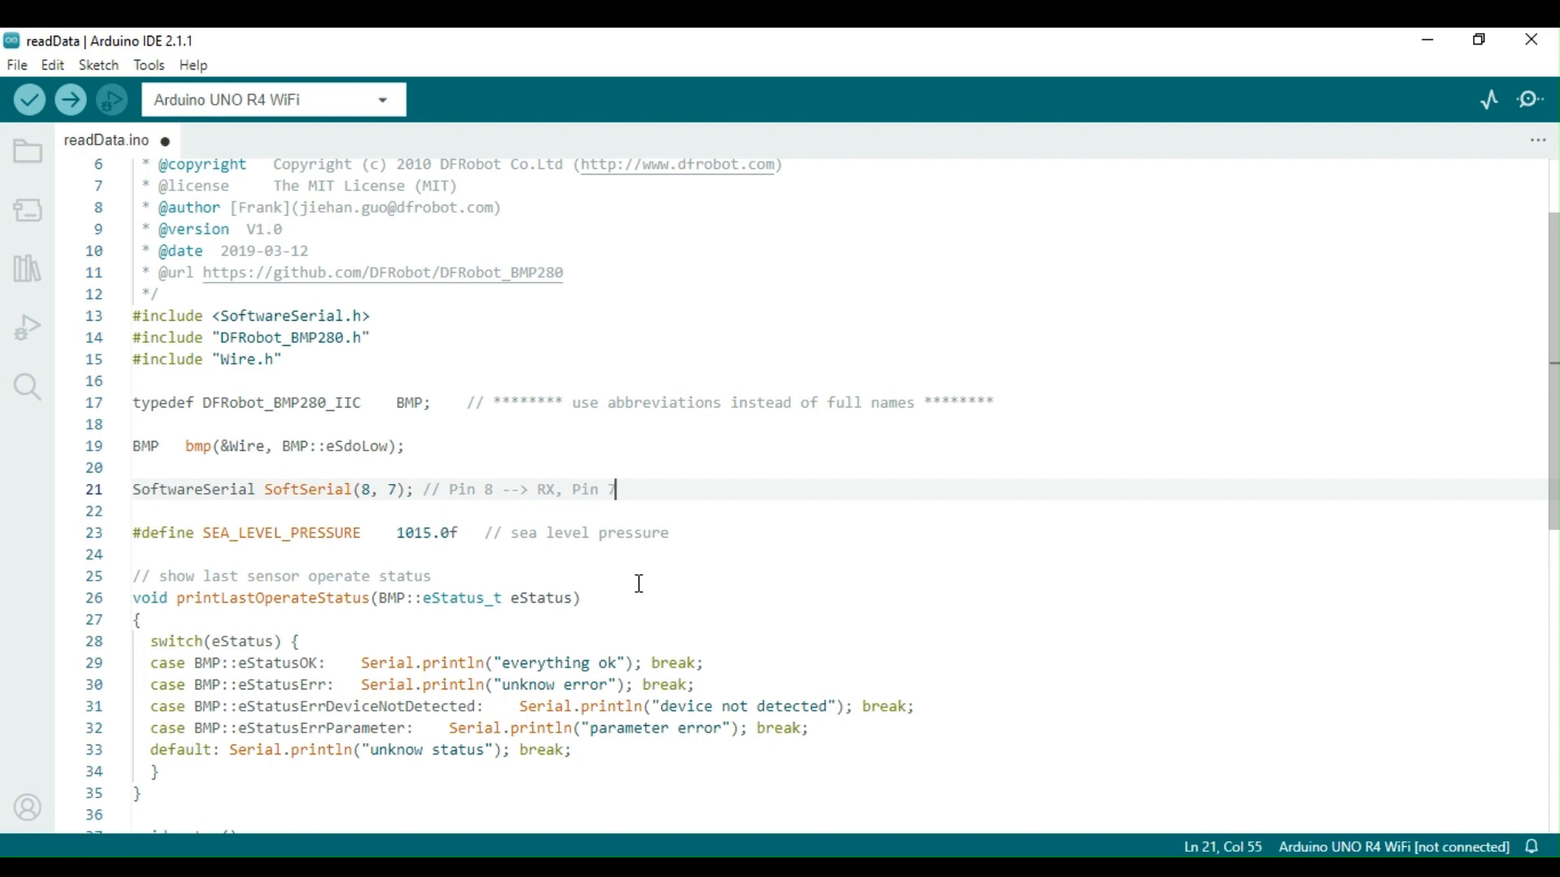
type("-->")
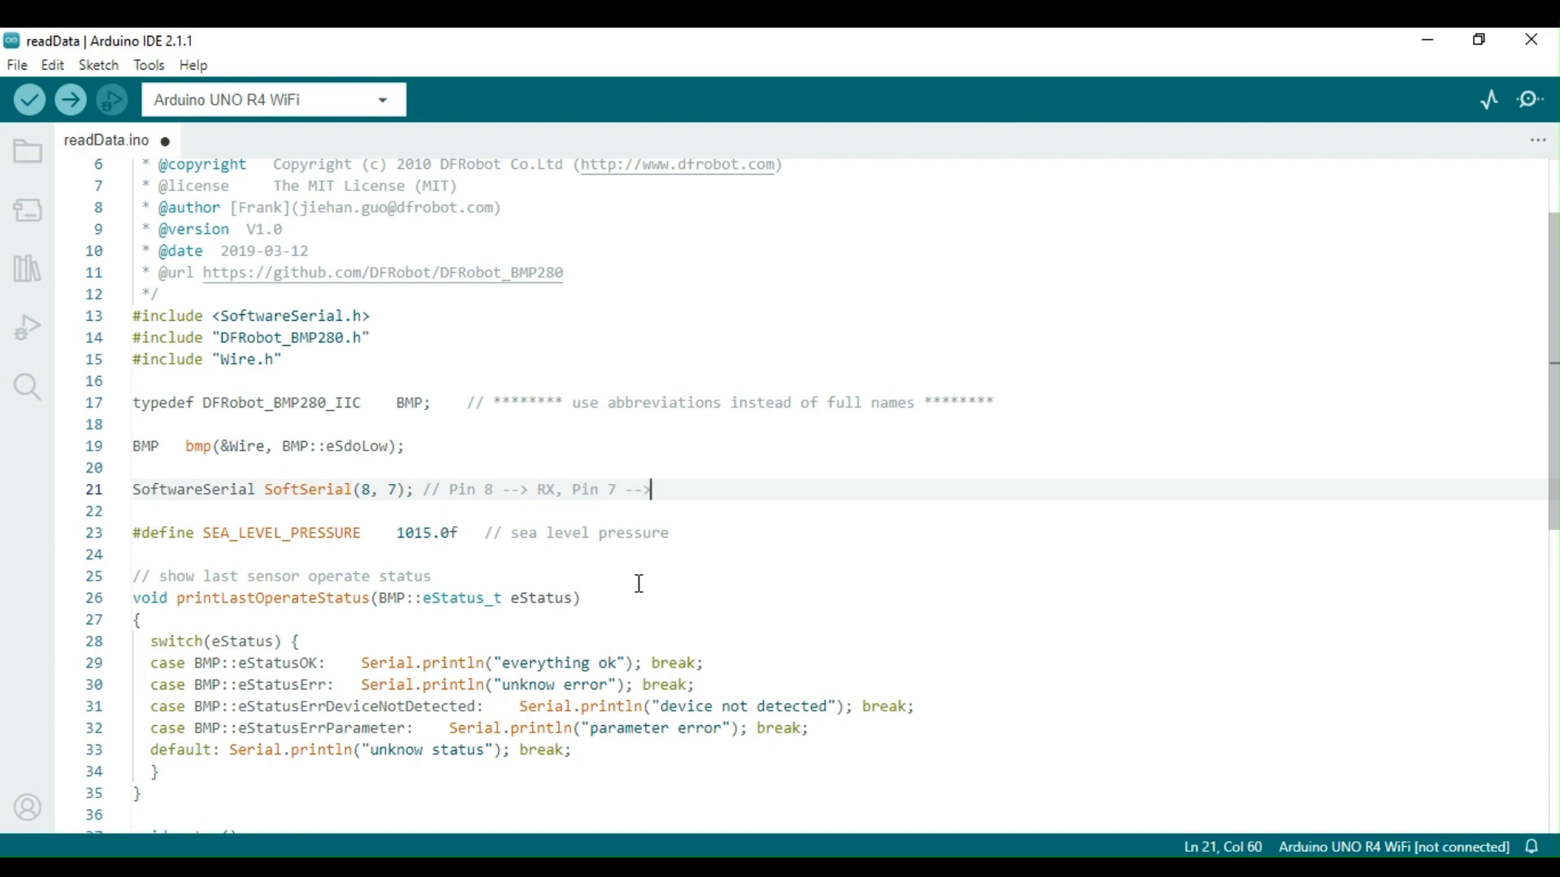
type("TX")
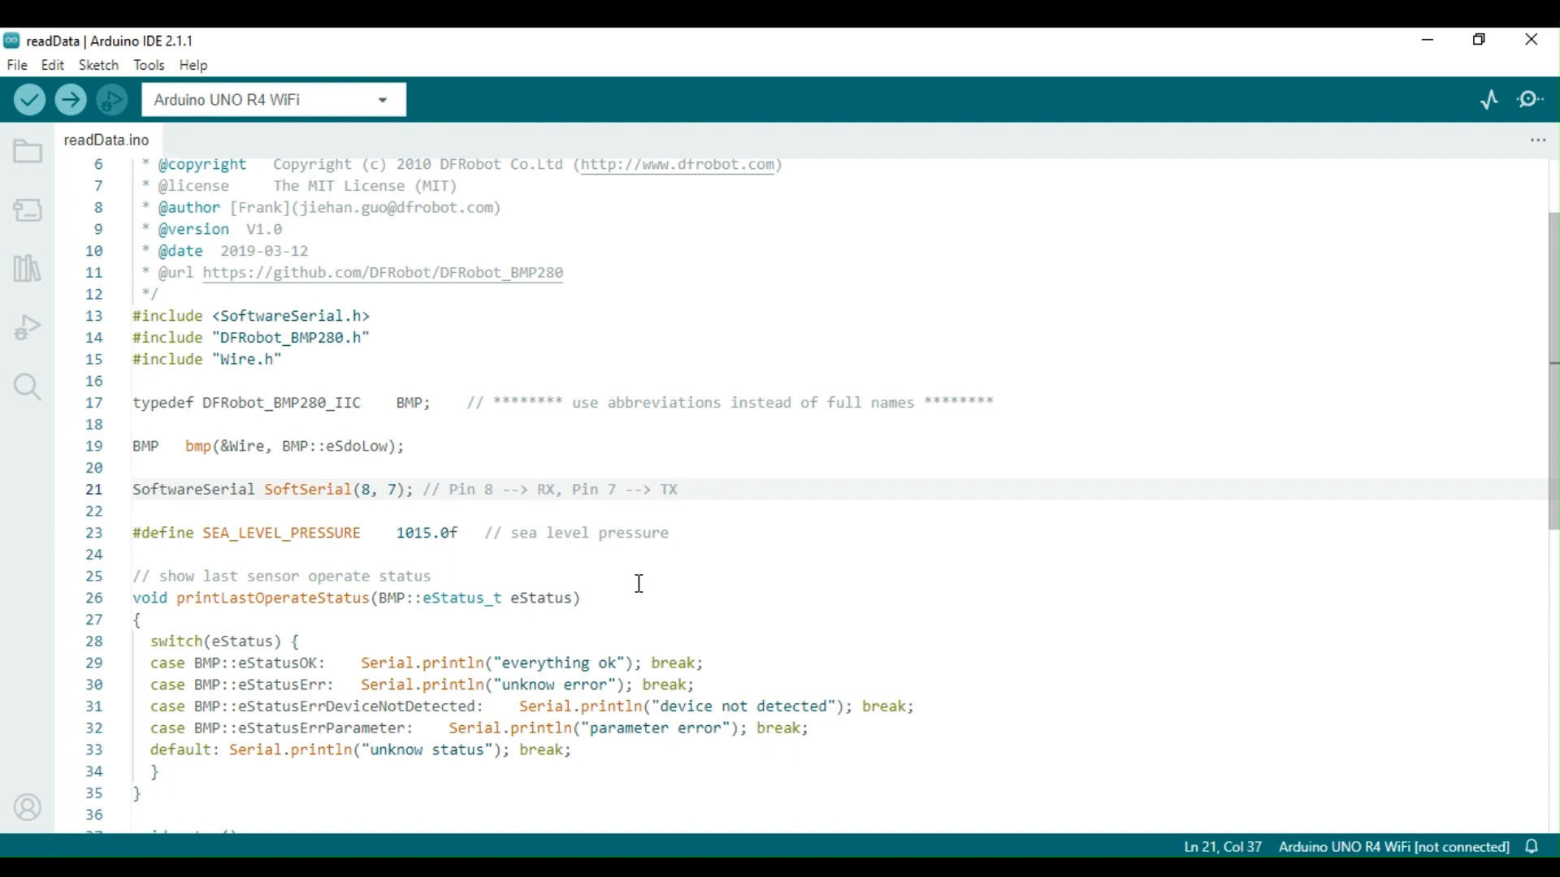
type("UNO:")
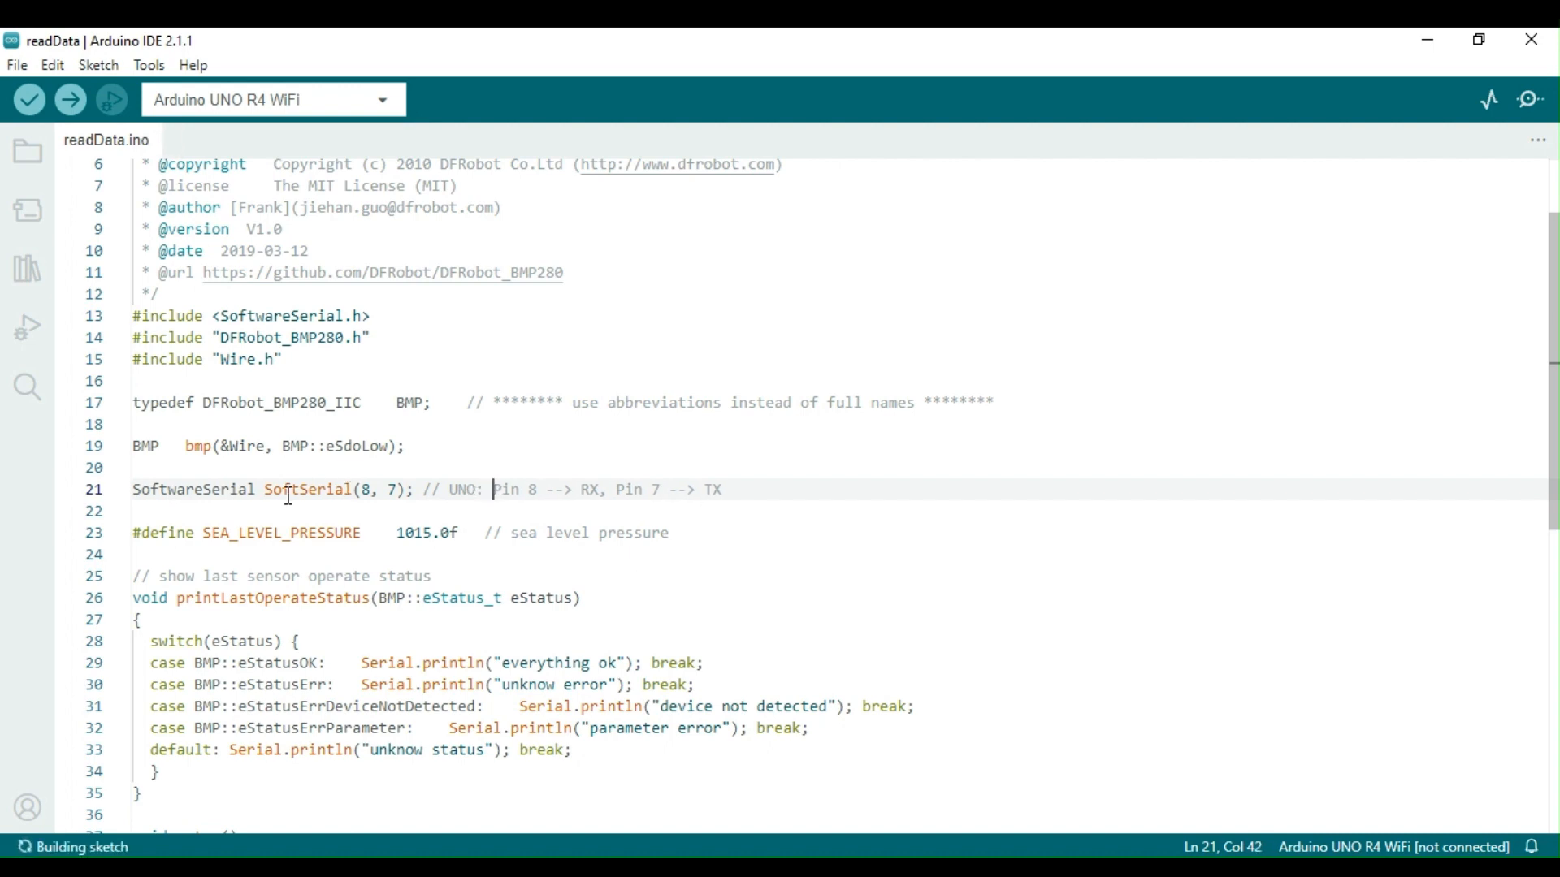
Wrap the original Serial print lines in loop() inside a /* */ comment
scroll("down", 3)
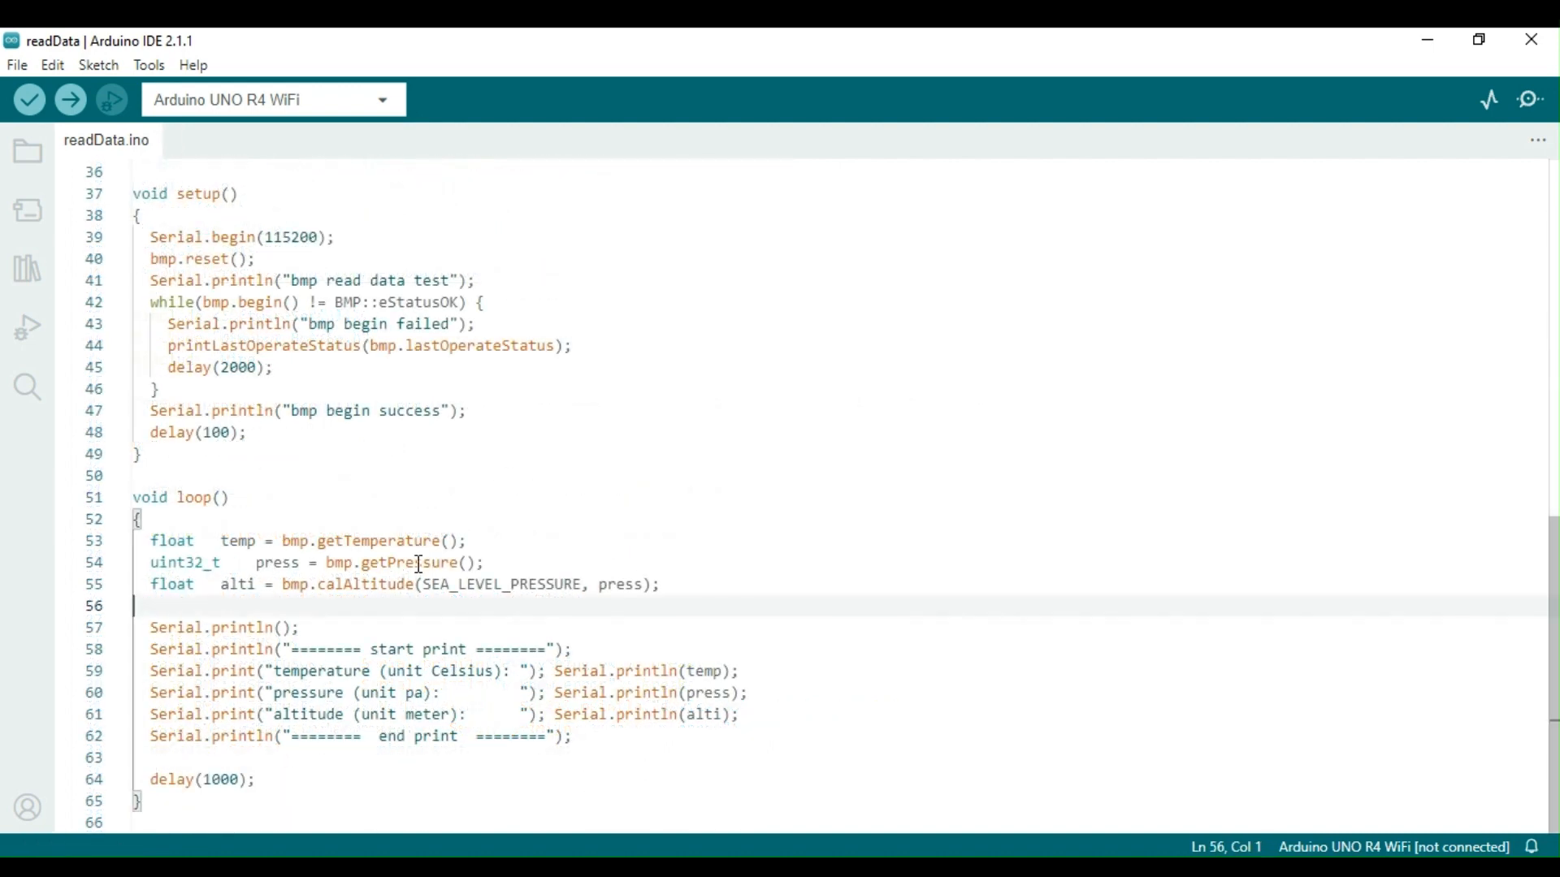
mouse_move(278, 562)
type("/*")
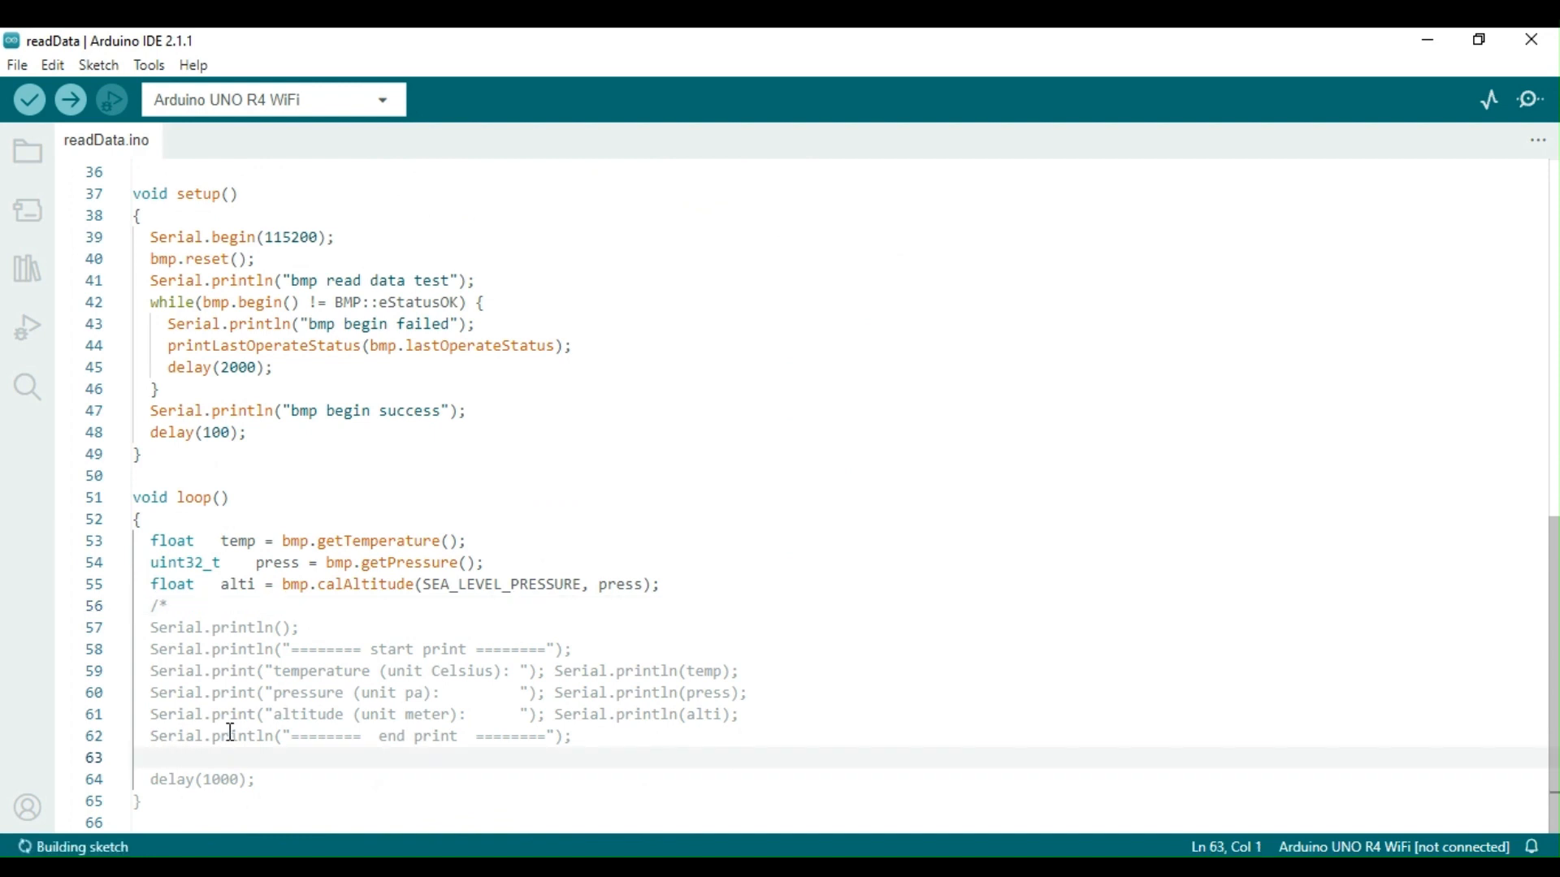
type("?")
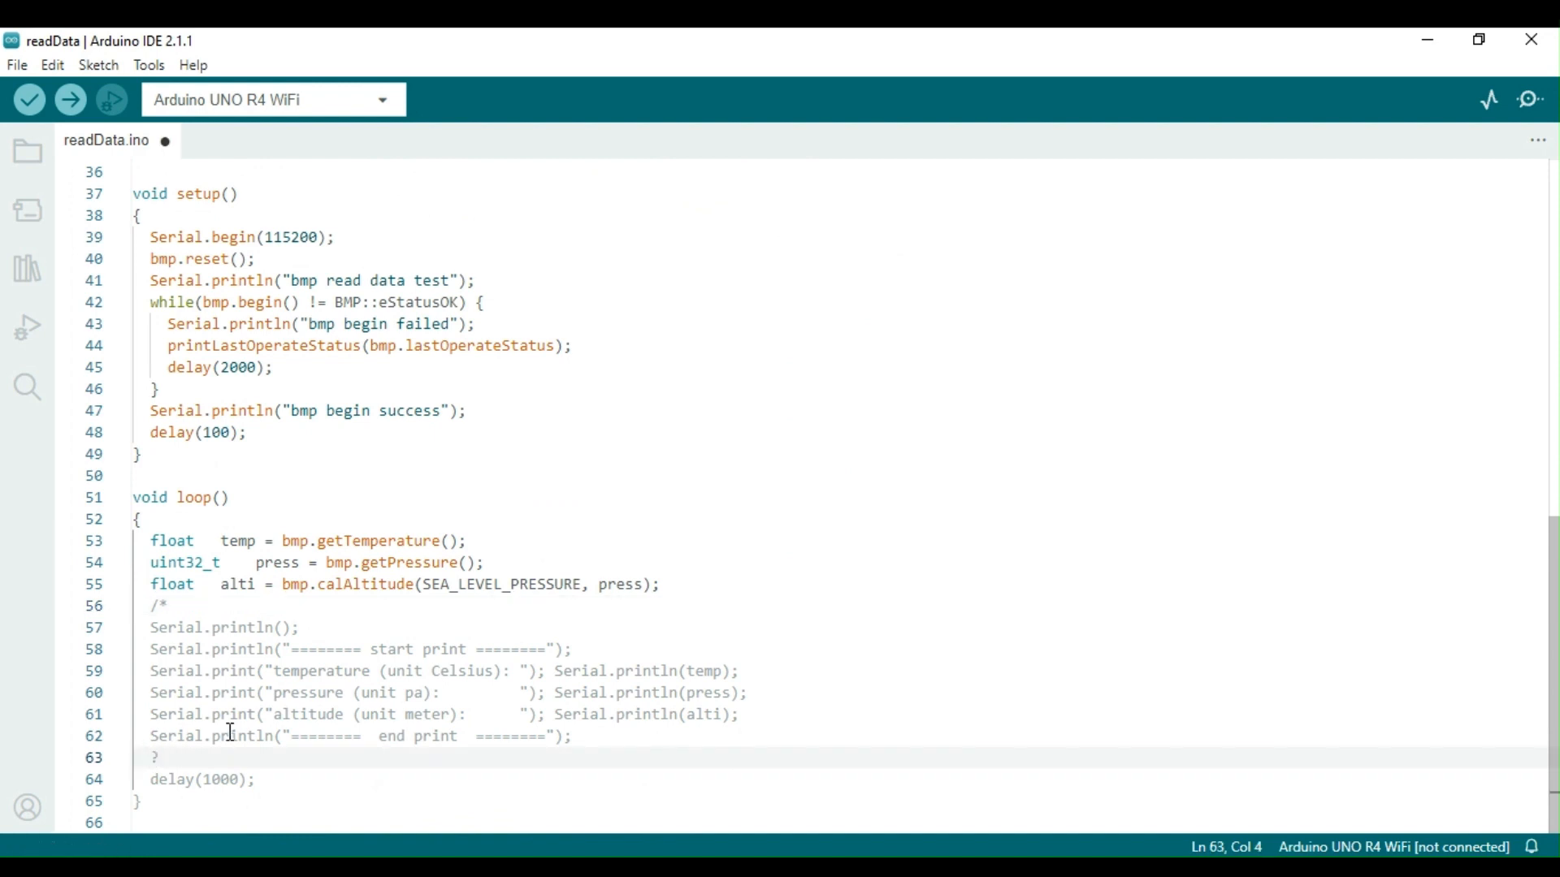
type("*")
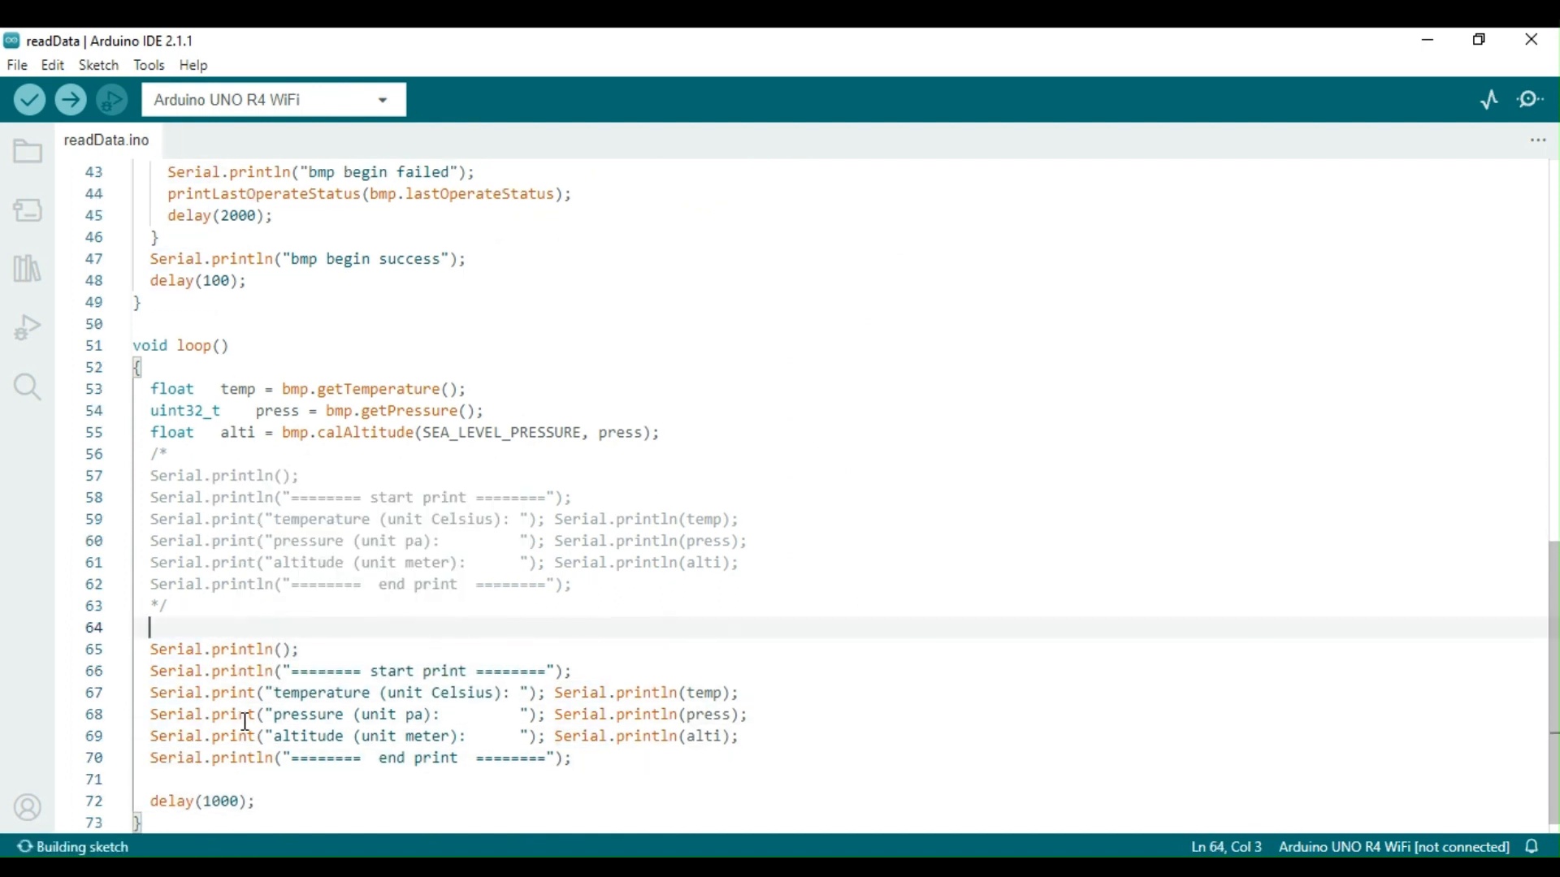
Add a copy headed '// Send the read sensor data over Bluetooth (HC-05)' printing through SoftSerial
type("// Send")
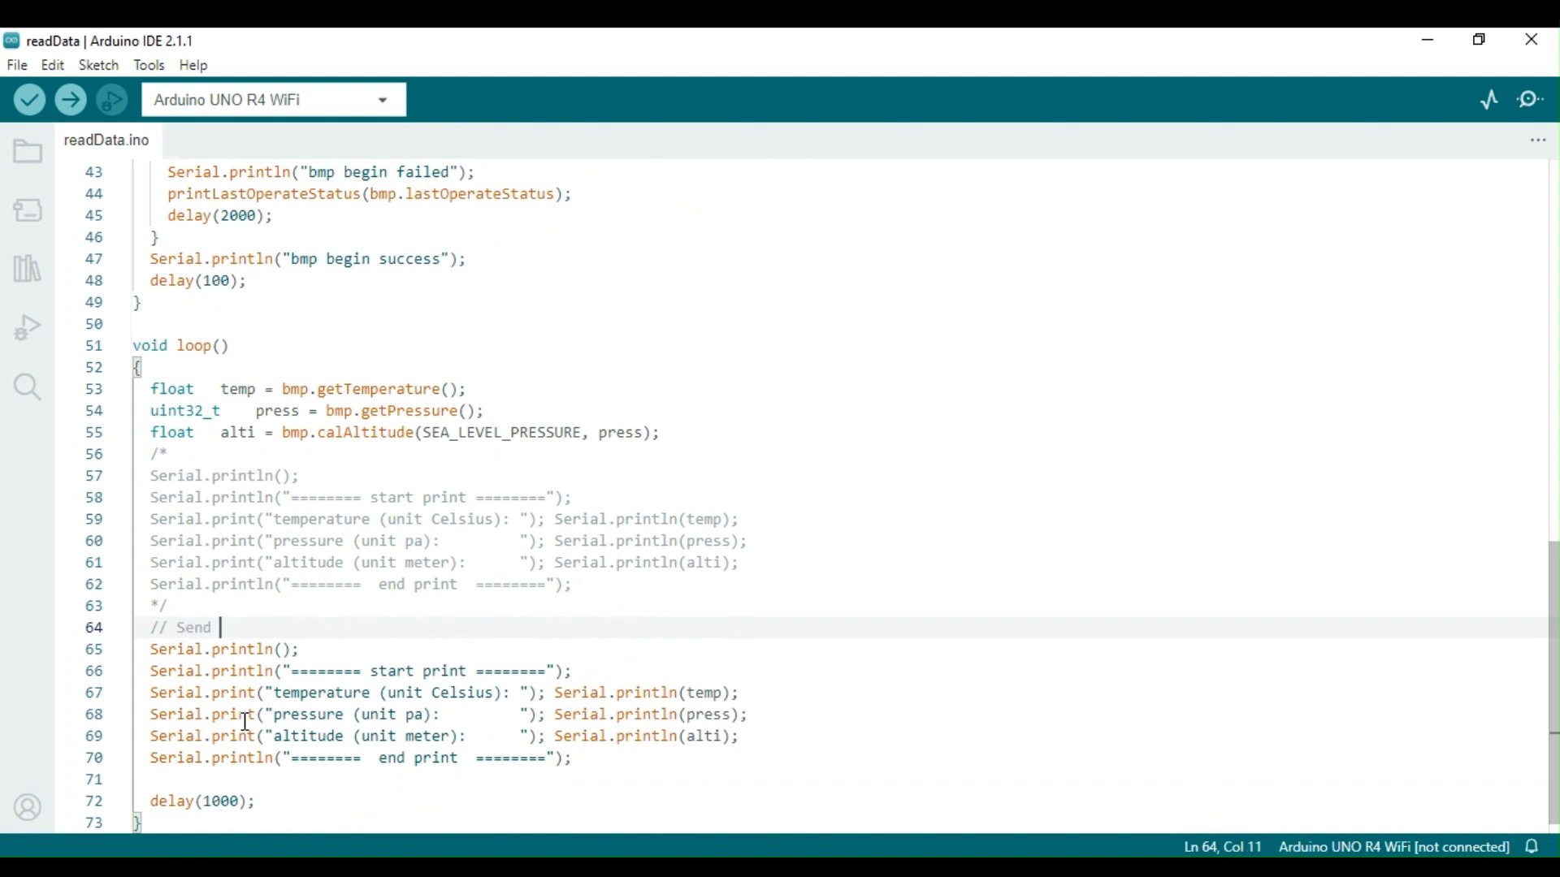
type("the read")
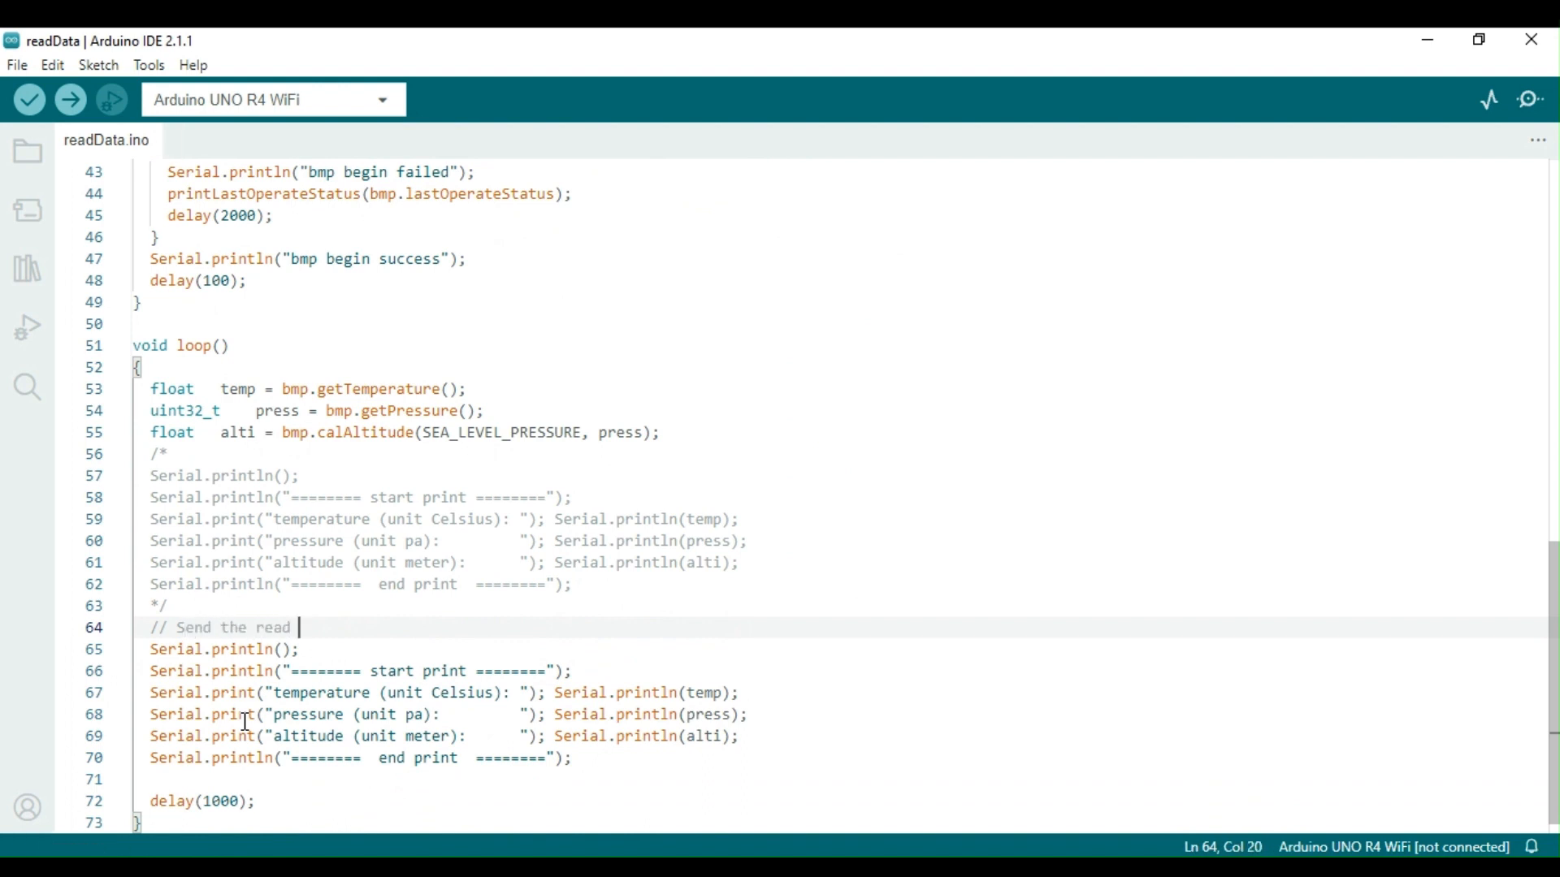
type("sensor data")
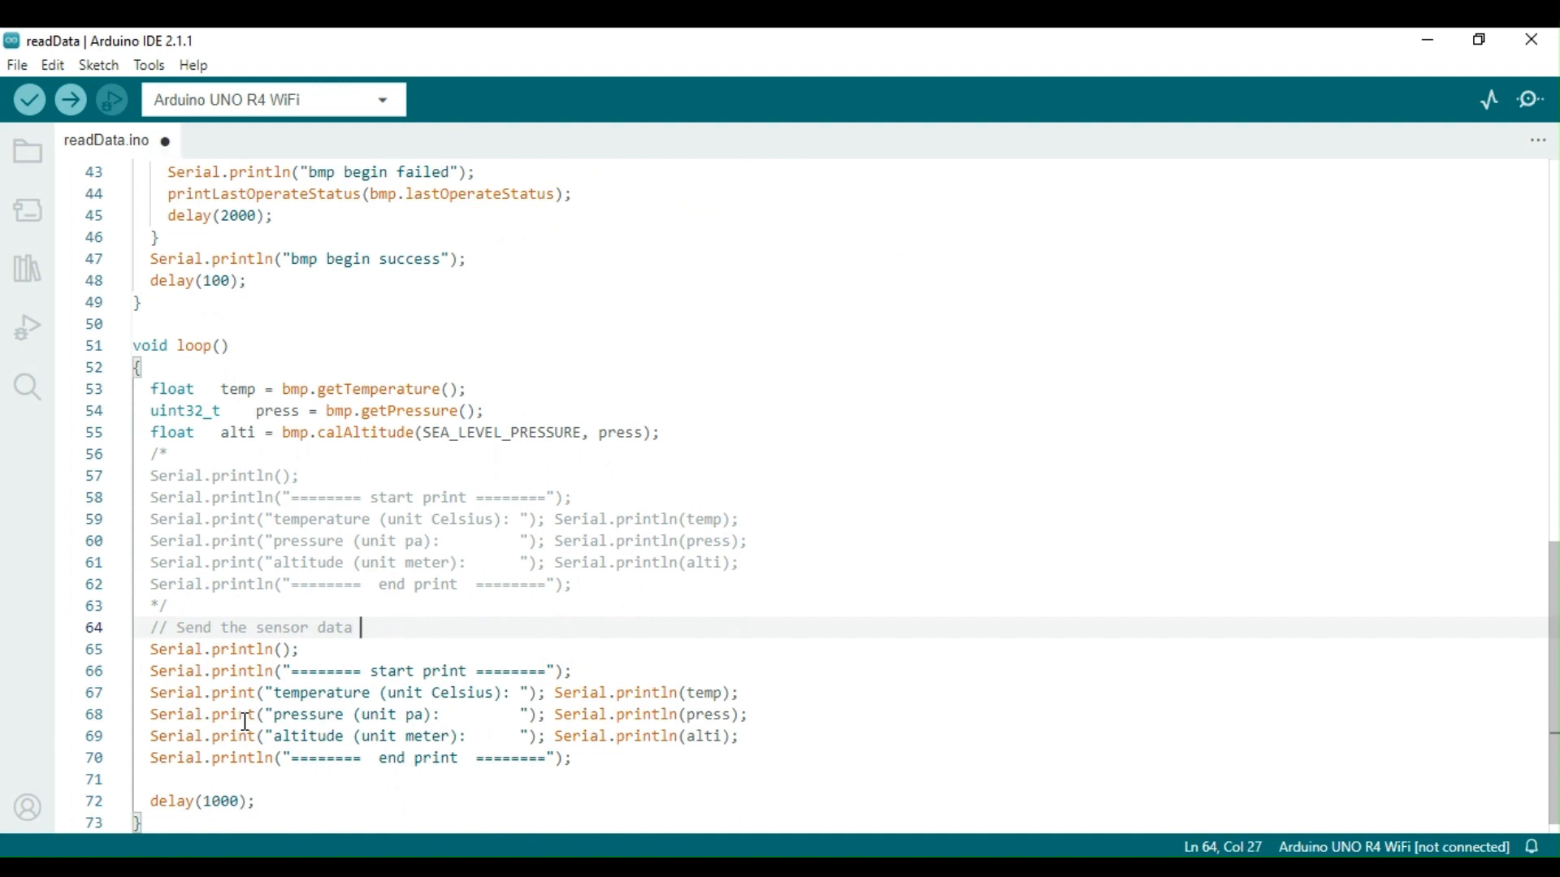
type("over Bluetooth")
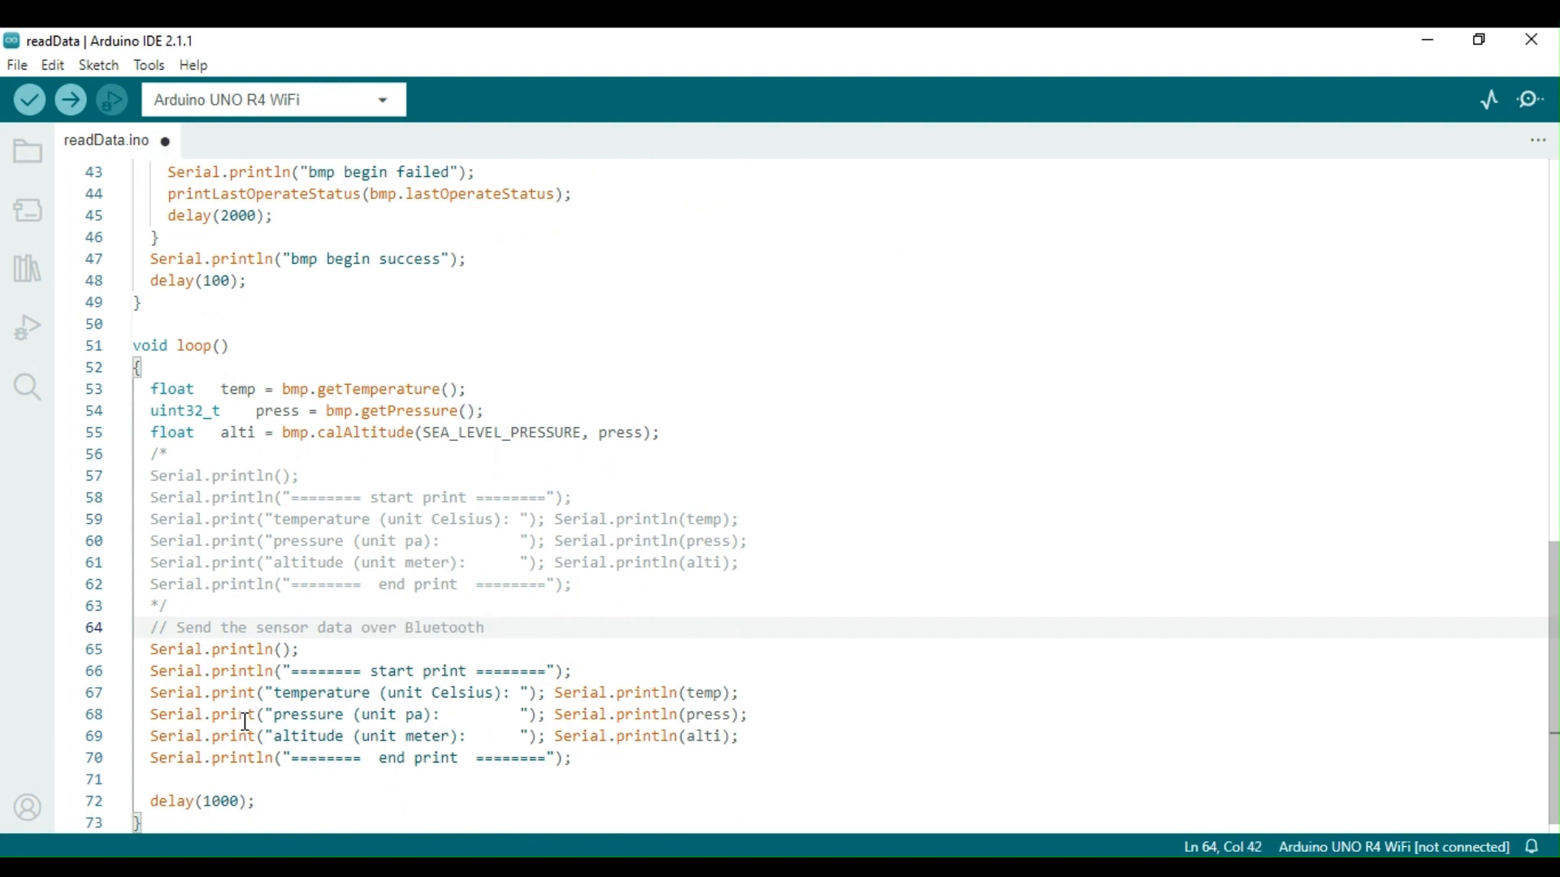
type("(HC-05)")
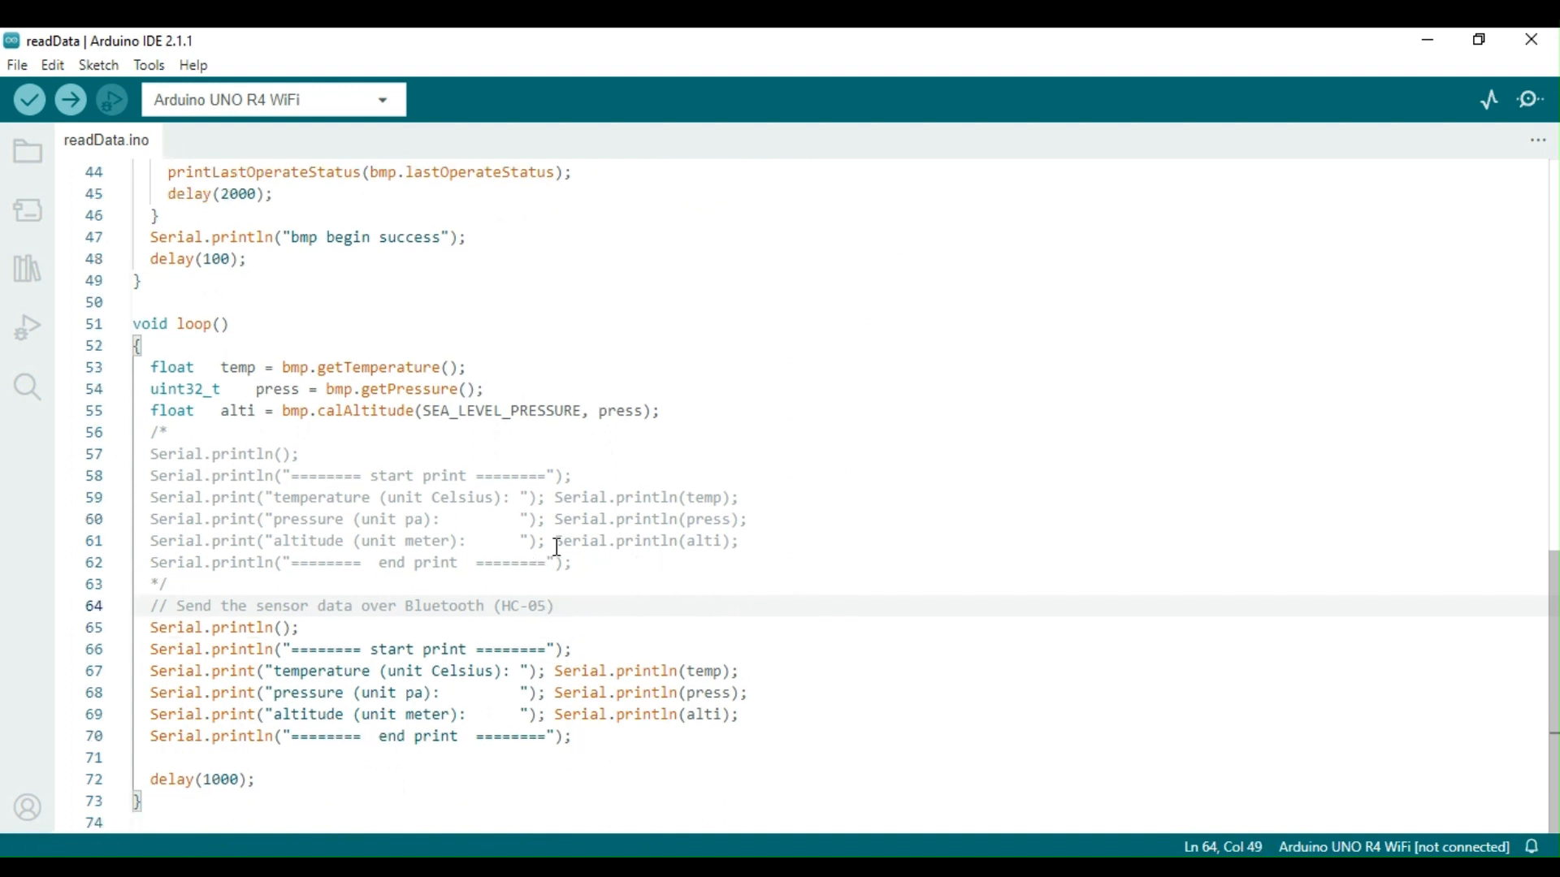
type("and read t")
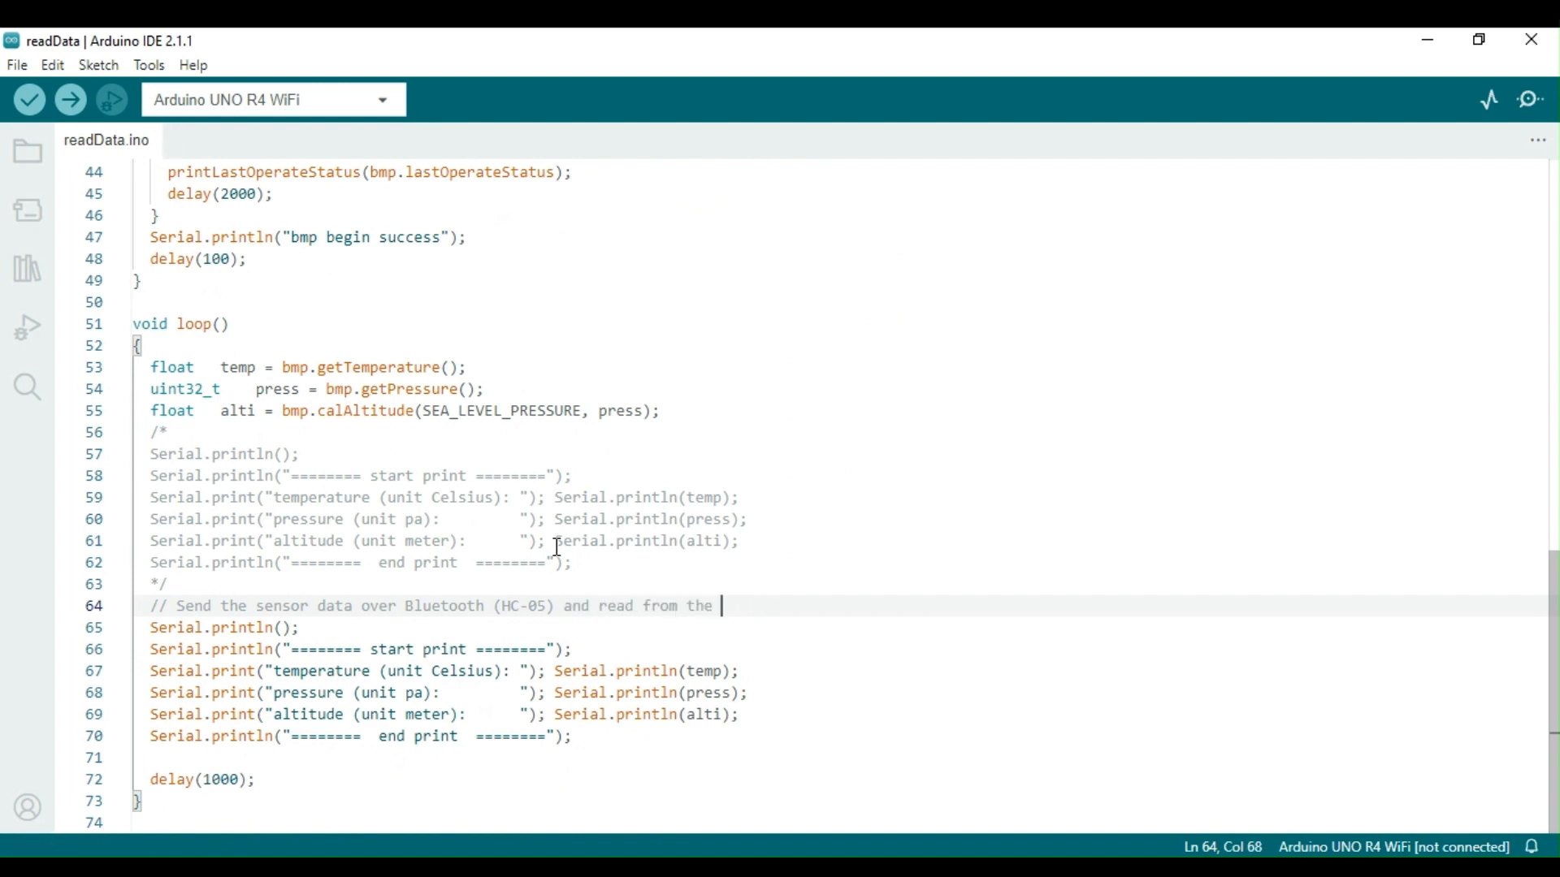
type("Bluetooth Serial App")
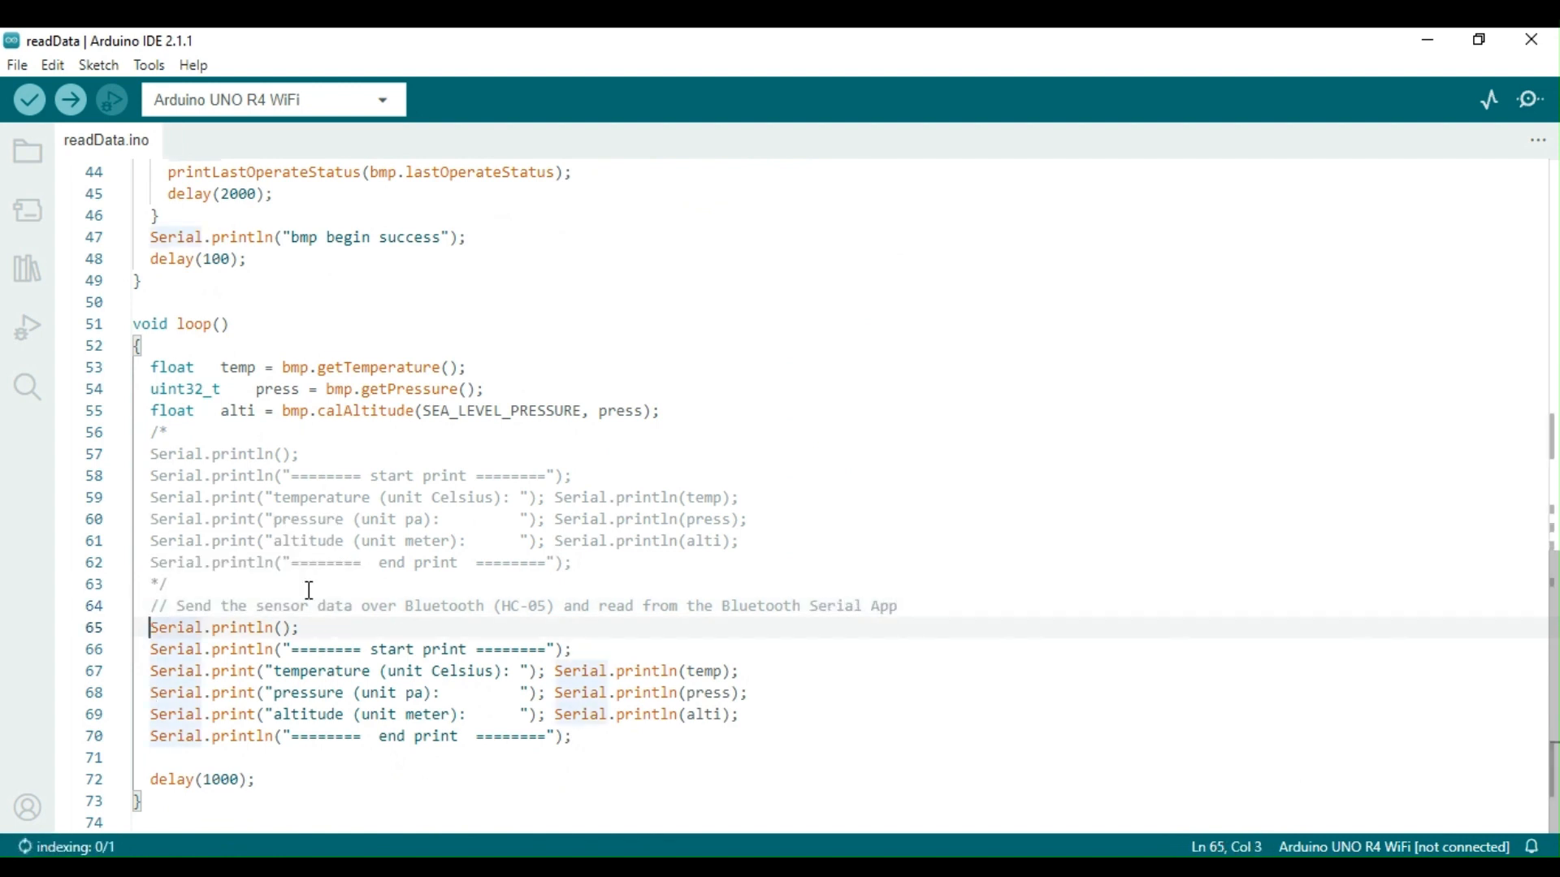
type("Soft")
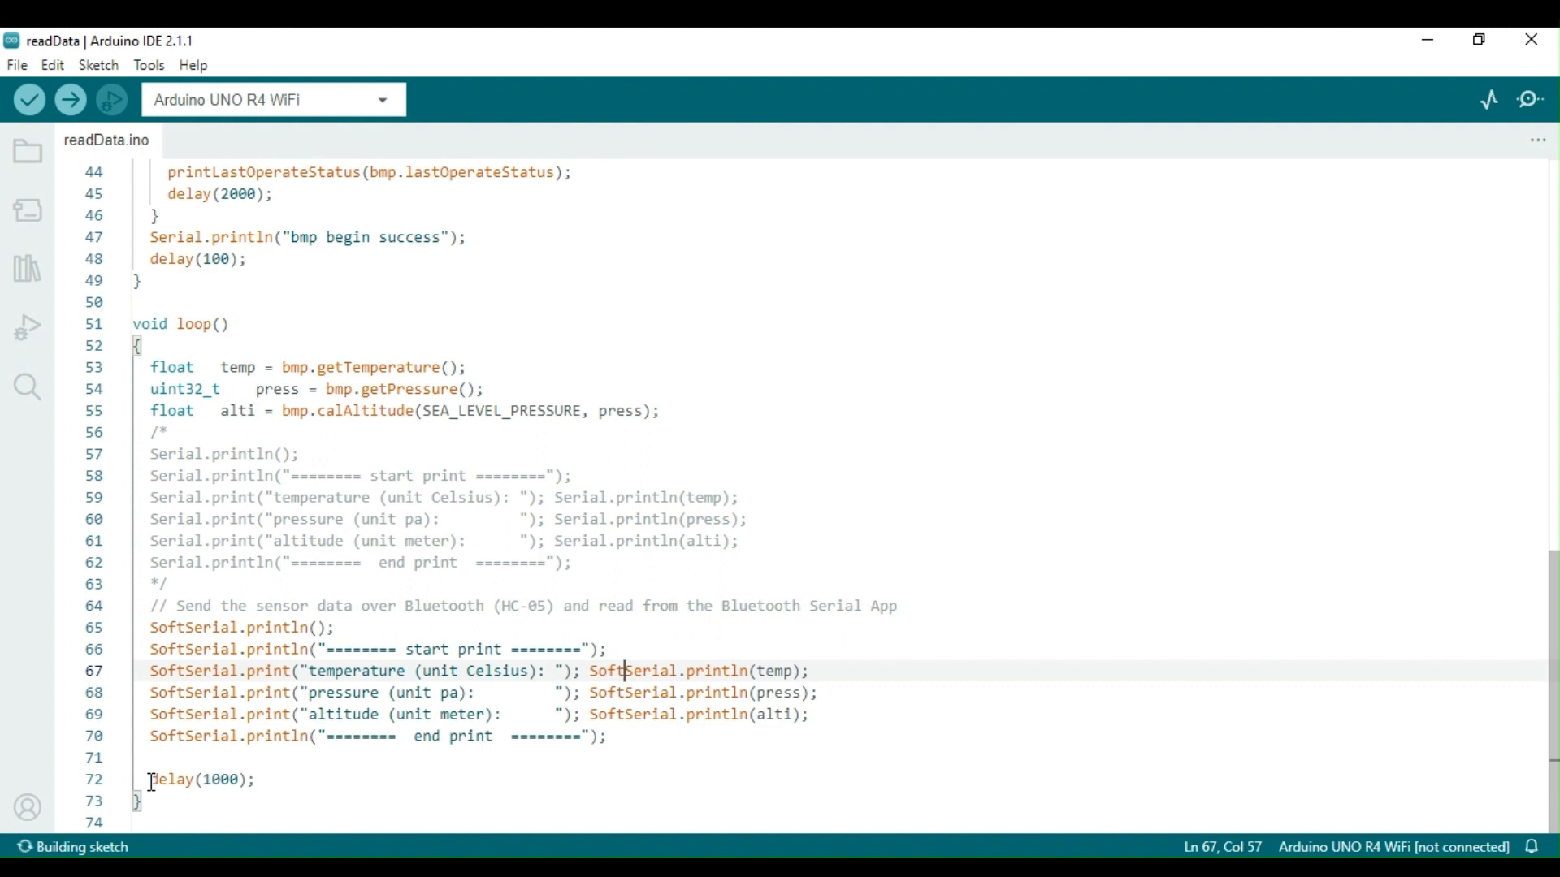
type("//De")
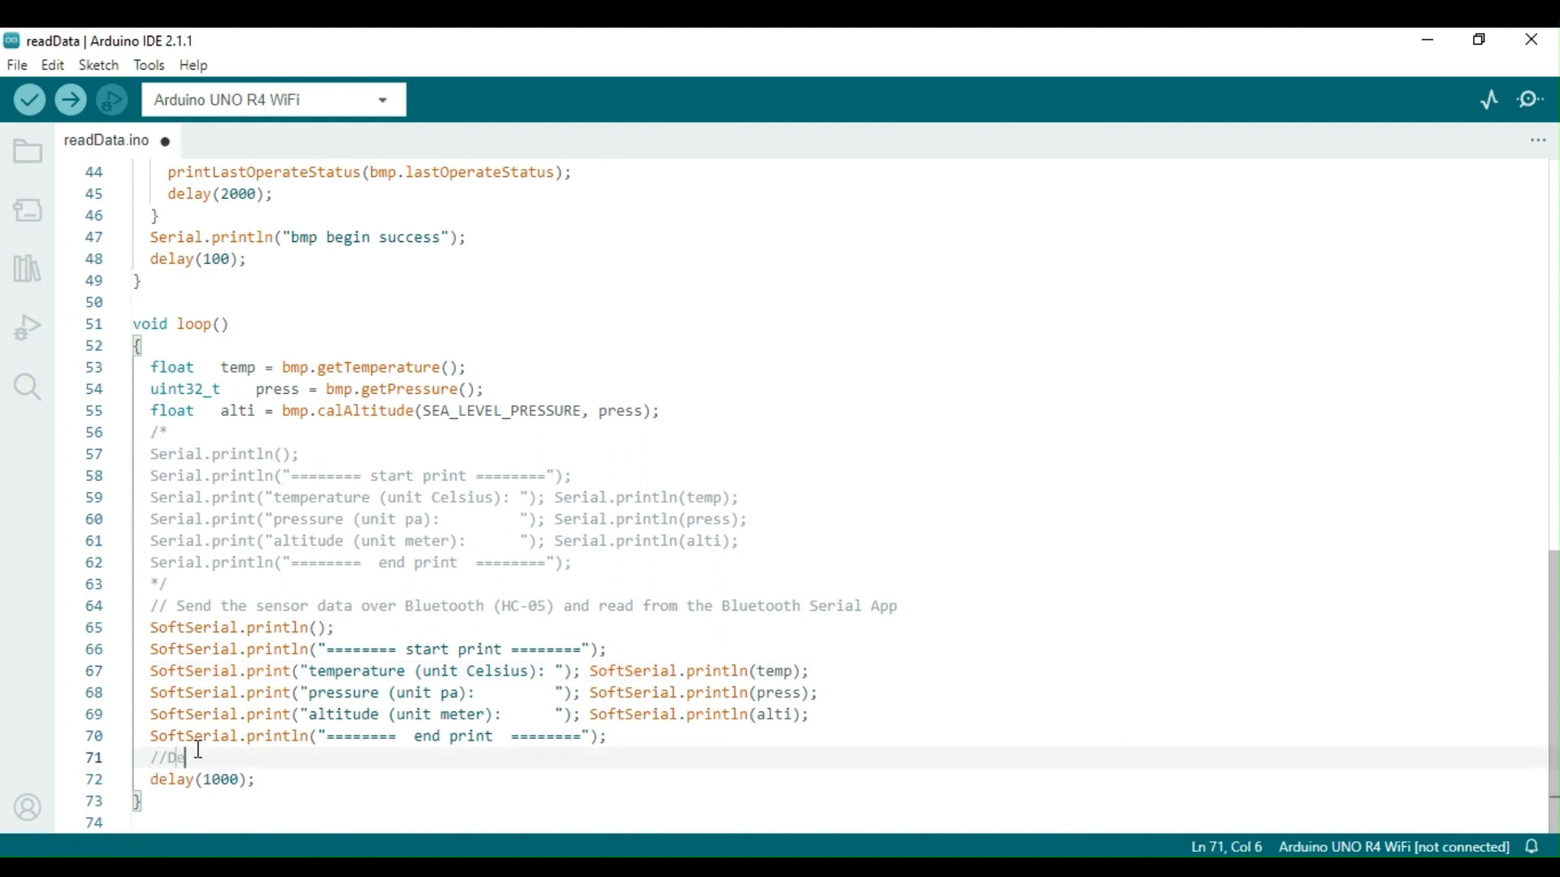
type("lay between each reading")
left_click(838, 778)
type("2")
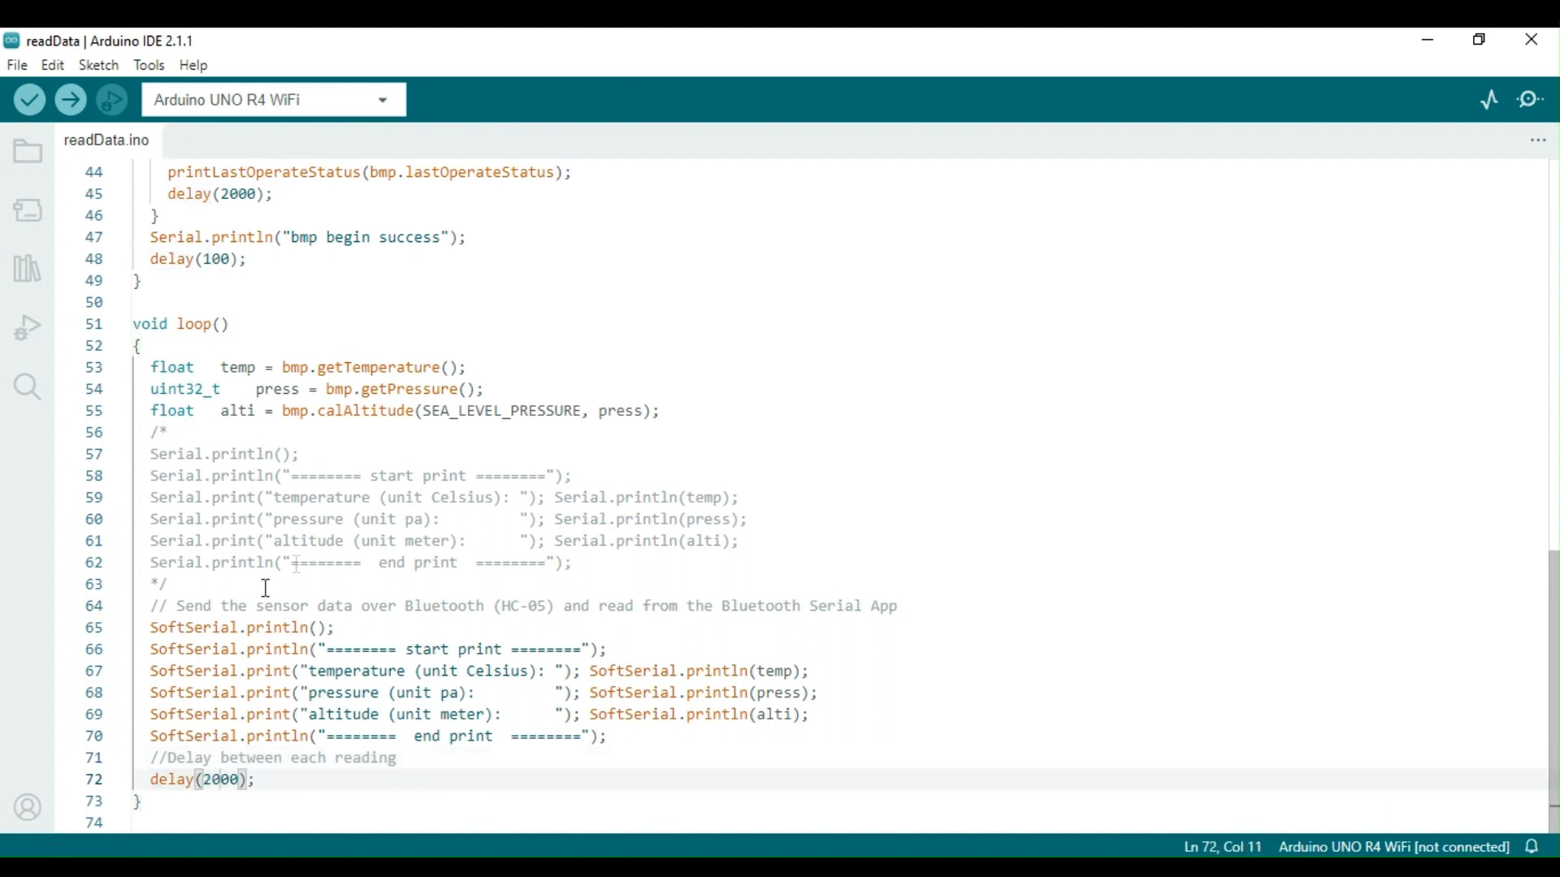
mouse_move(527, 478)
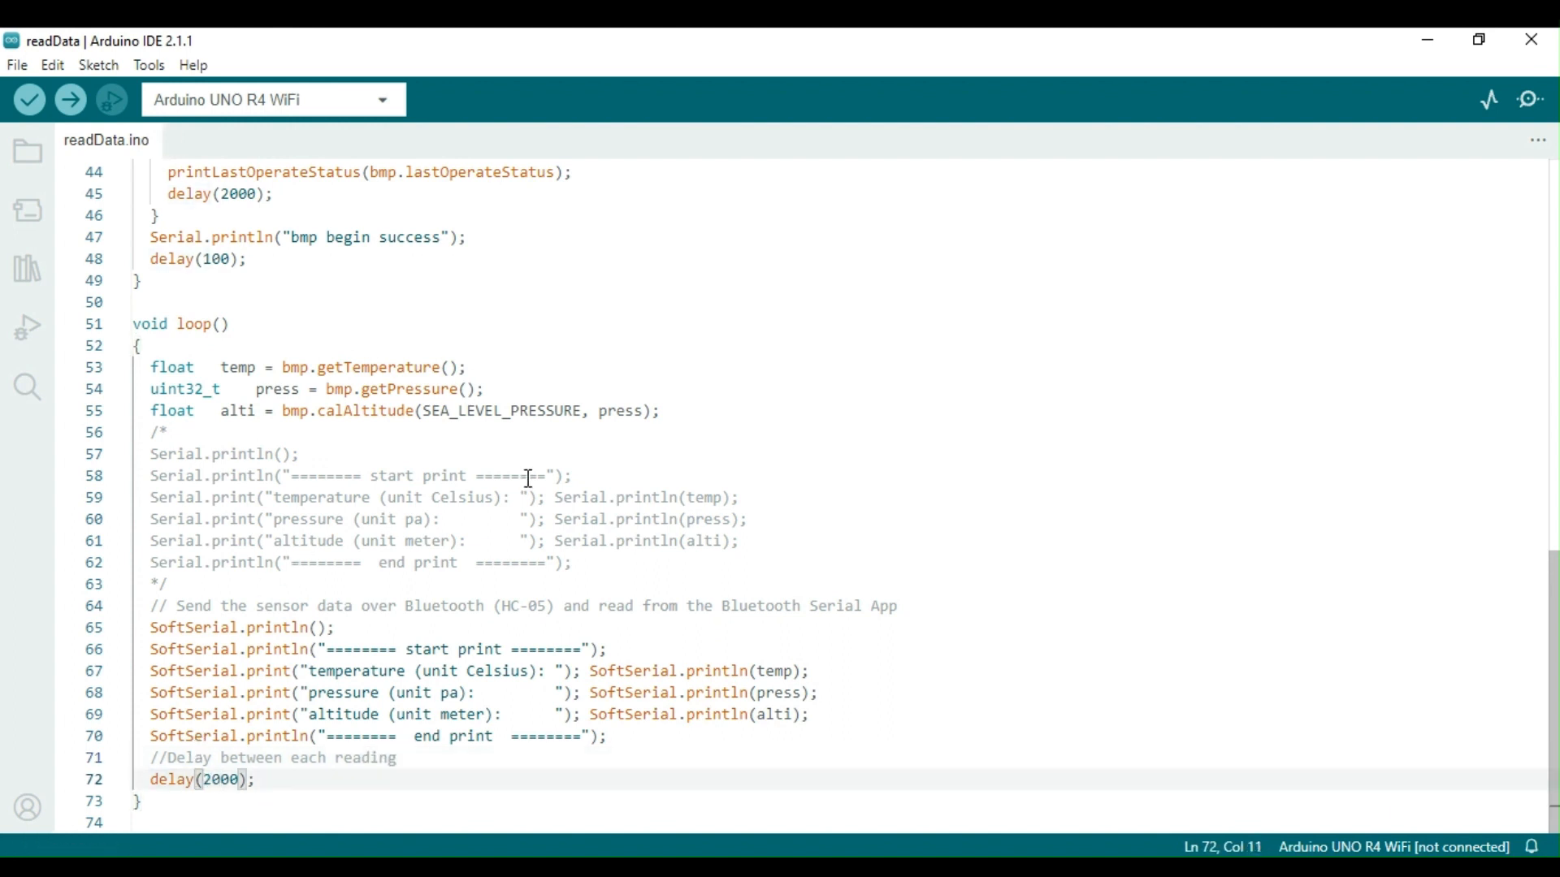
double_click(192, 671)
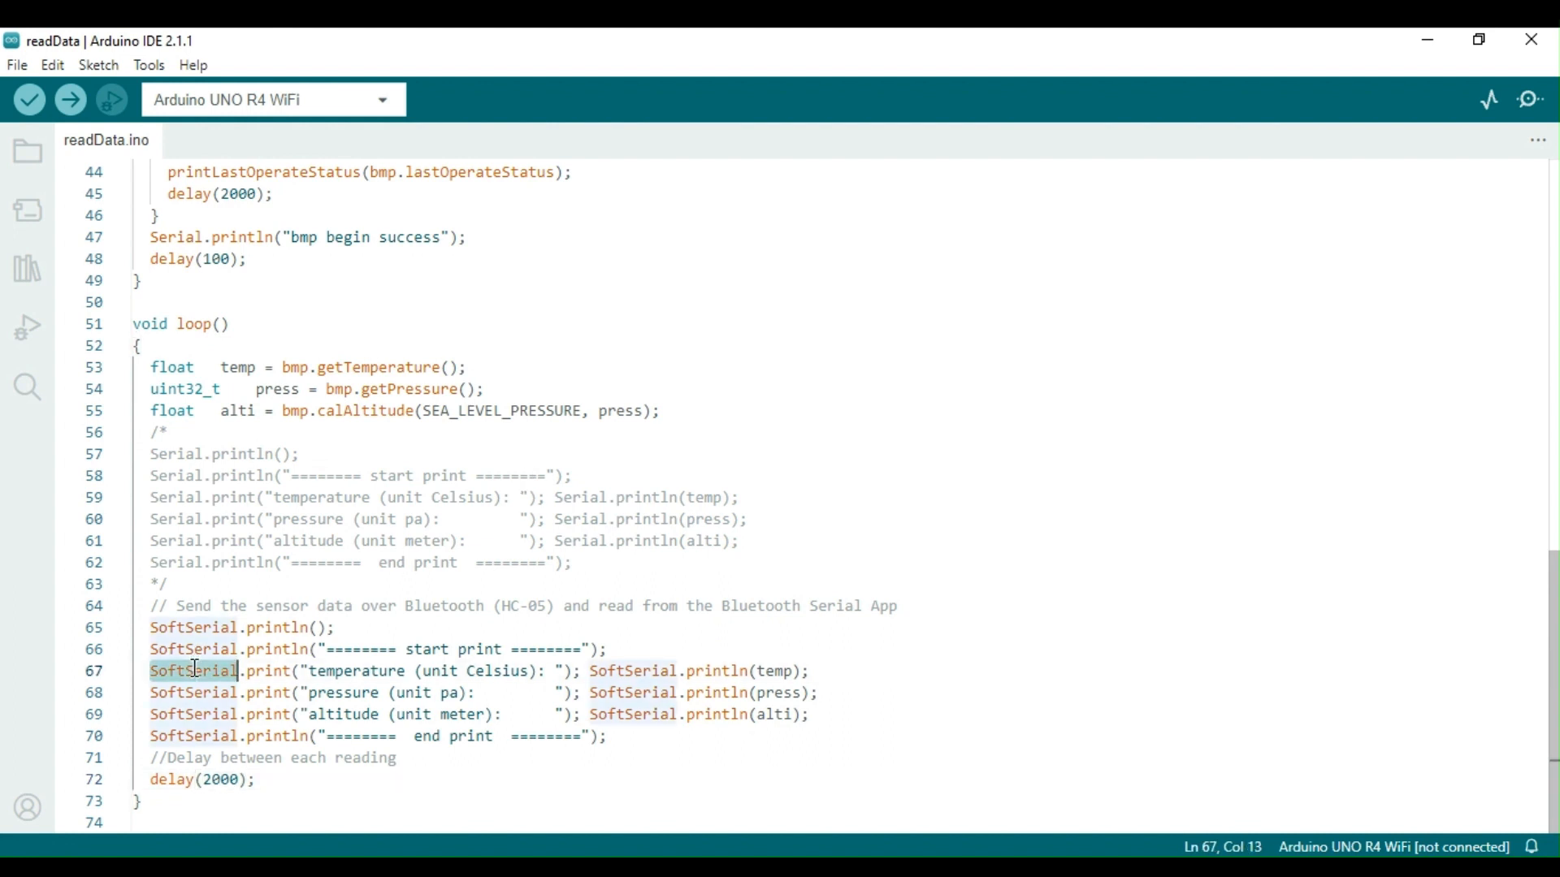
left_click(710, 671)
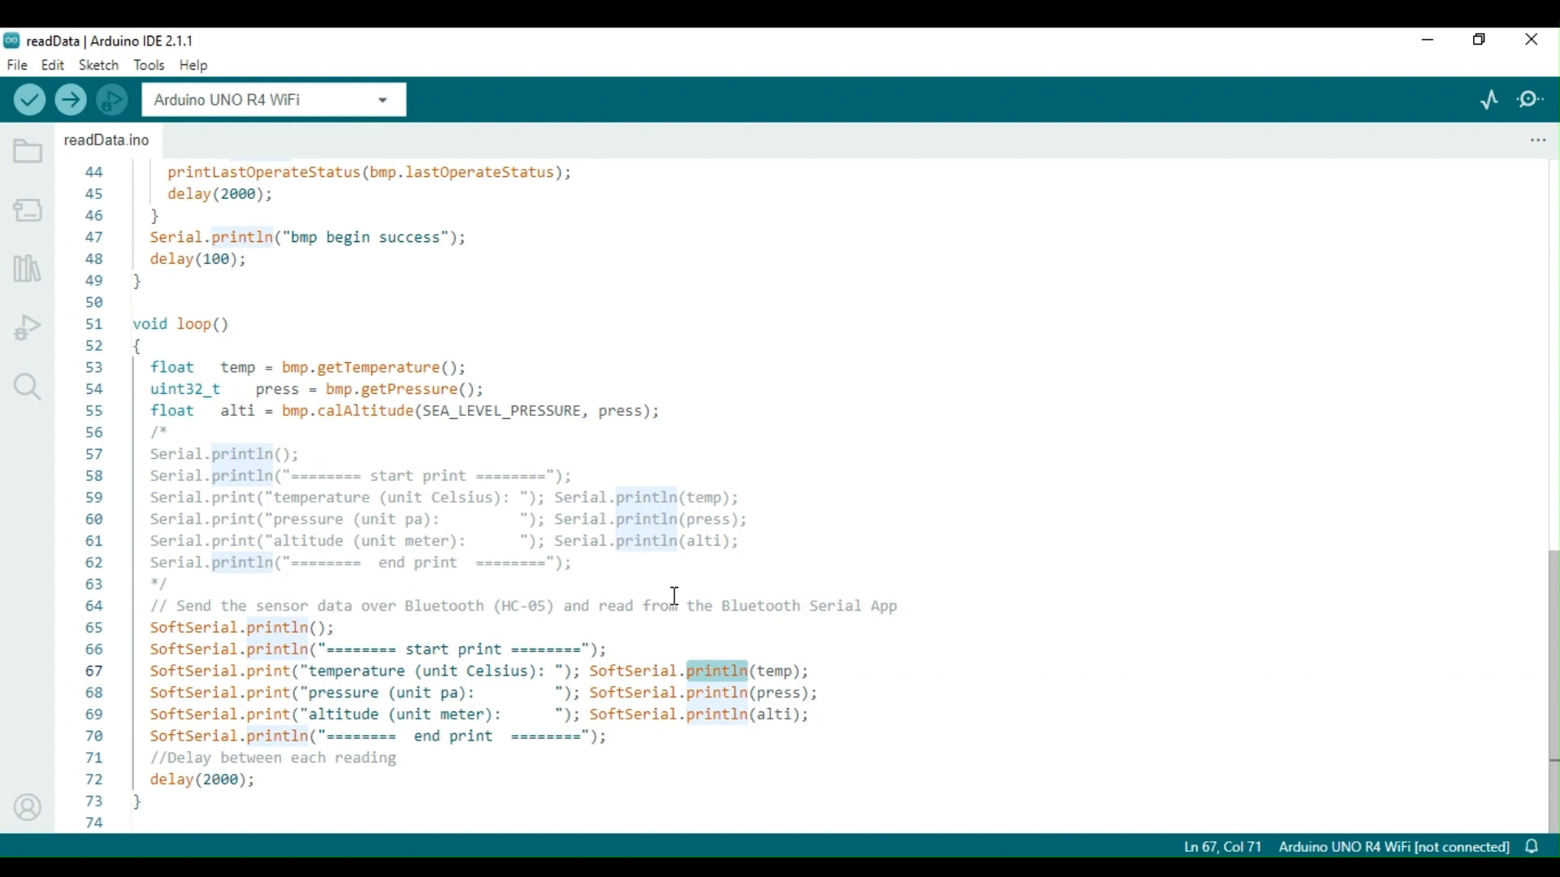
mouse_move(28, 150)
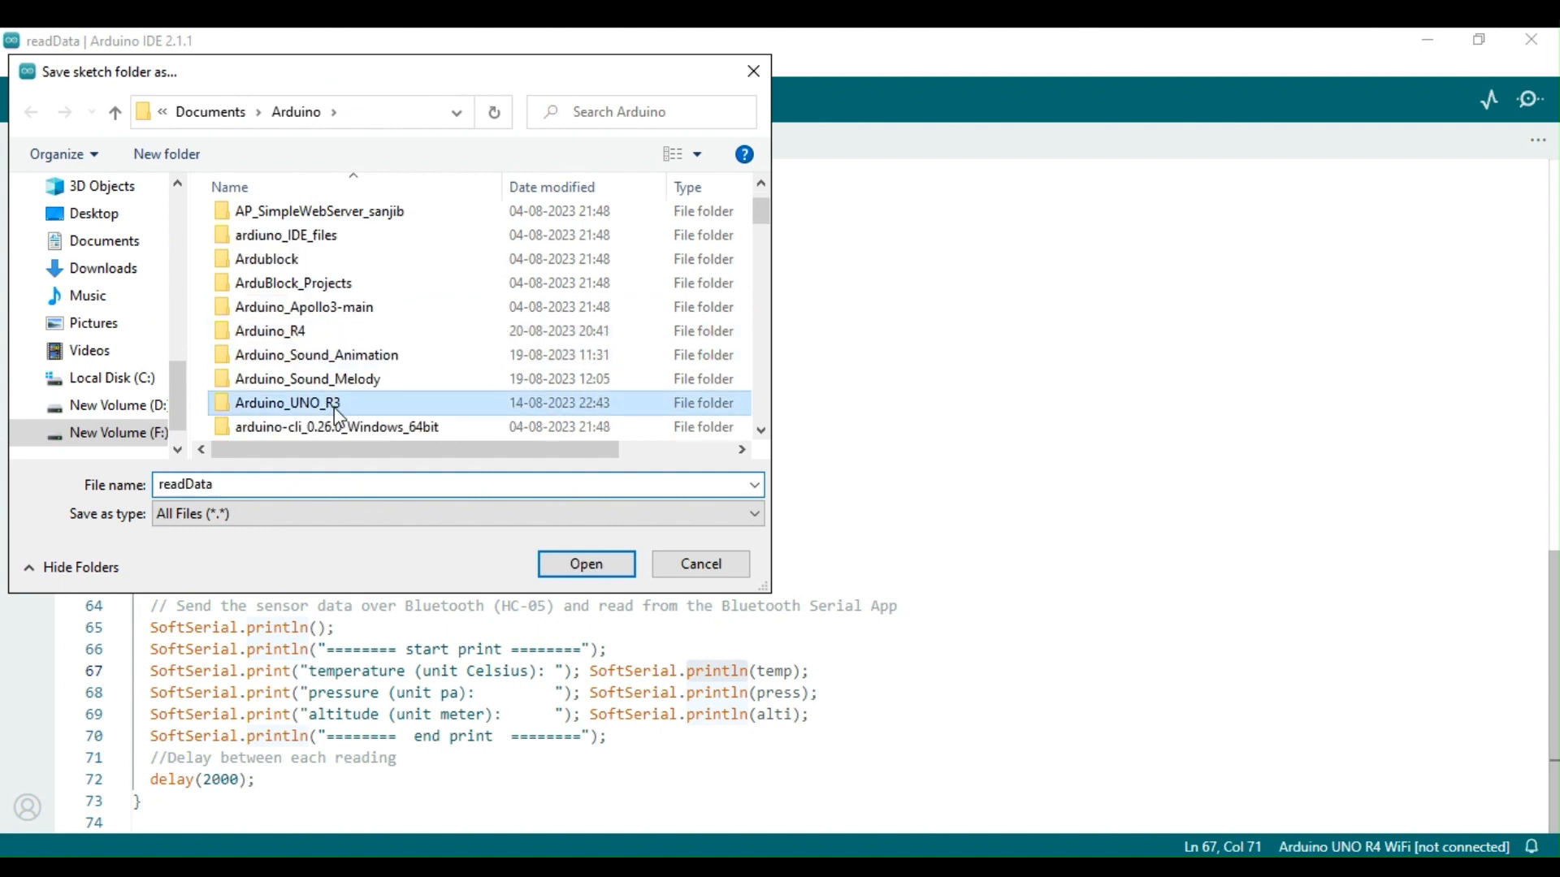
Save the sketch as BMP280_over_Bluetooth_HC-05 inside the Arduino_UNO_R3 folder
double_click(286, 403)
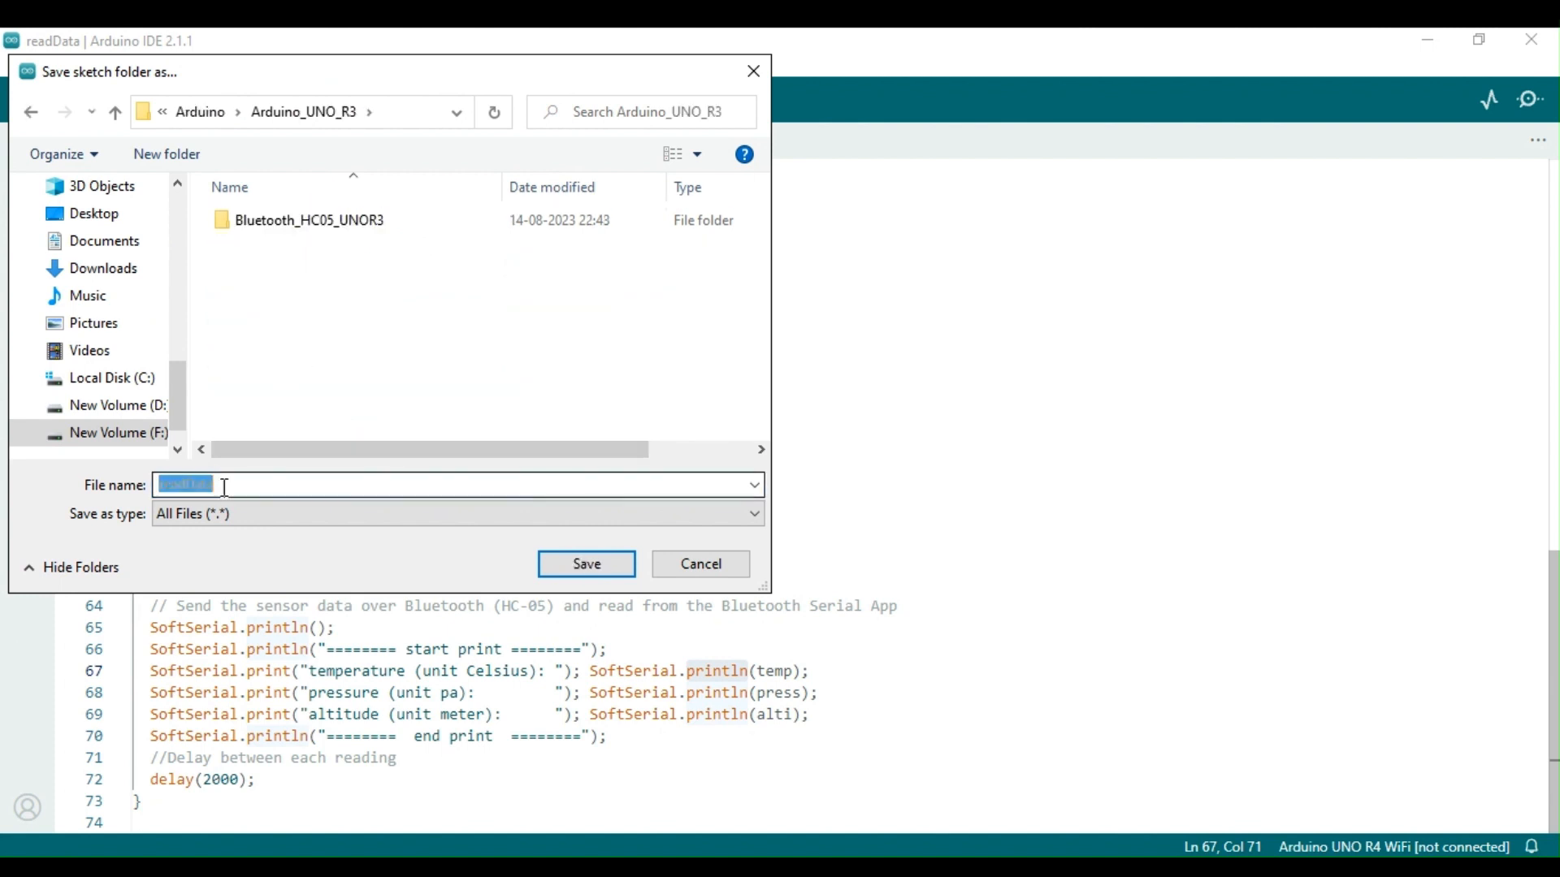
type("BMP280_over_B")
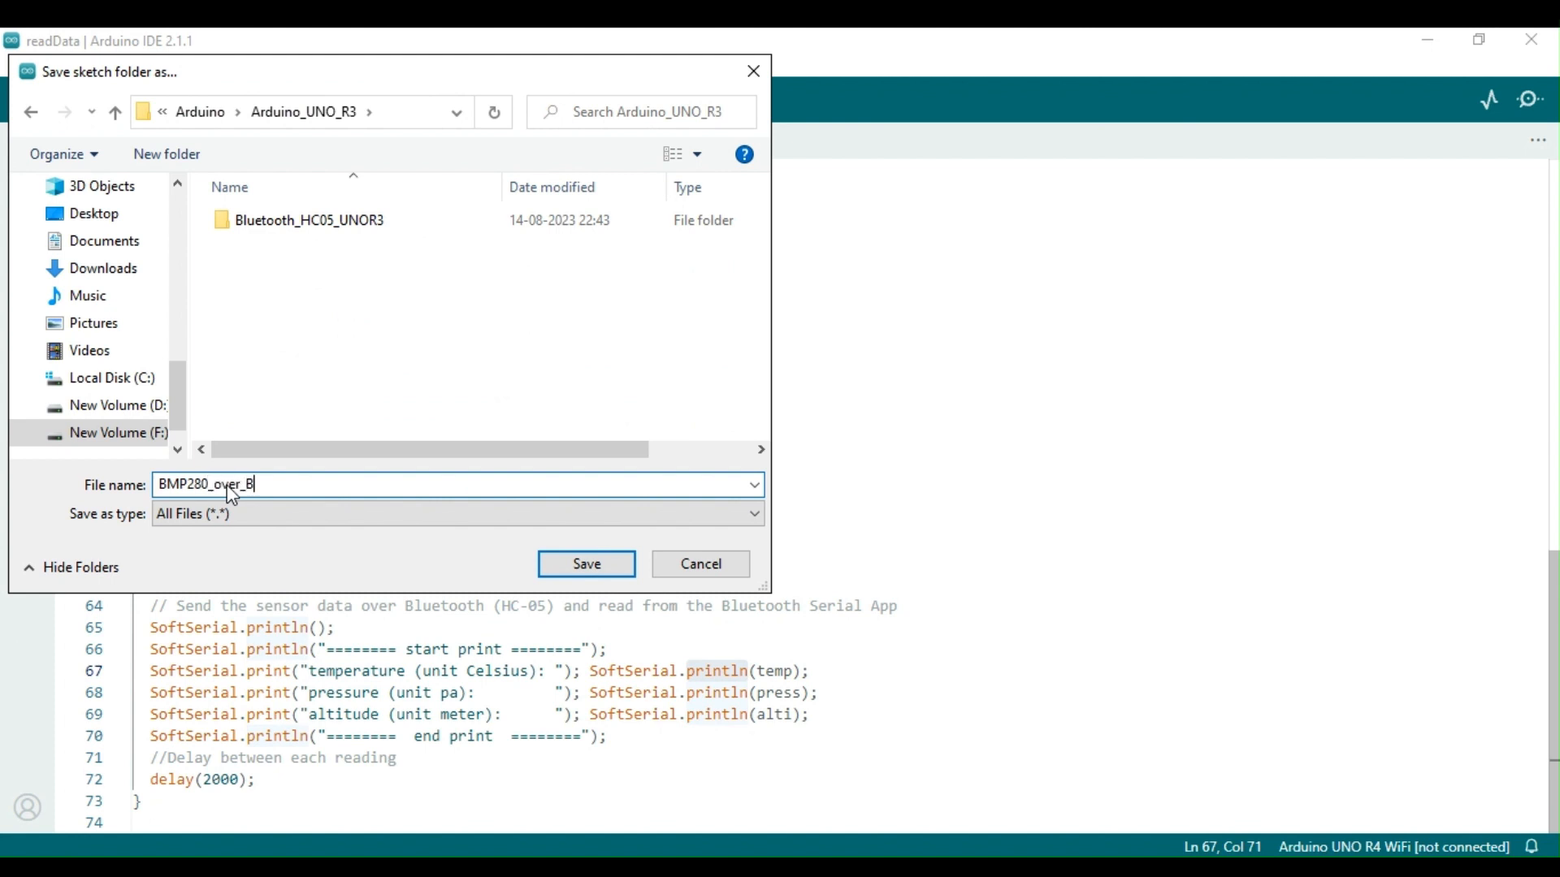
type("luetooth")
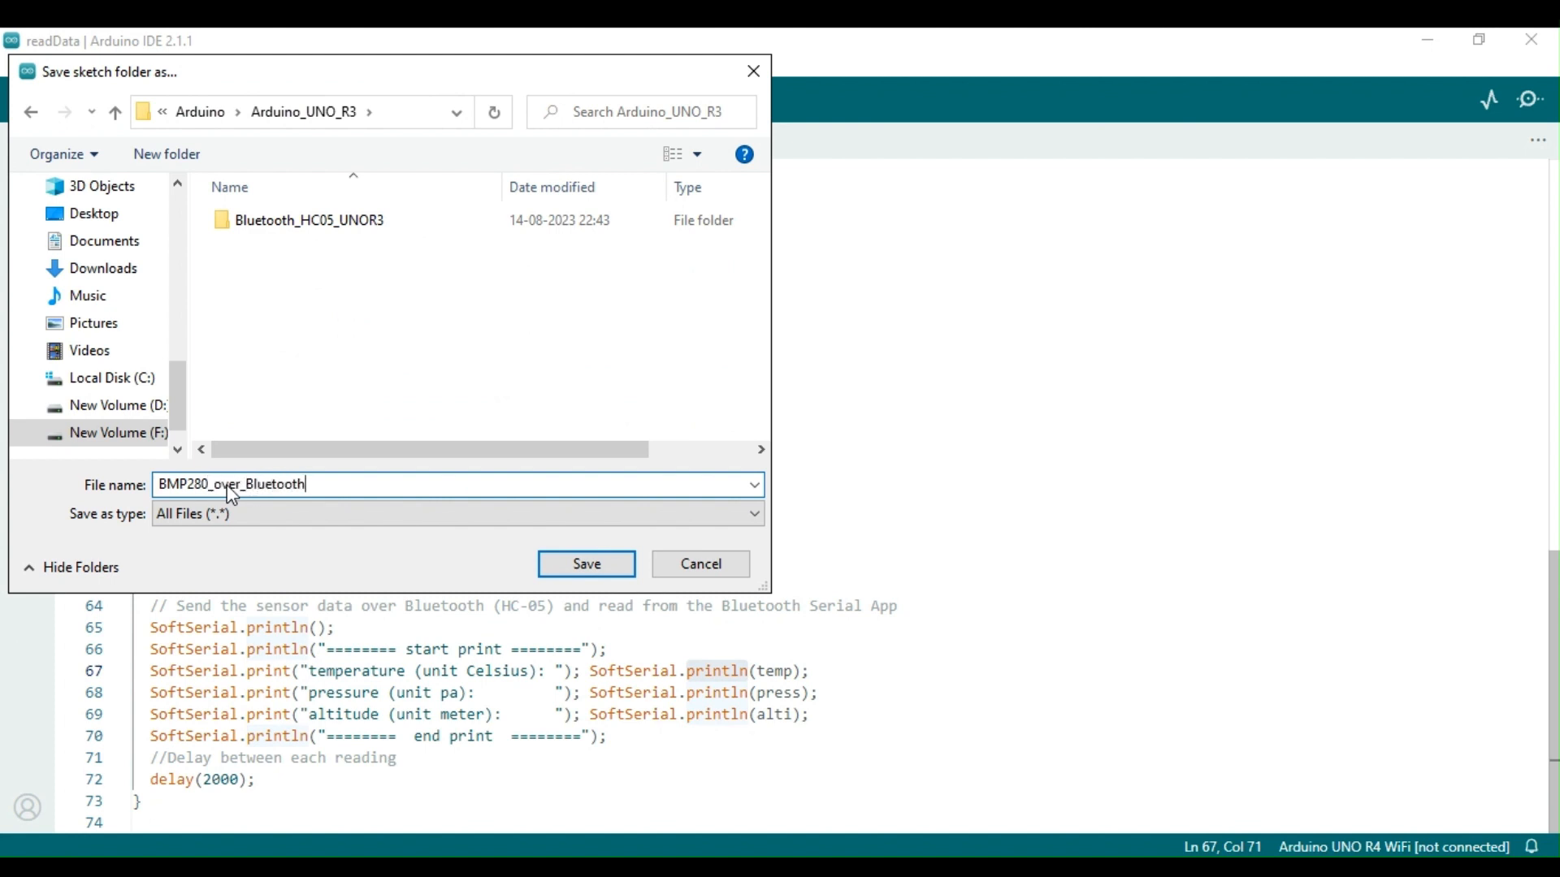
type("_HC-0")
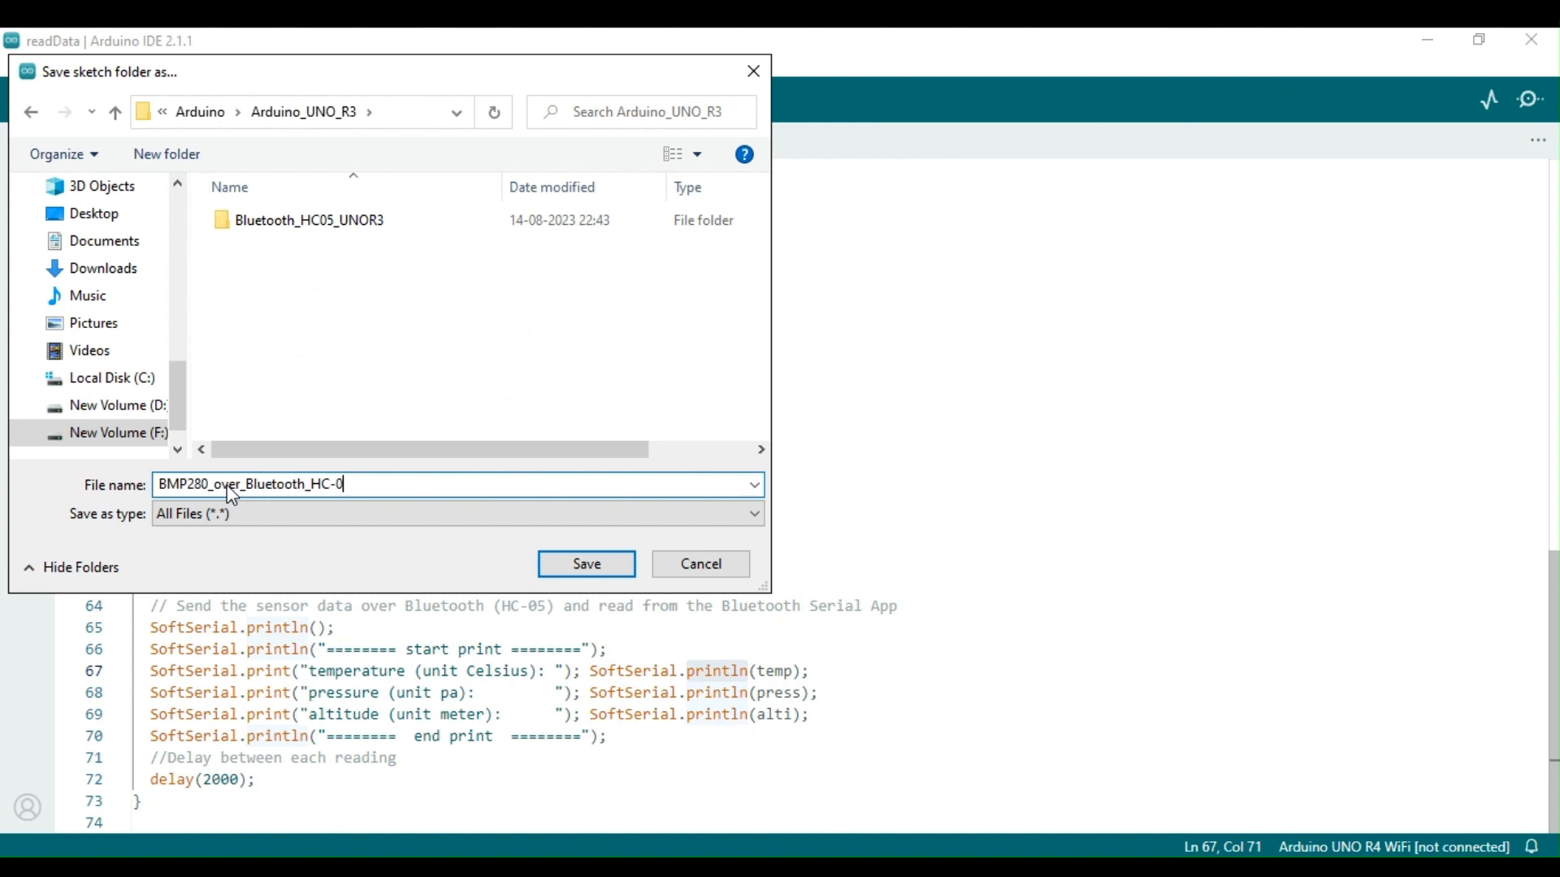
type("5")
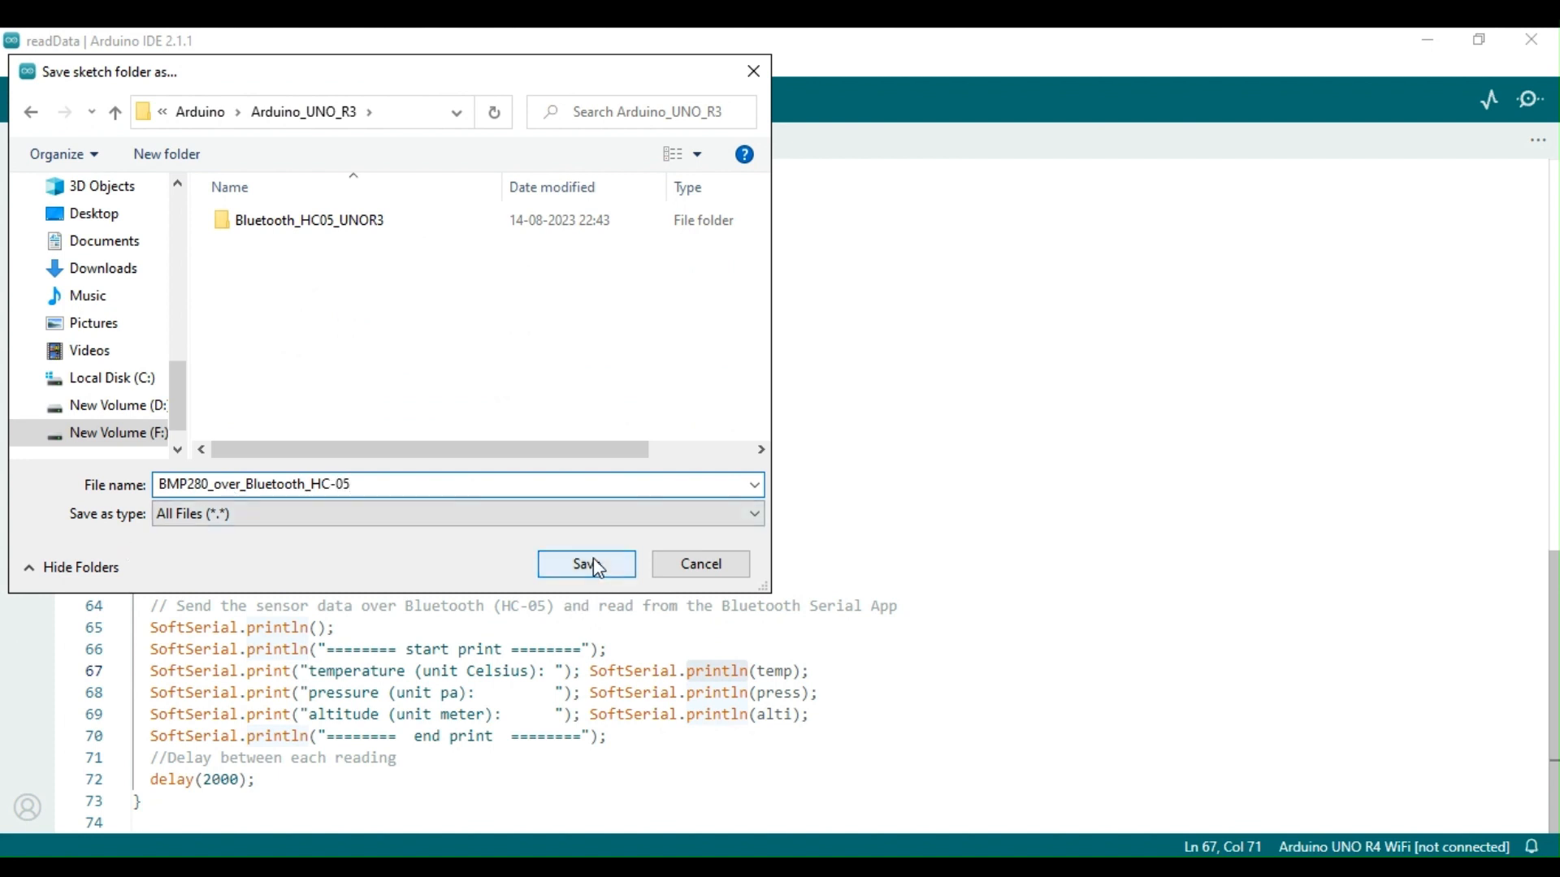
left_click(587, 564)
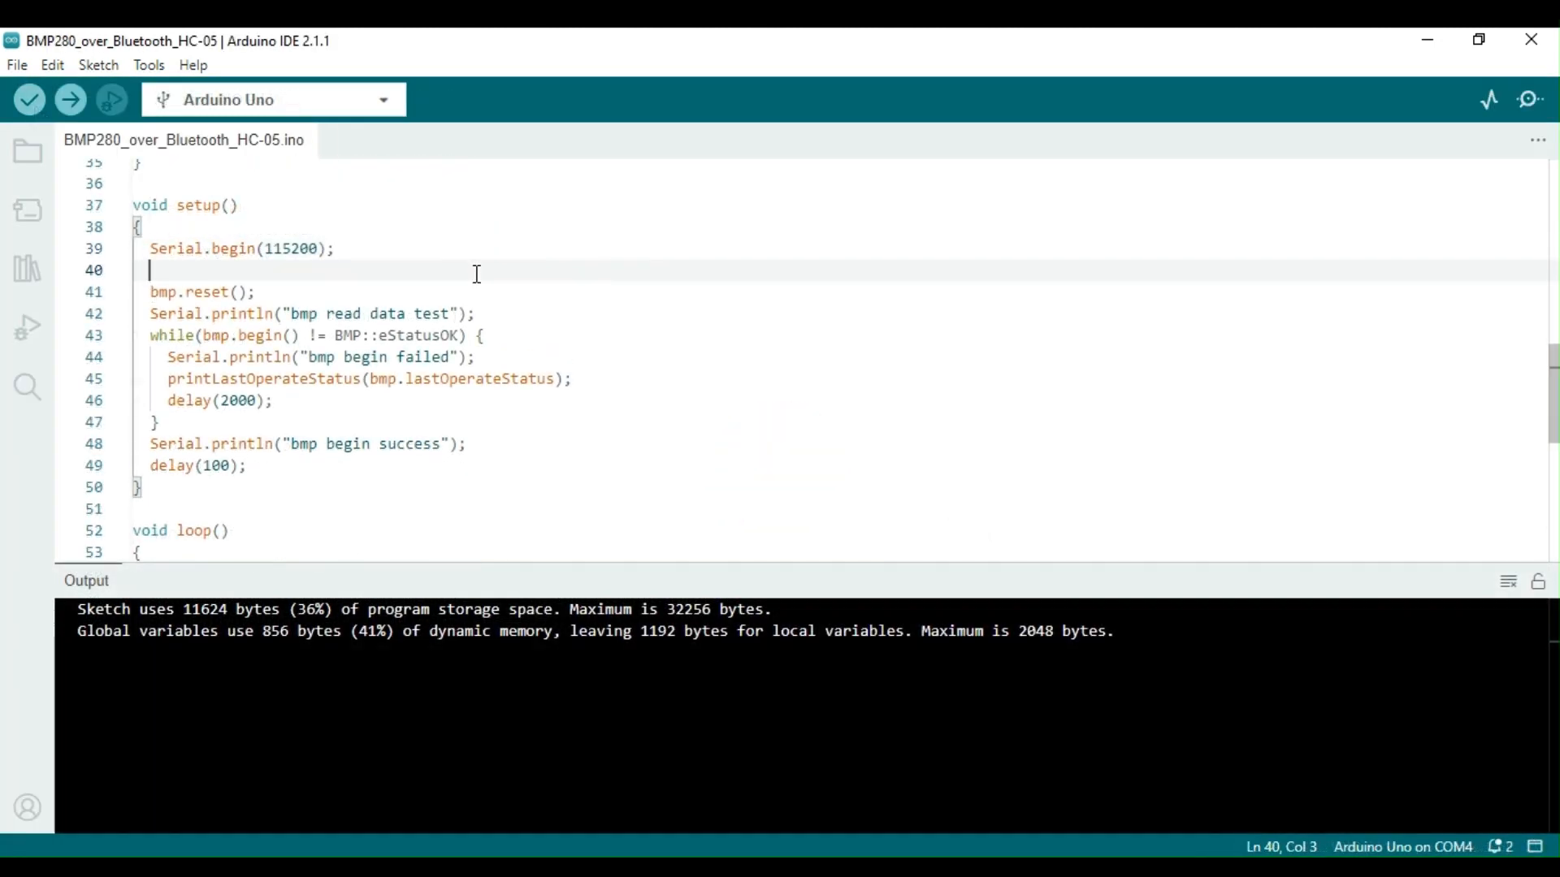
In setup(), add SoftSerial.begin(9600); under a //Initialize SoftwareSerial port with 9600 Baudrate comment
type("//Initialize Software")
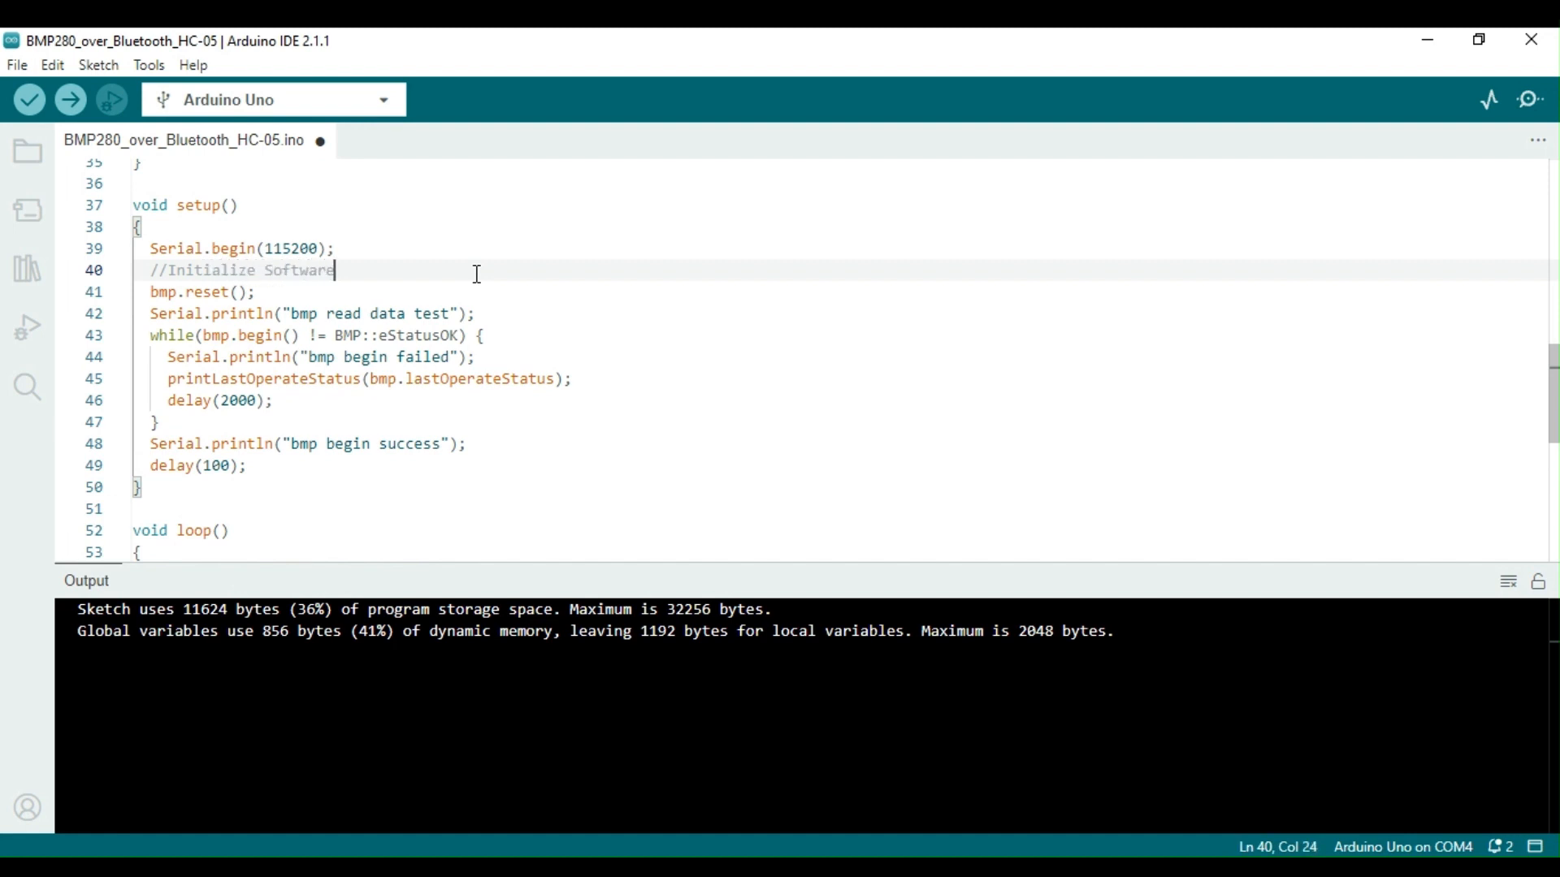
type("Serial")
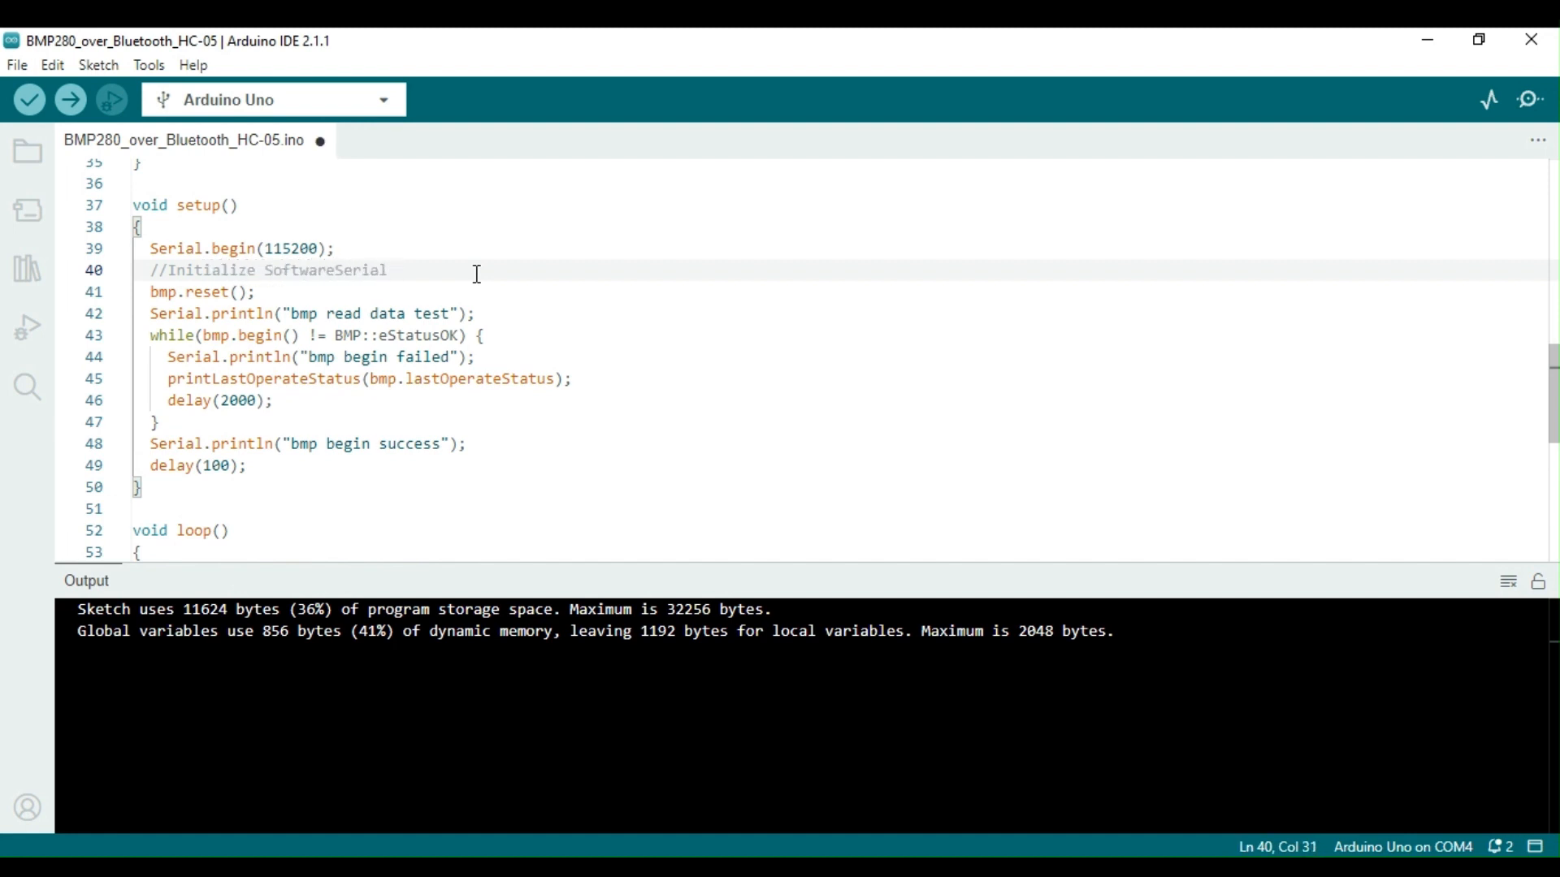
type("port")
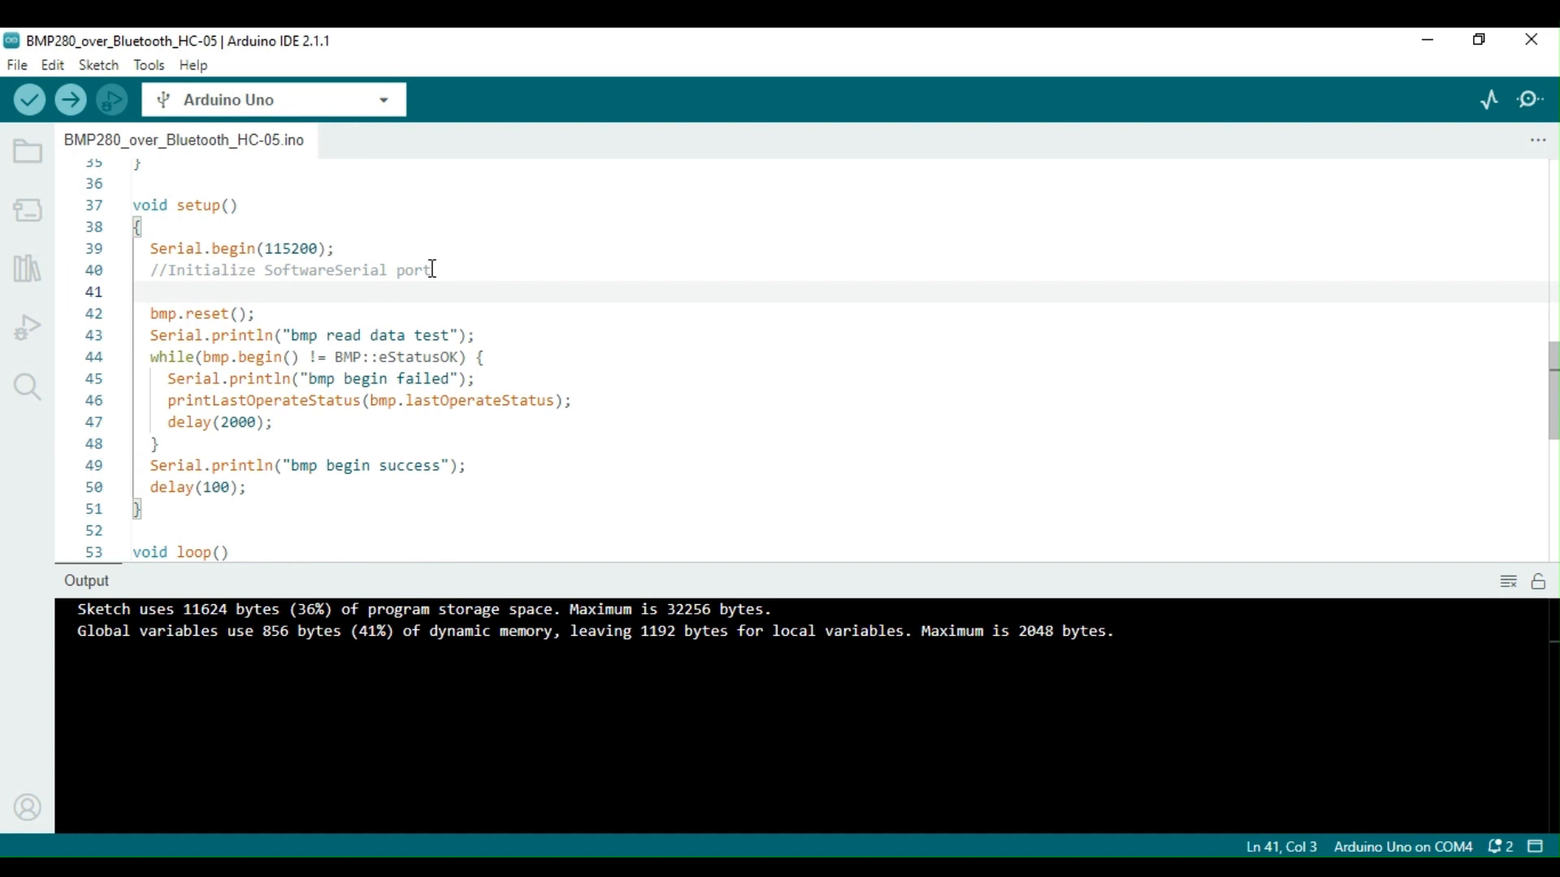
type("SoftSerial")
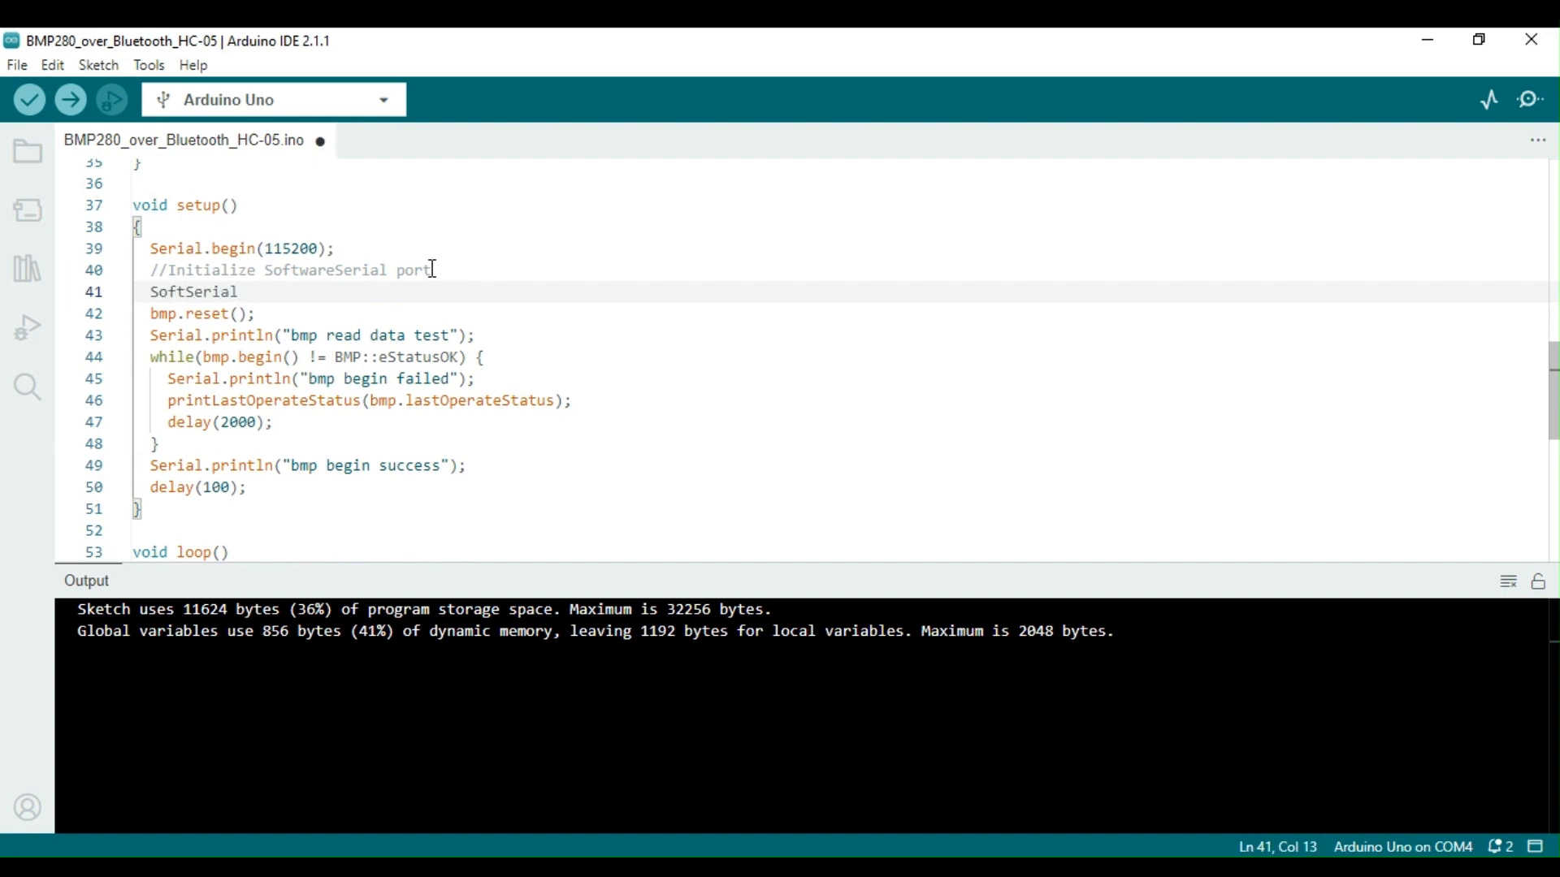
type(".begin()")
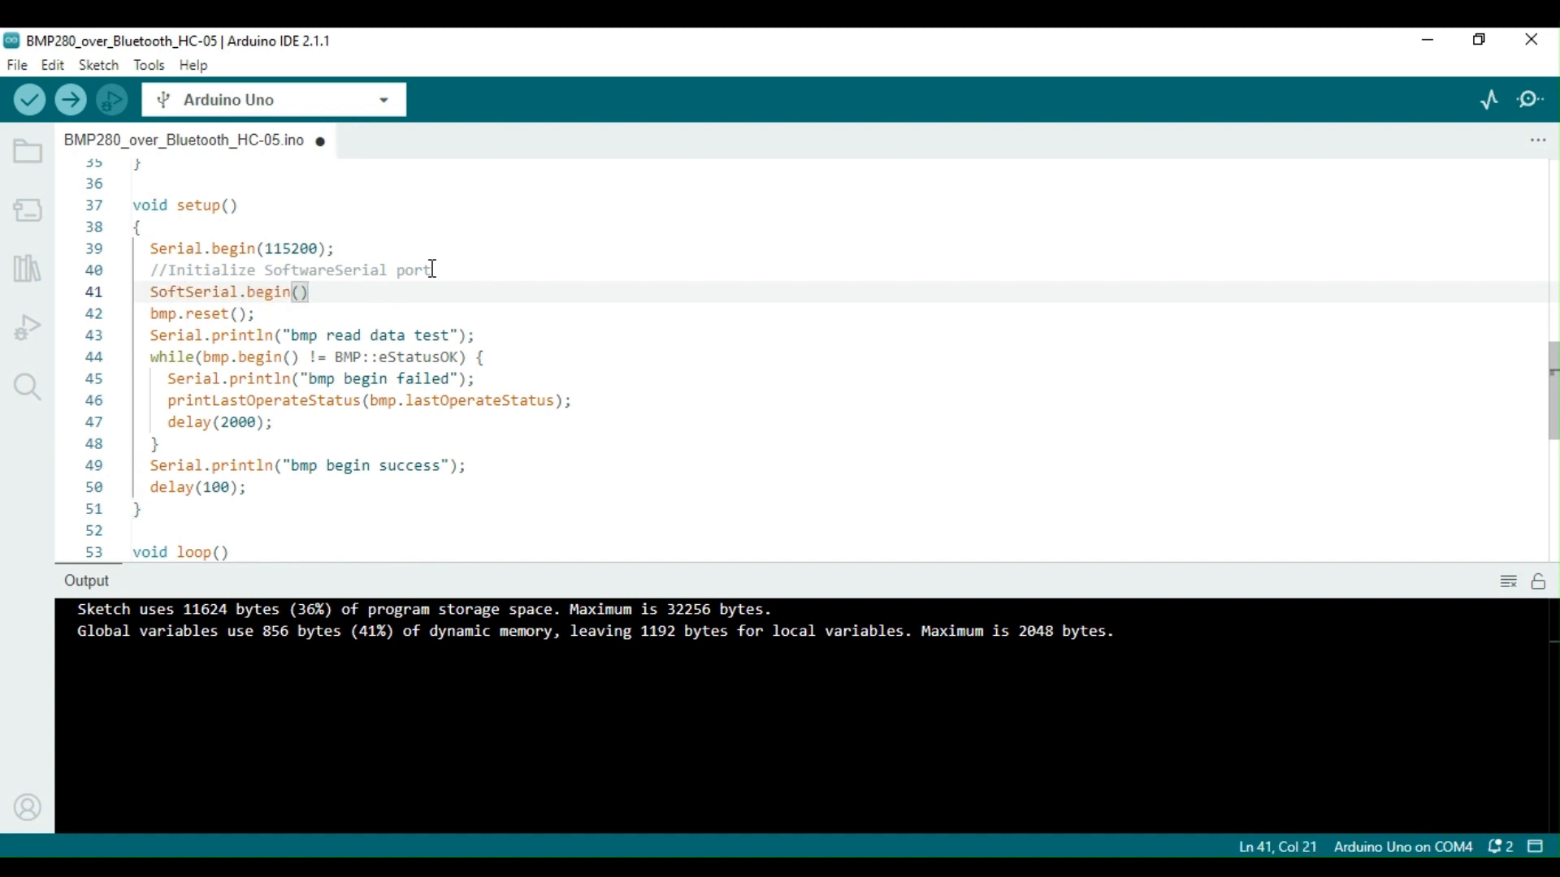
type("9600")
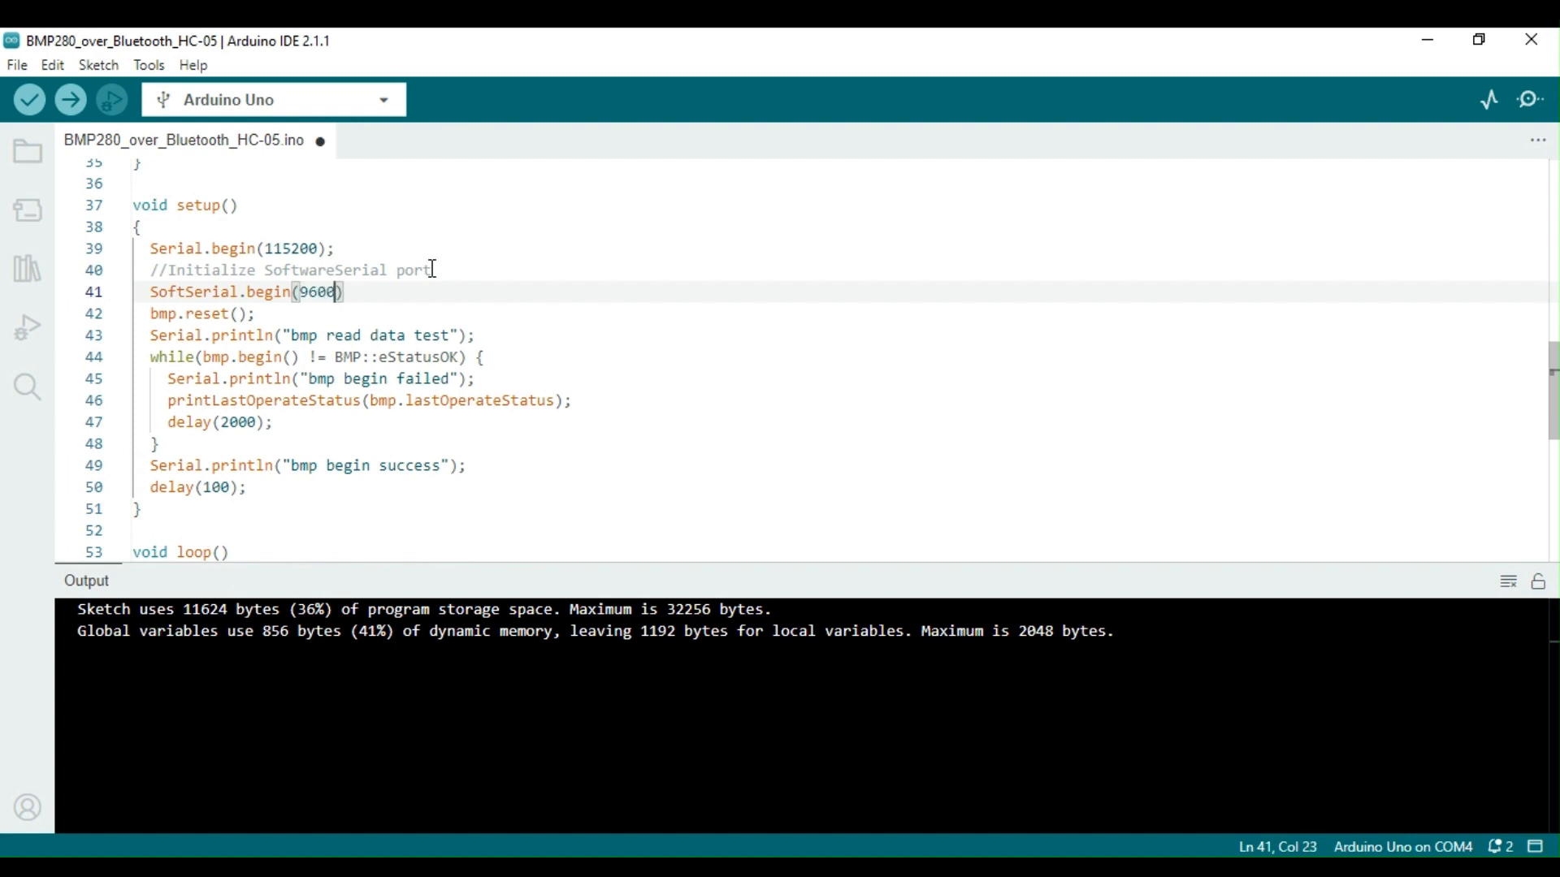
left_click(435, 270)
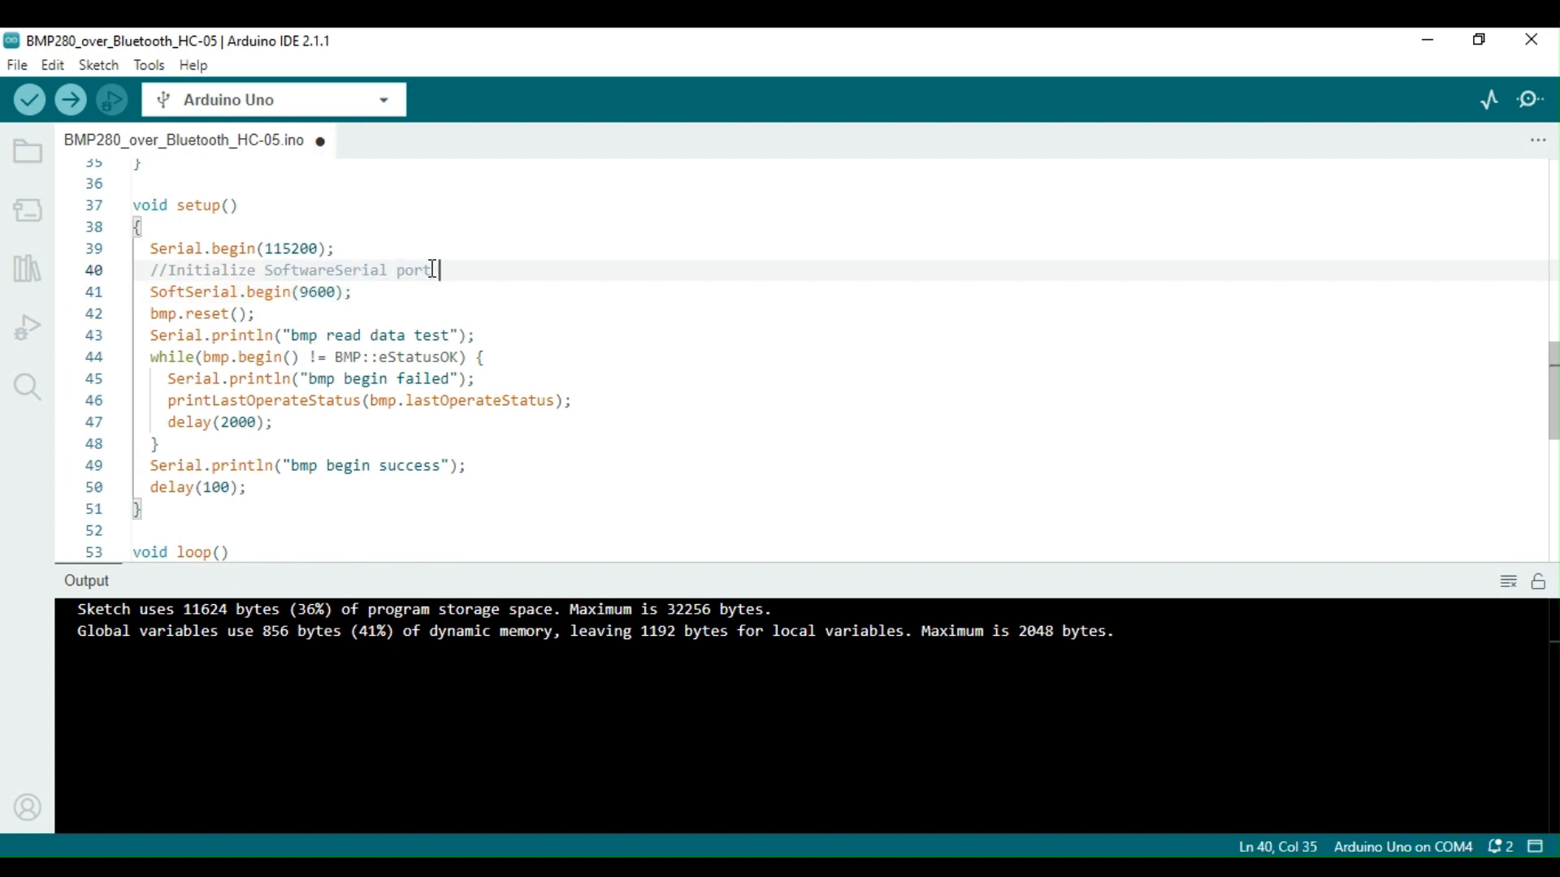
type("with 9600")
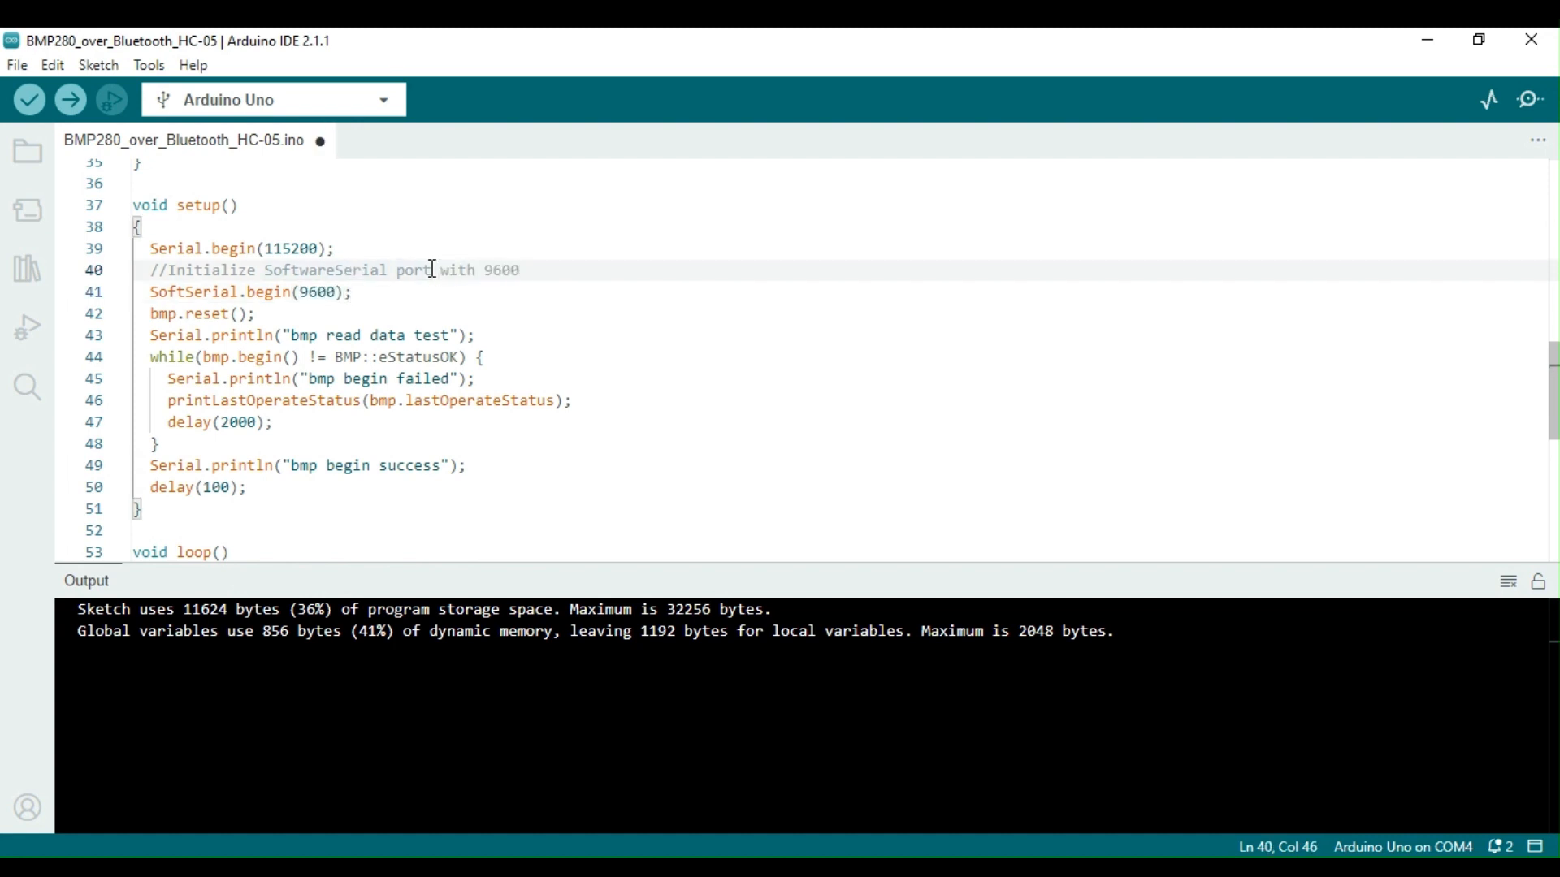
type("Baudrate")
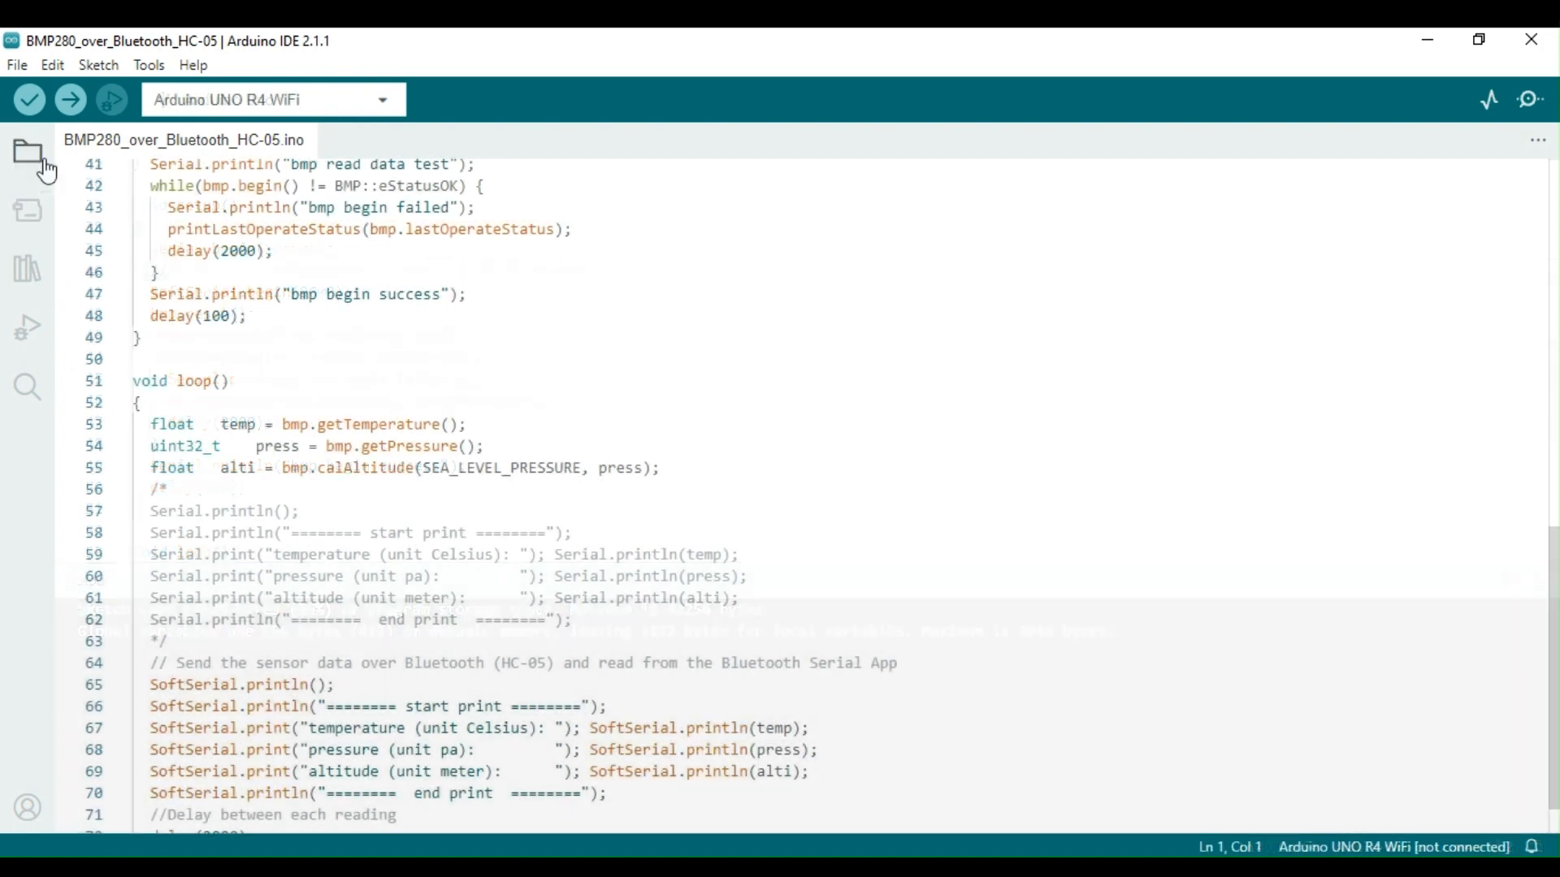
Select Arduino Uno on COM4 and upload the sketch to it
left_click(29, 99)
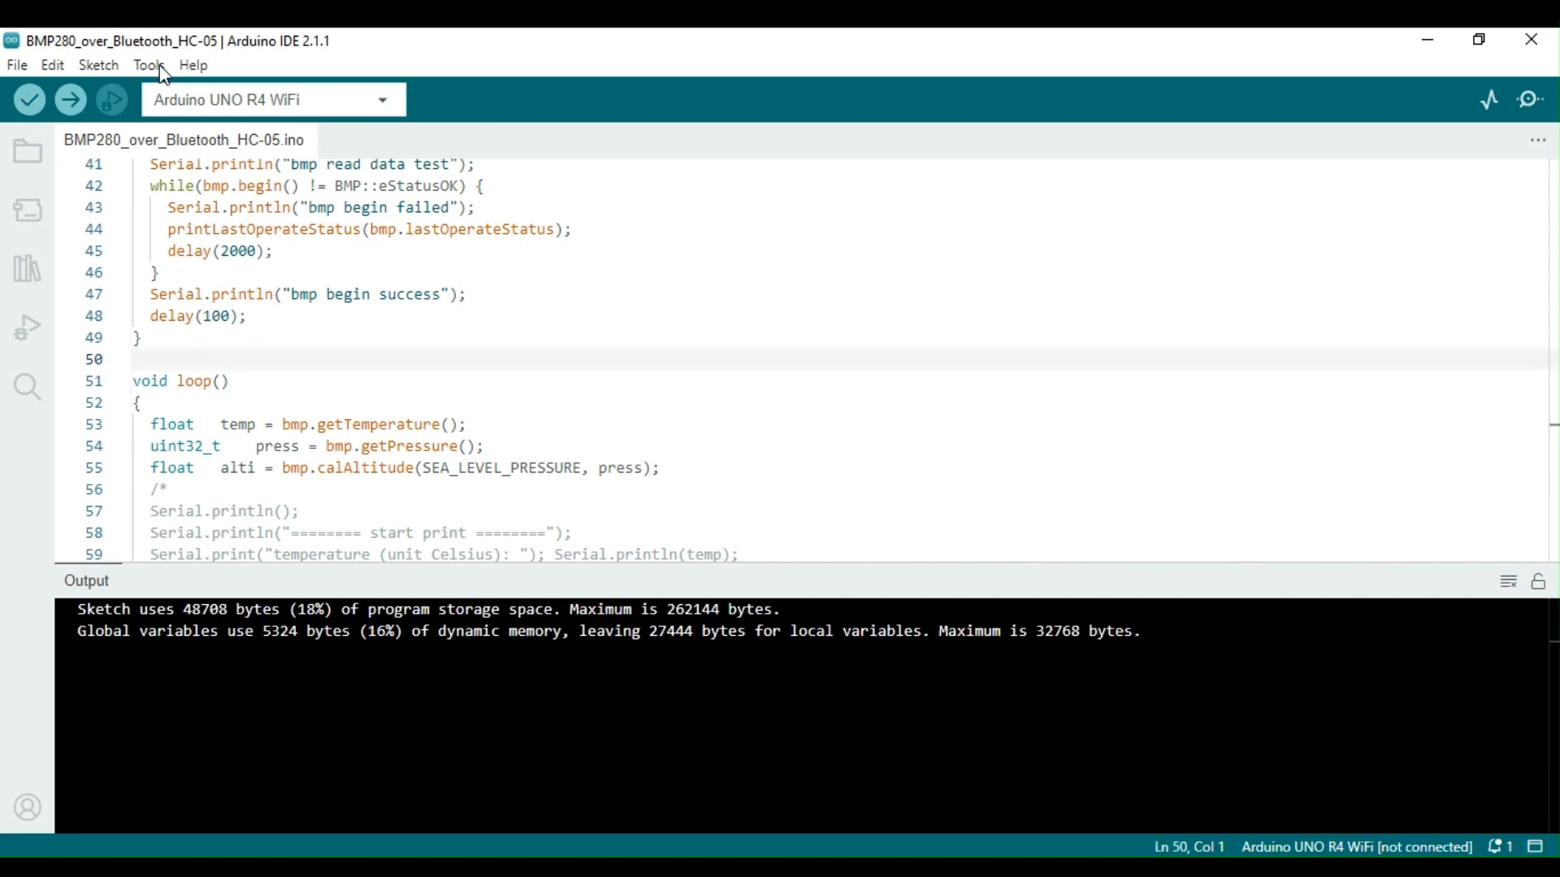
left_click(148, 65)
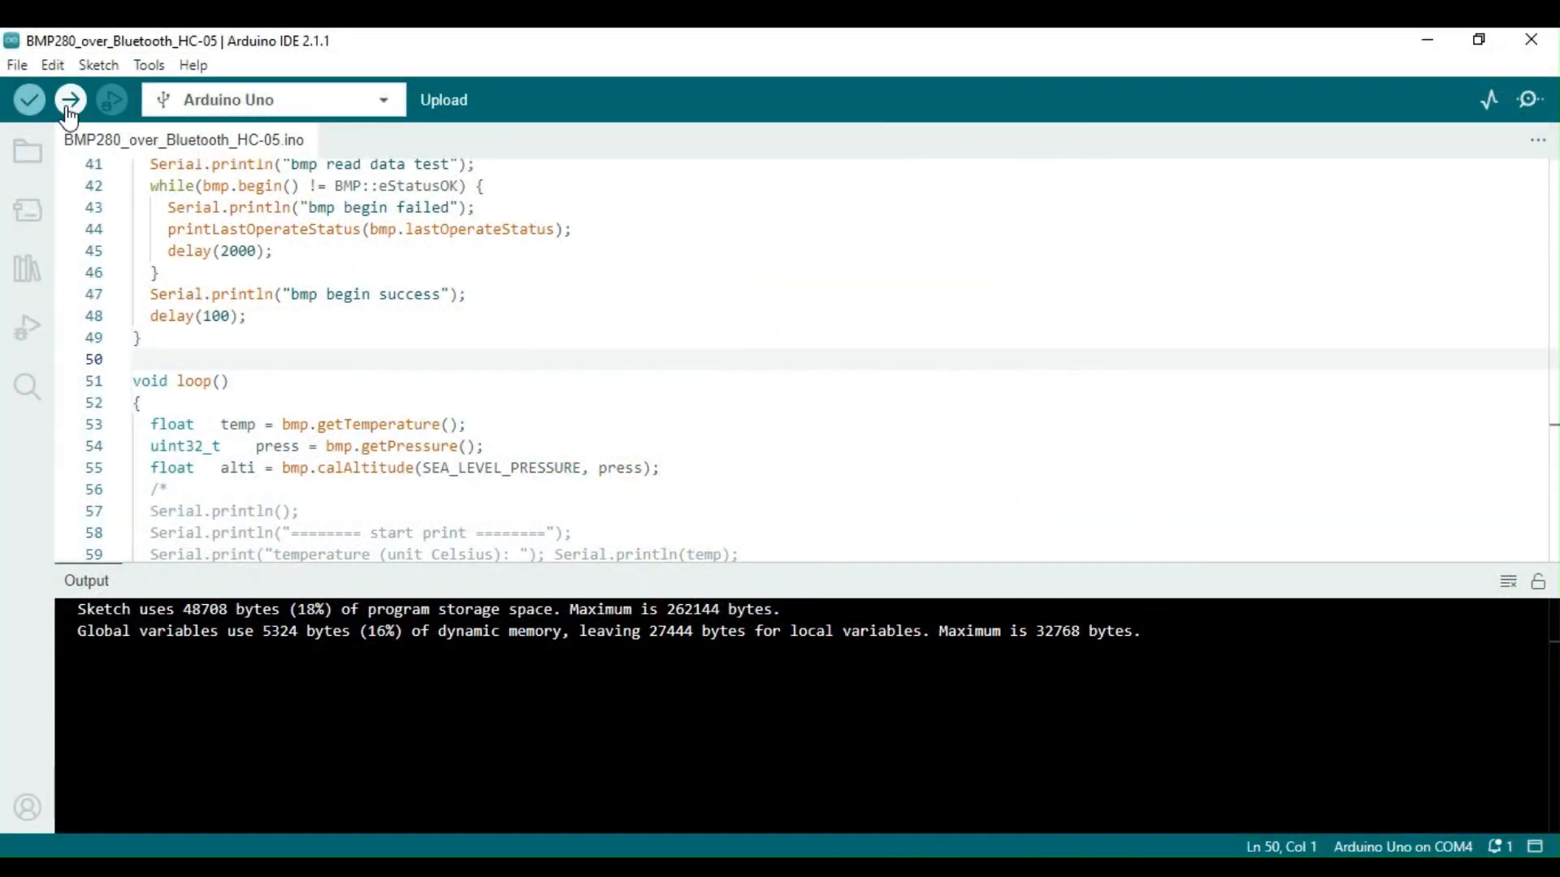
left_click(70, 100)
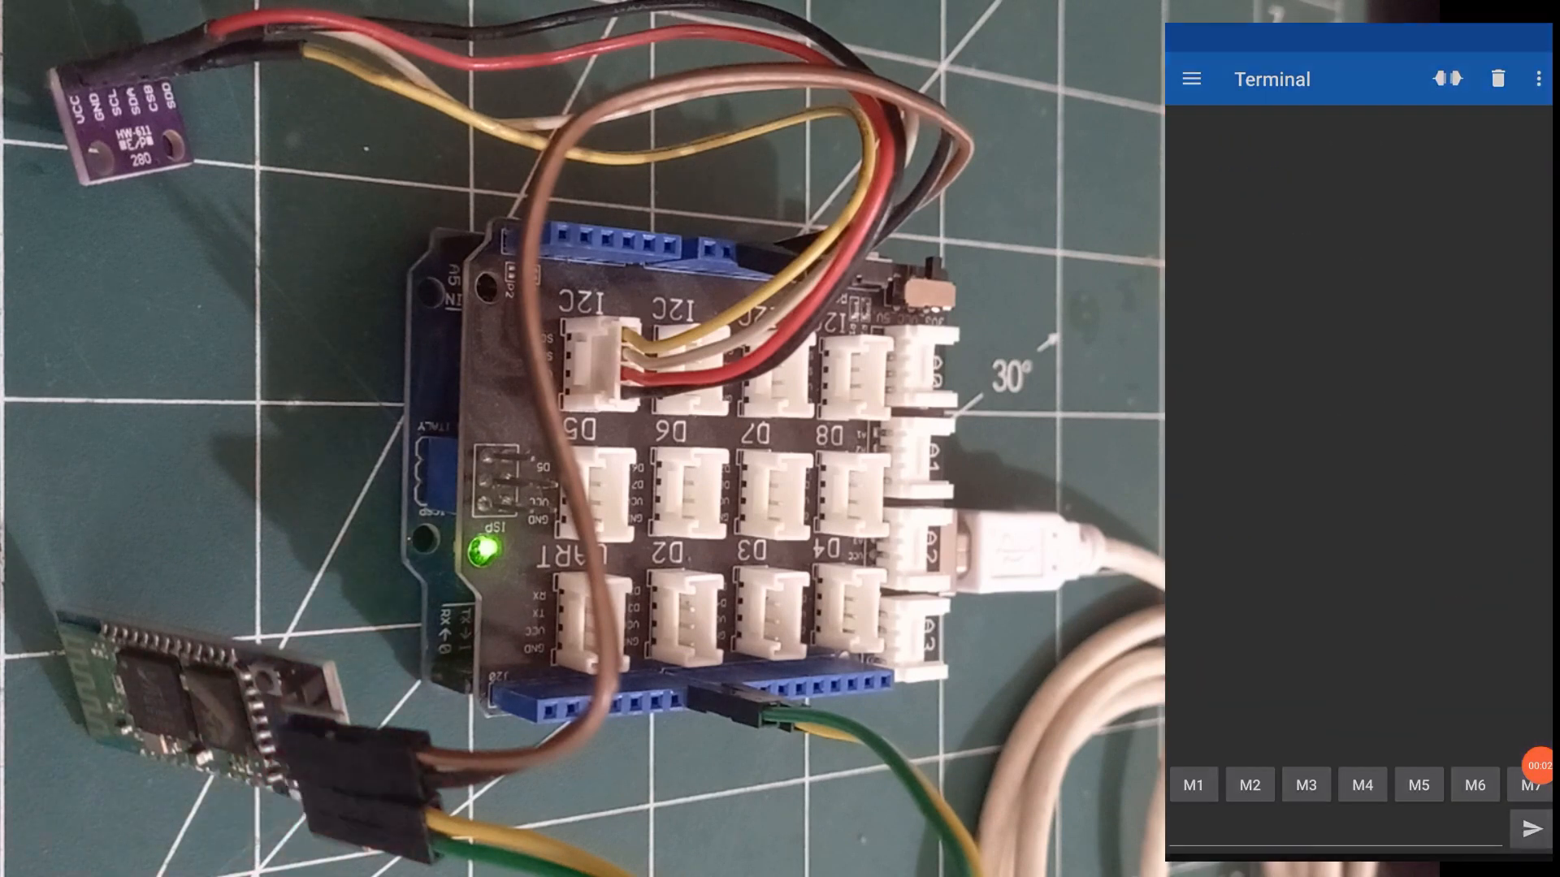
Connect the terminal app to the HC-05 device so BMP280 readings stream in
left_click(1191, 78)
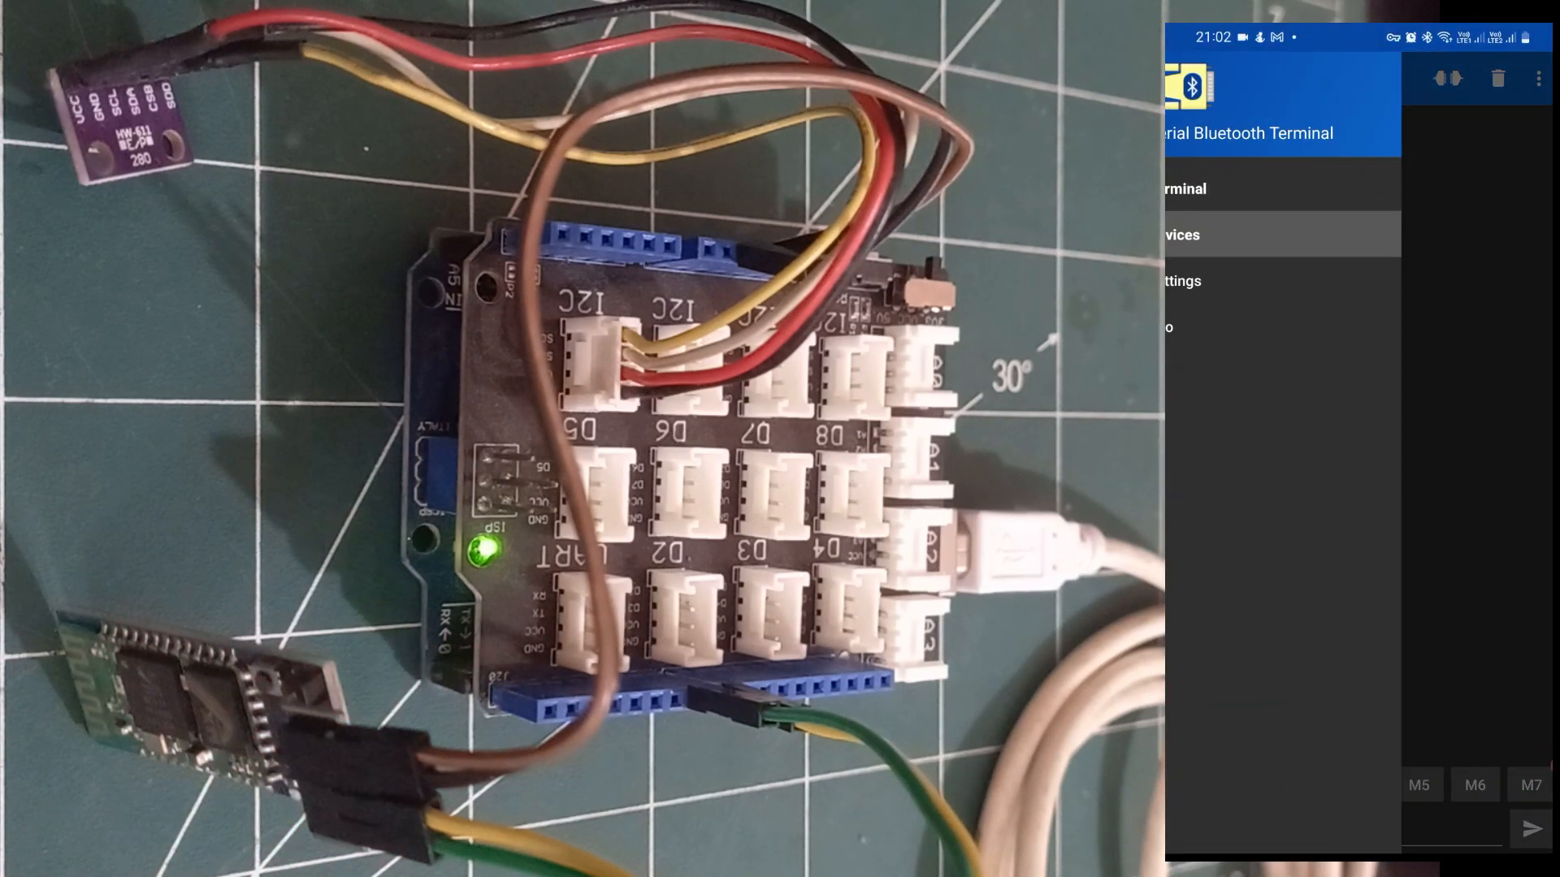
left_click(1185, 188)
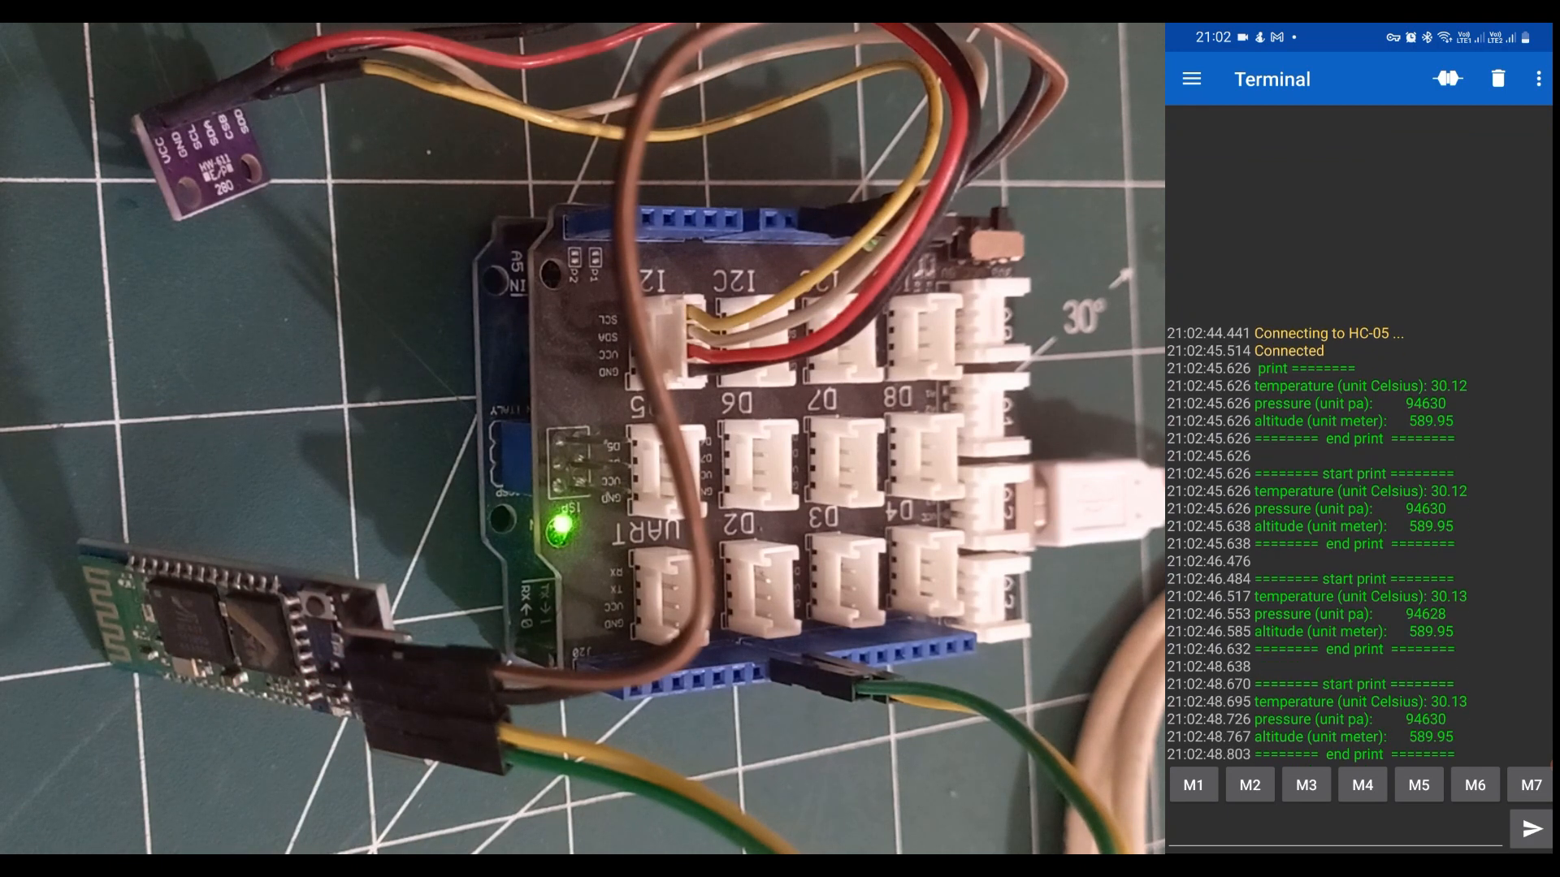